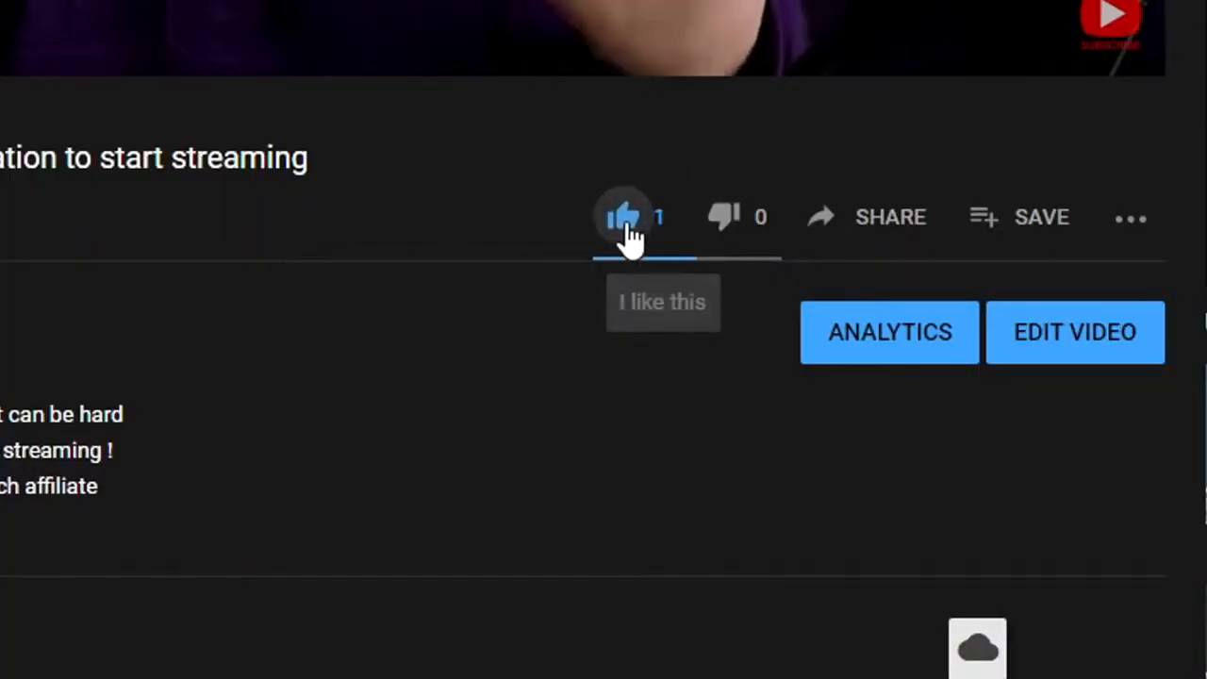
Write a comment under the video asking viewers what they would like filmed next
scroll("down", 3)
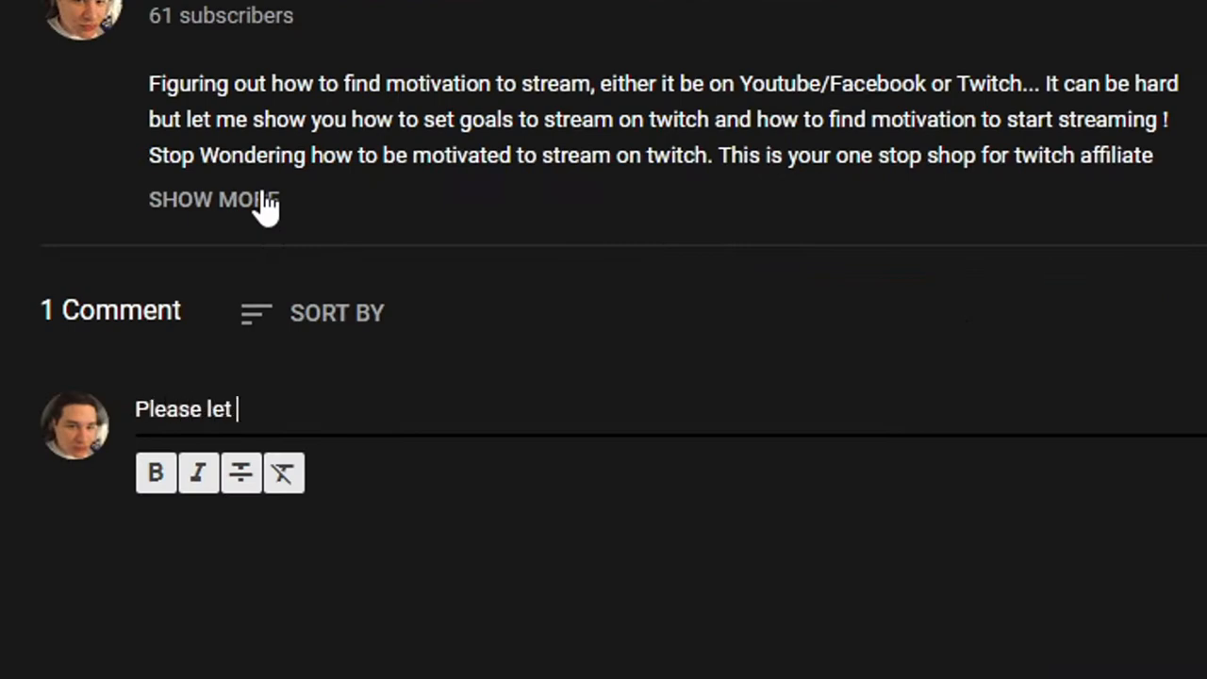
type("me know what you would like for me to film nex")
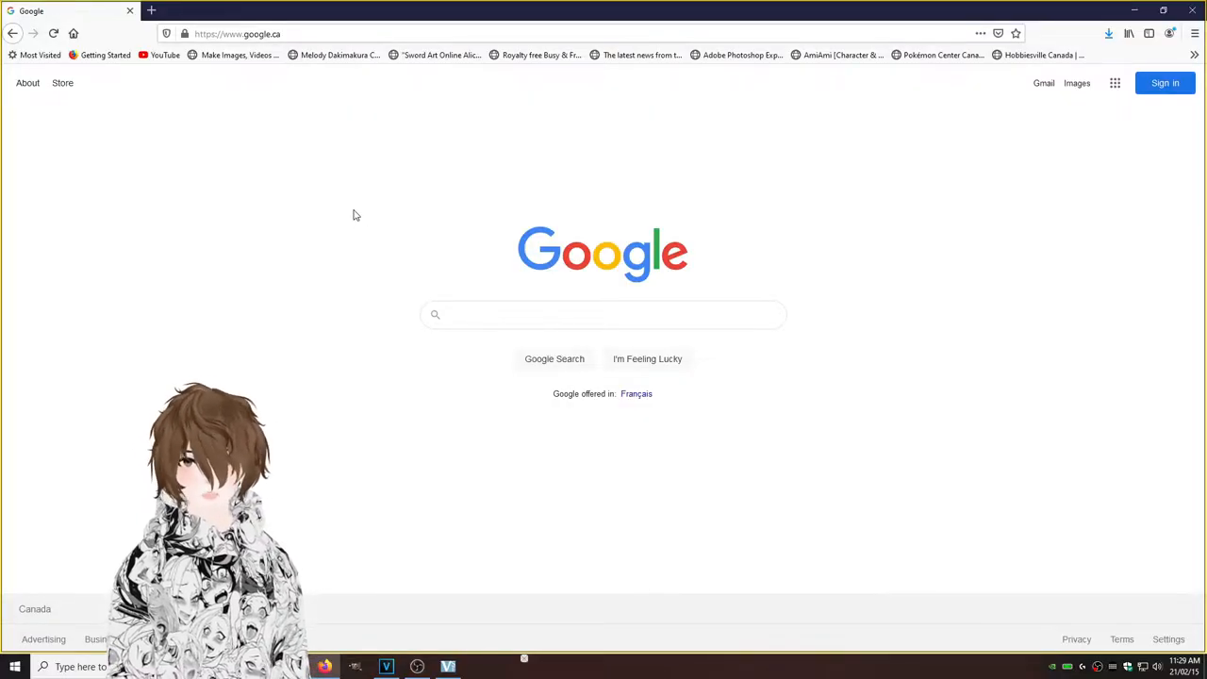
Search Google for 'vmagicmirror', reach the official Download page and follow its BOOTH link
left_click(604, 313)
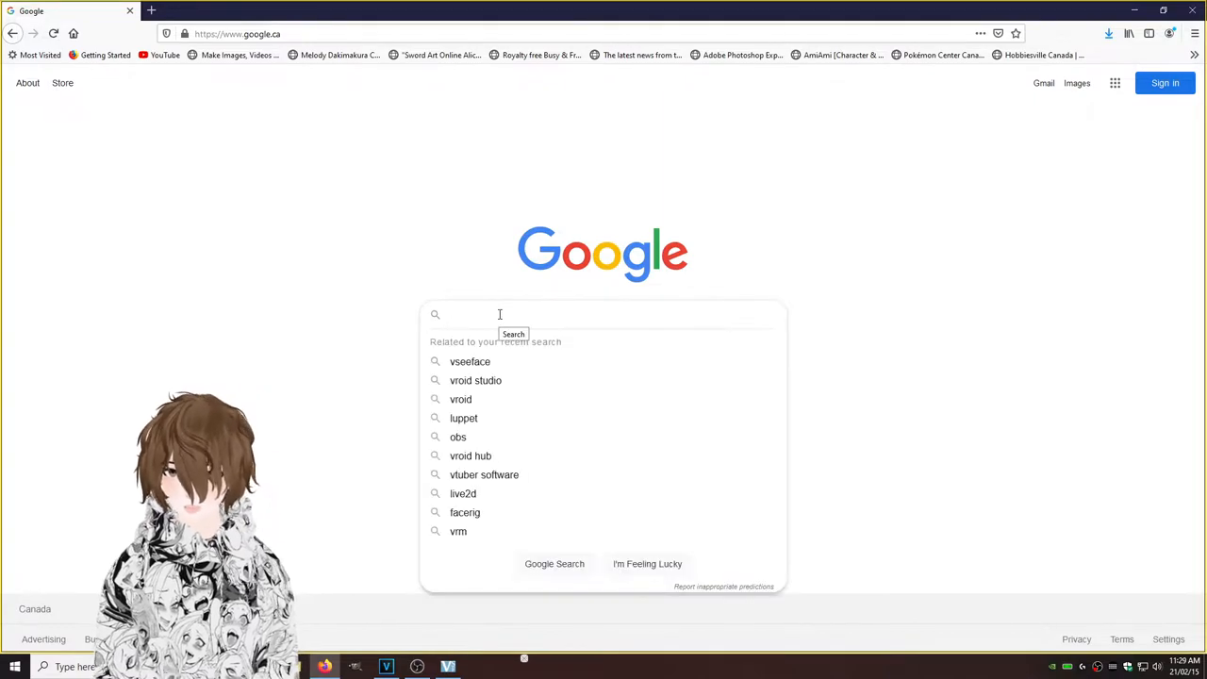
type("vmagicmirror")
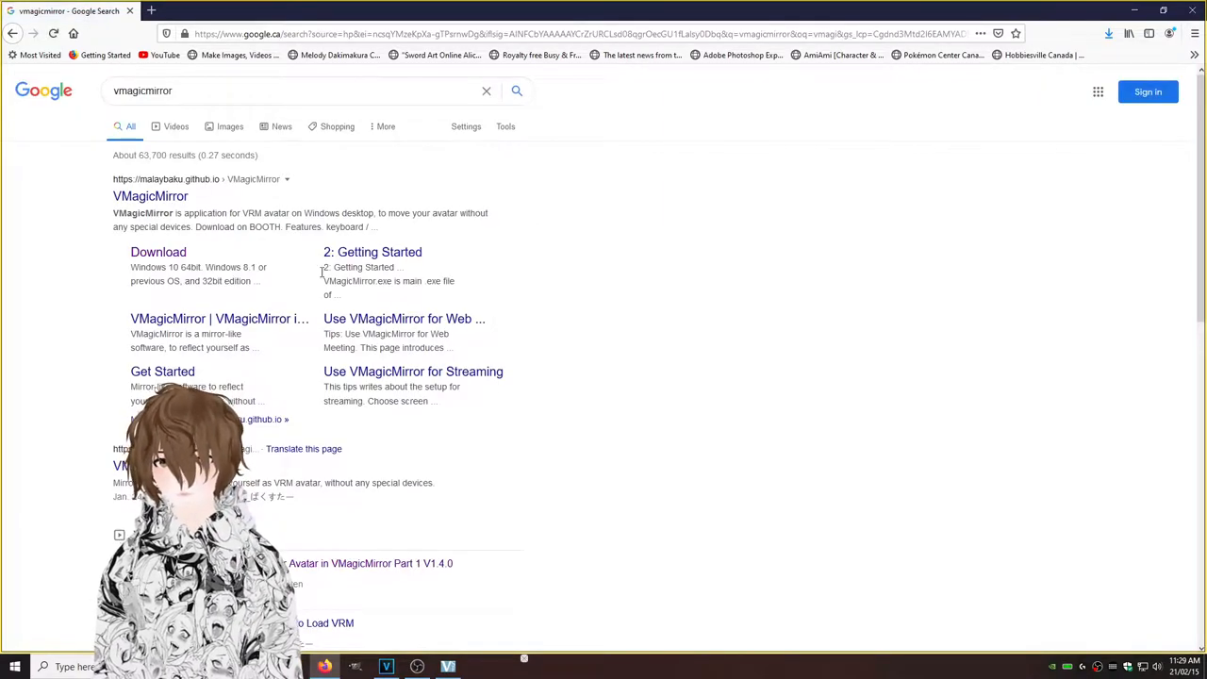
left_click(158, 253)
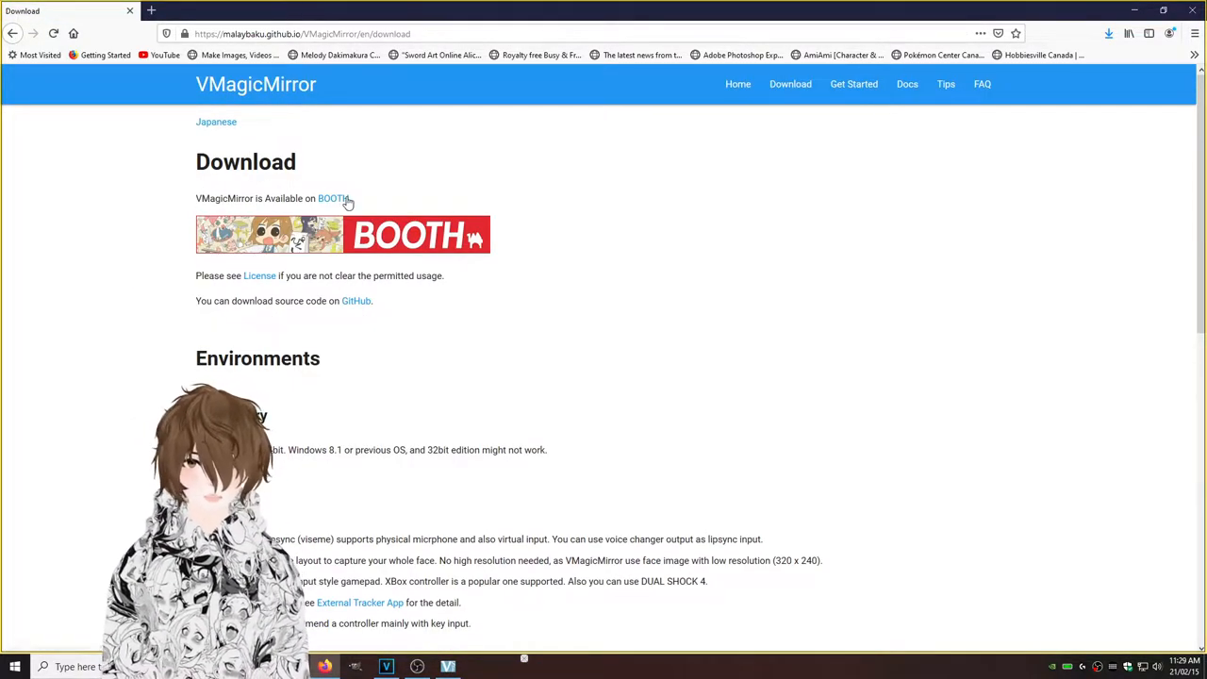
mouse_move(298, 234)
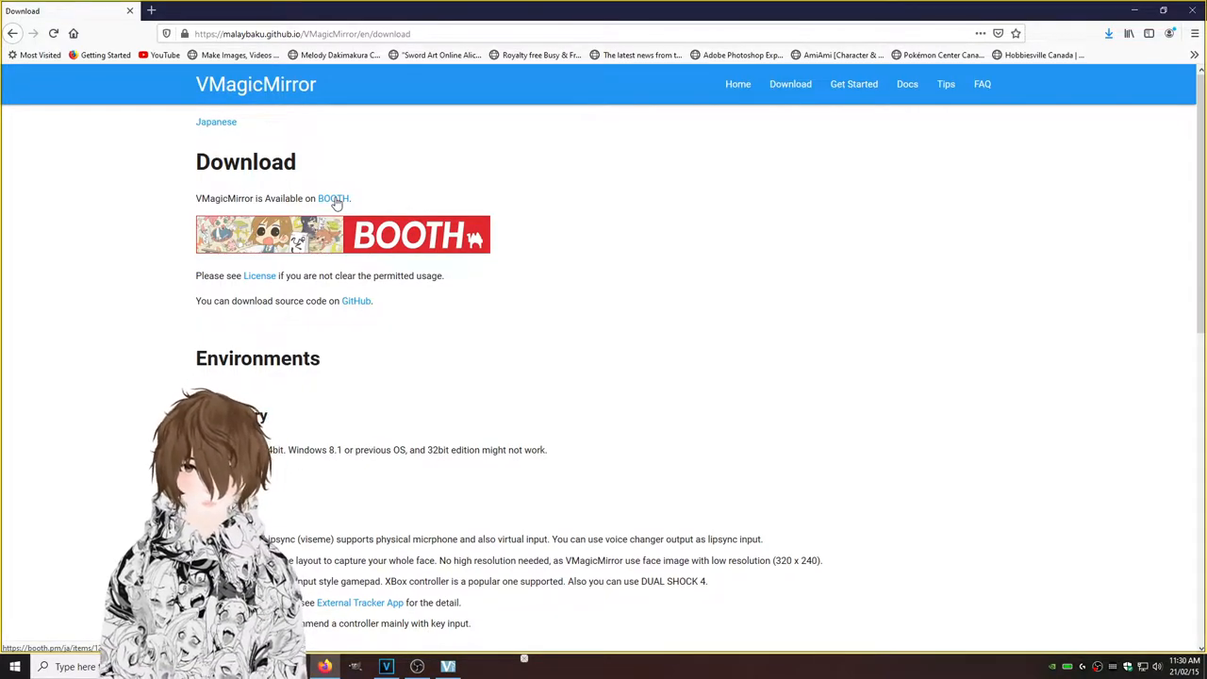
left_click(332, 198)
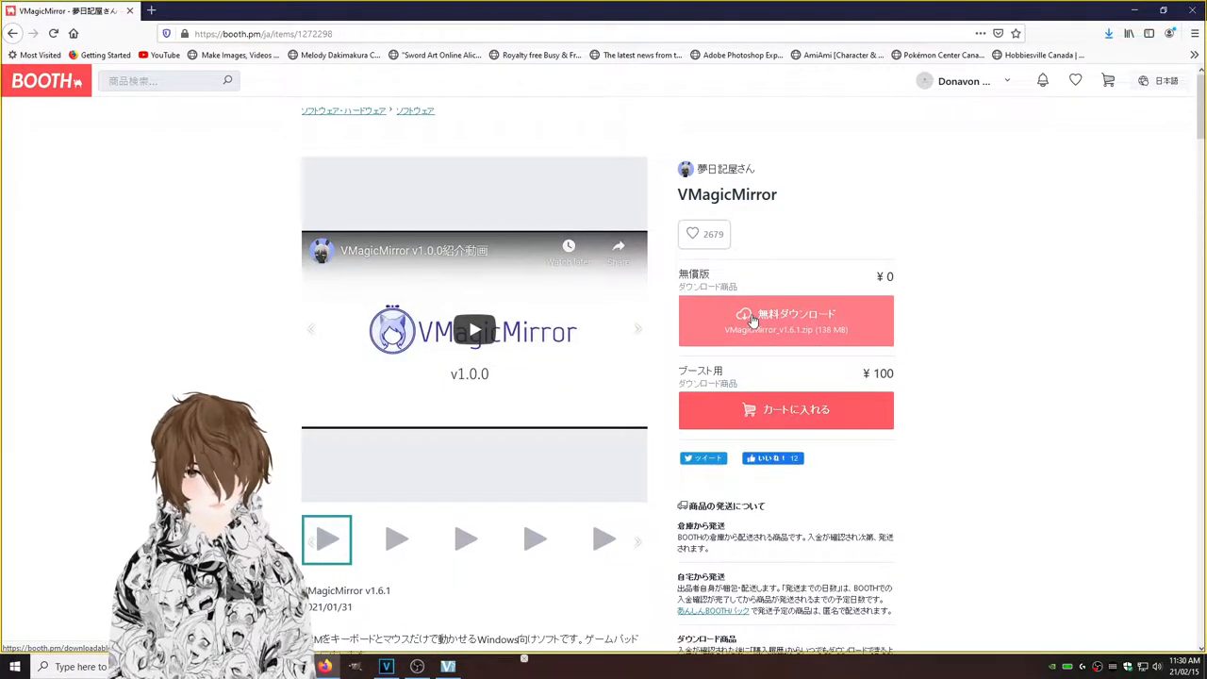
Download the free VMagicMirror_v1.6.1.zip from BOOTH and save it to the computer
left_click(784, 321)
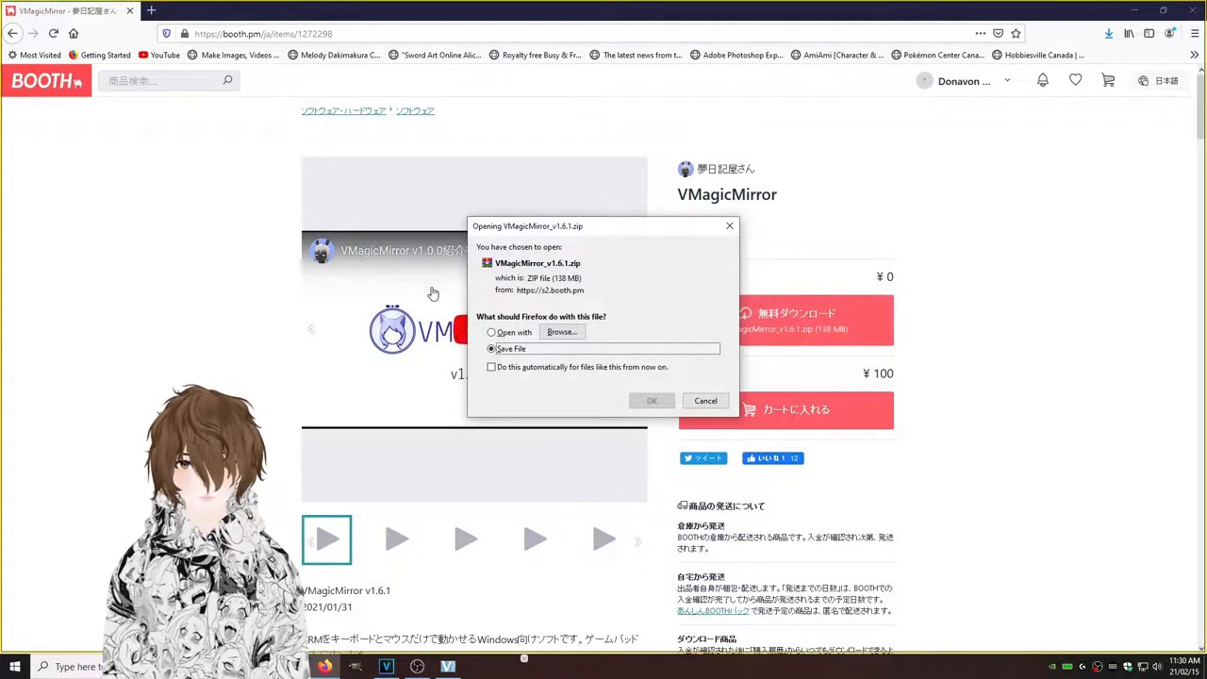
left_click(705, 400)
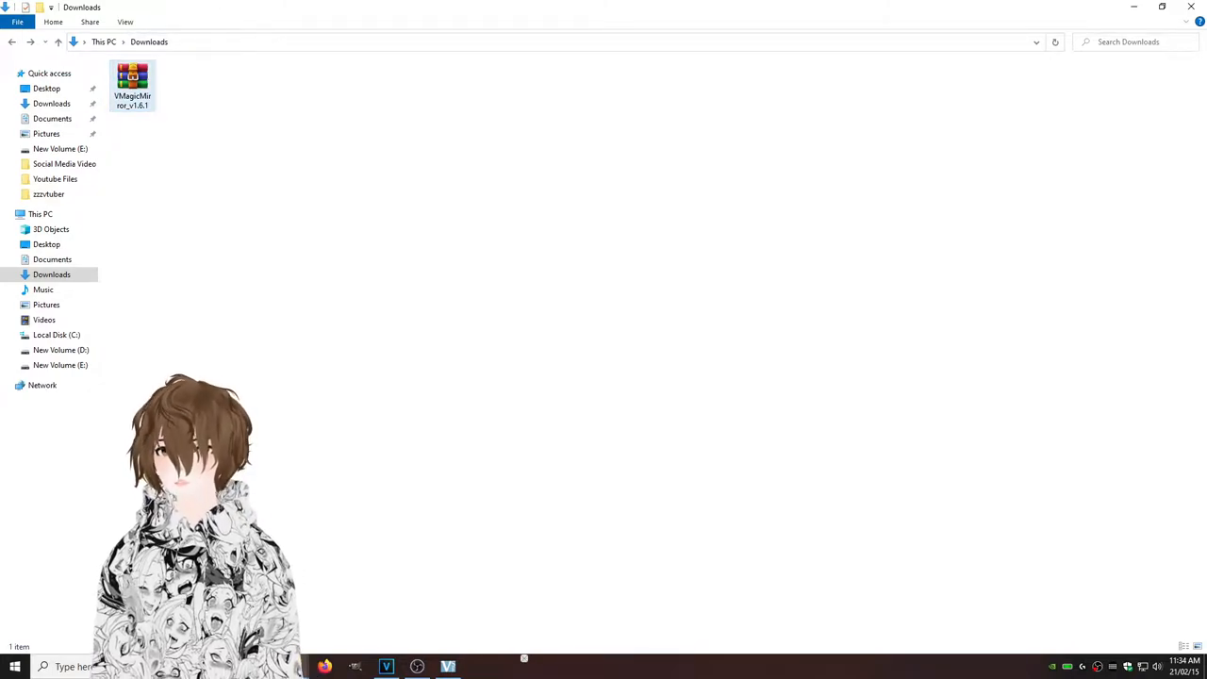
Extract the zip into a VMagicMirror_v1.6.1 folder in Downloads and go into it
right_click(132, 80)
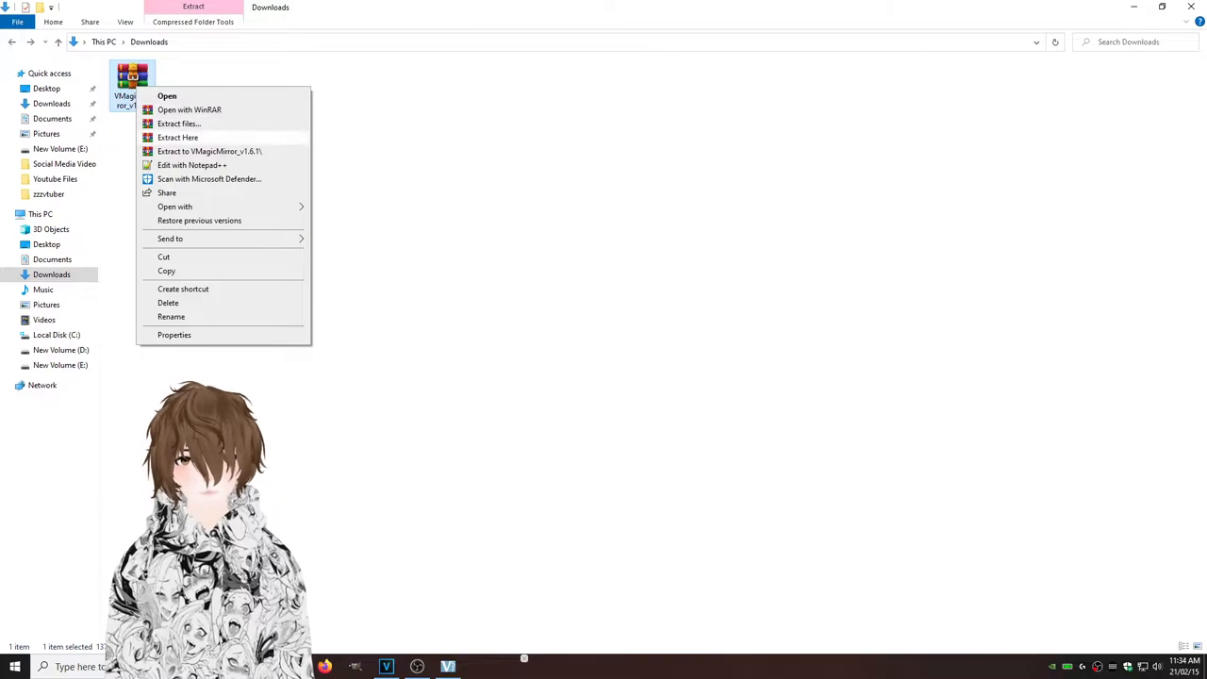
left_click(177, 136)
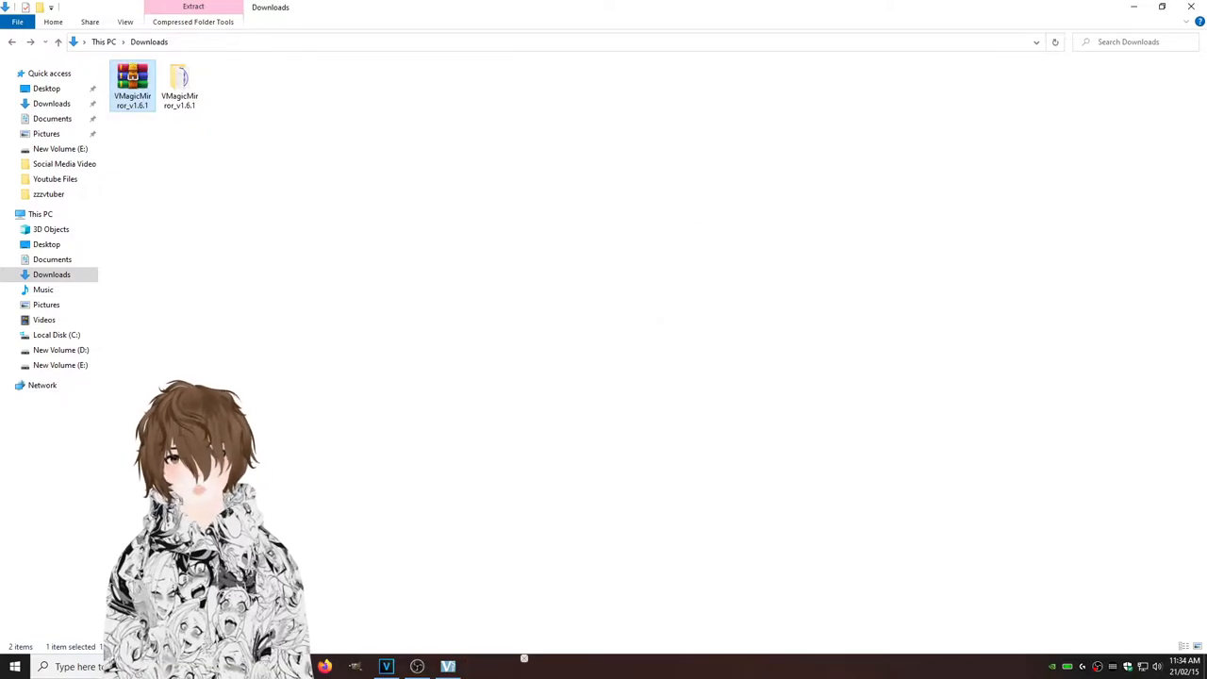
double_click(179, 79)
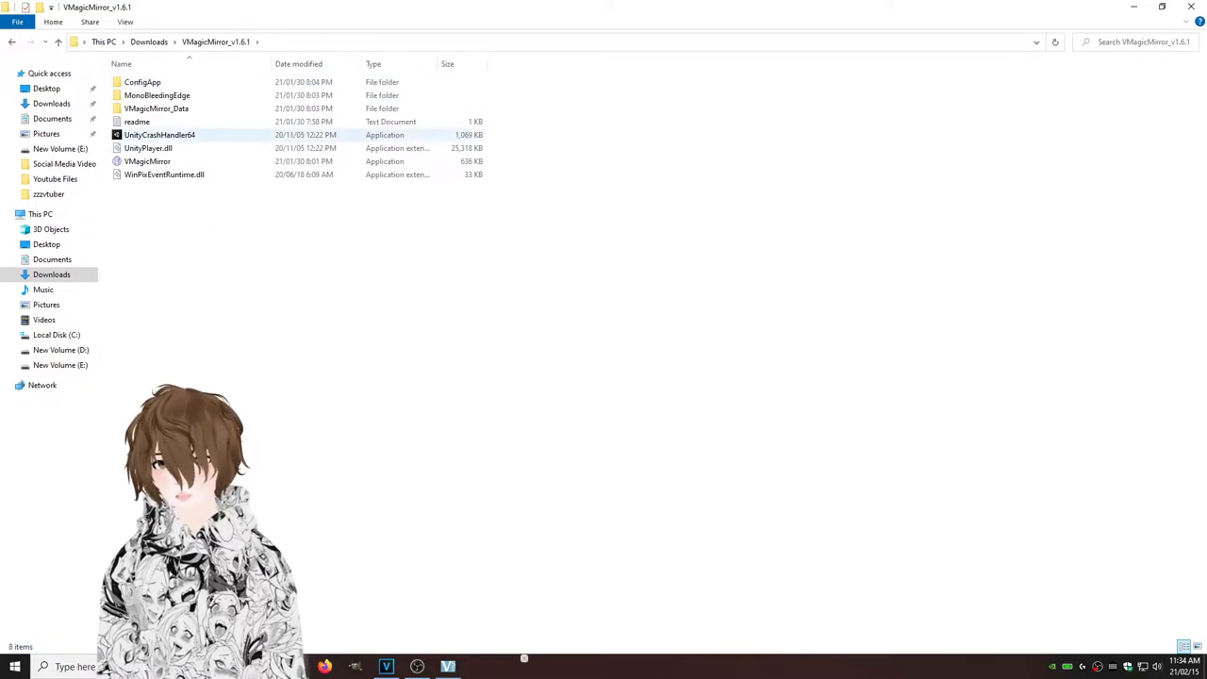
mouse_move(147, 162)
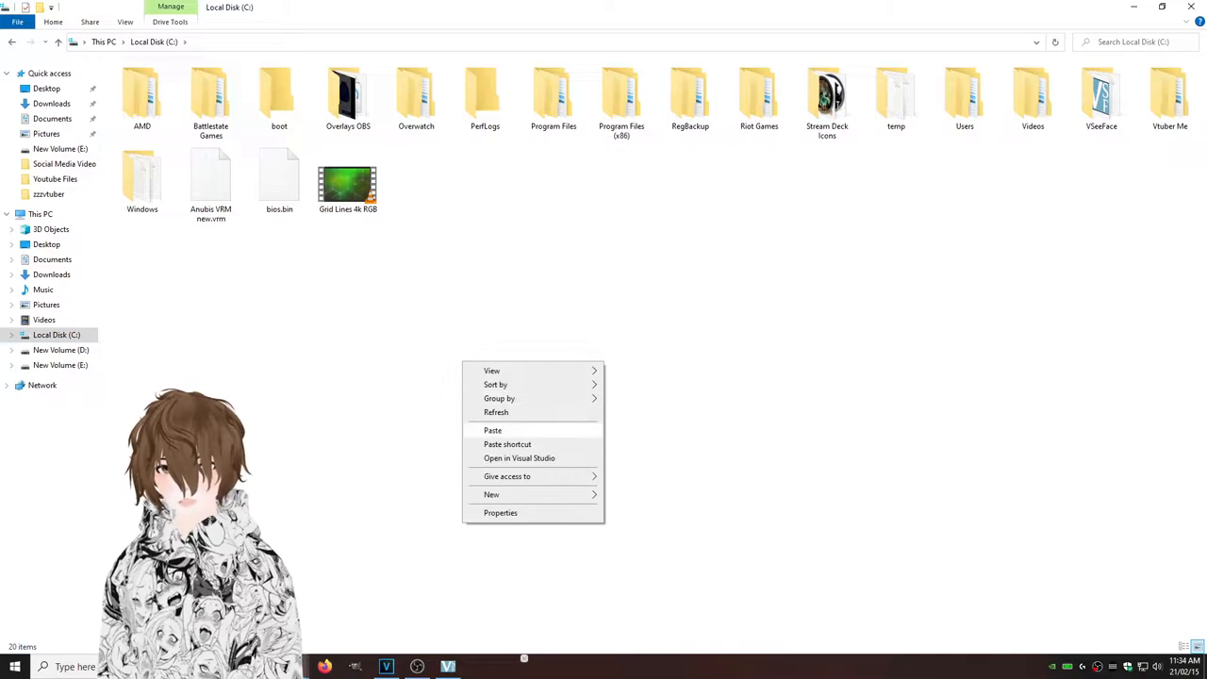
Paste the VMagicMirror_v1.6.1 folder onto Local Disk (C:) and create a desktop shortcut for the app
left_click(492, 430)
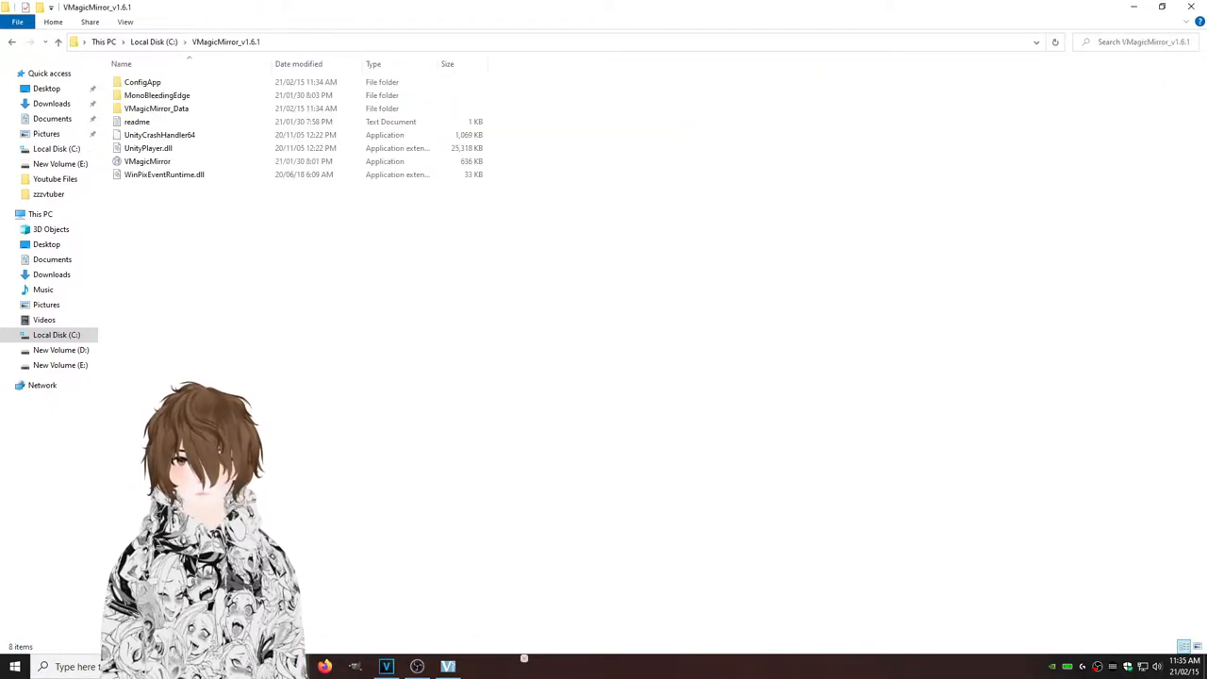
right_click(147, 160)
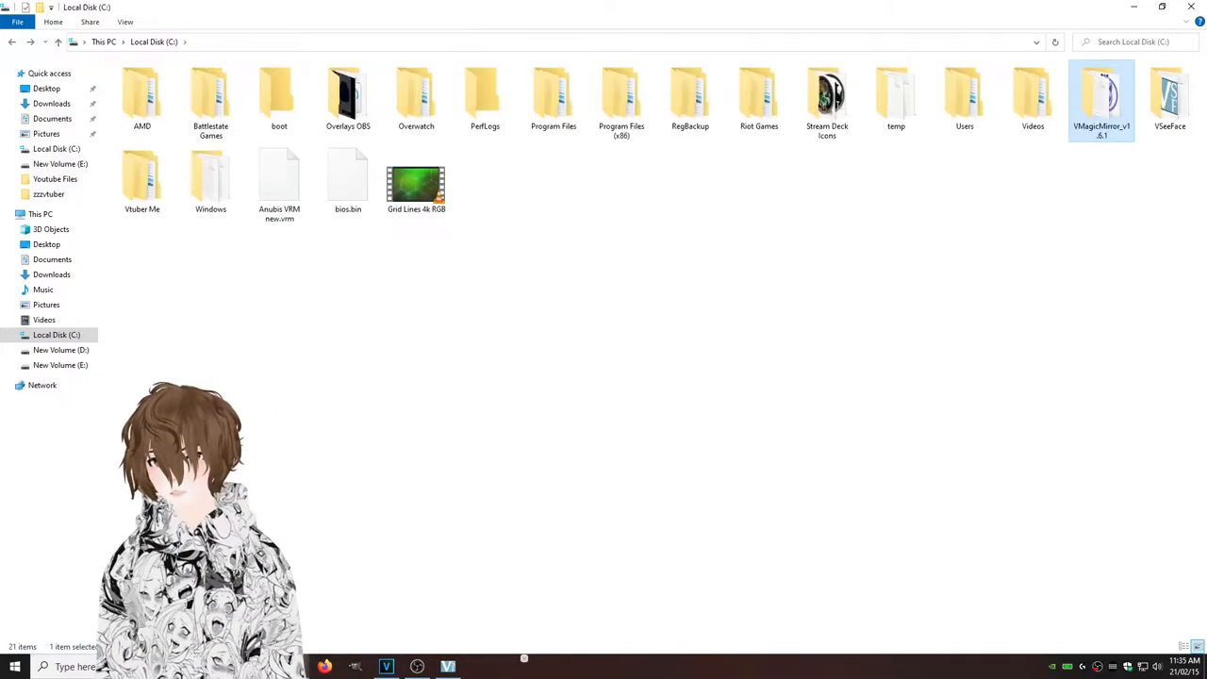
left_click(52, 273)
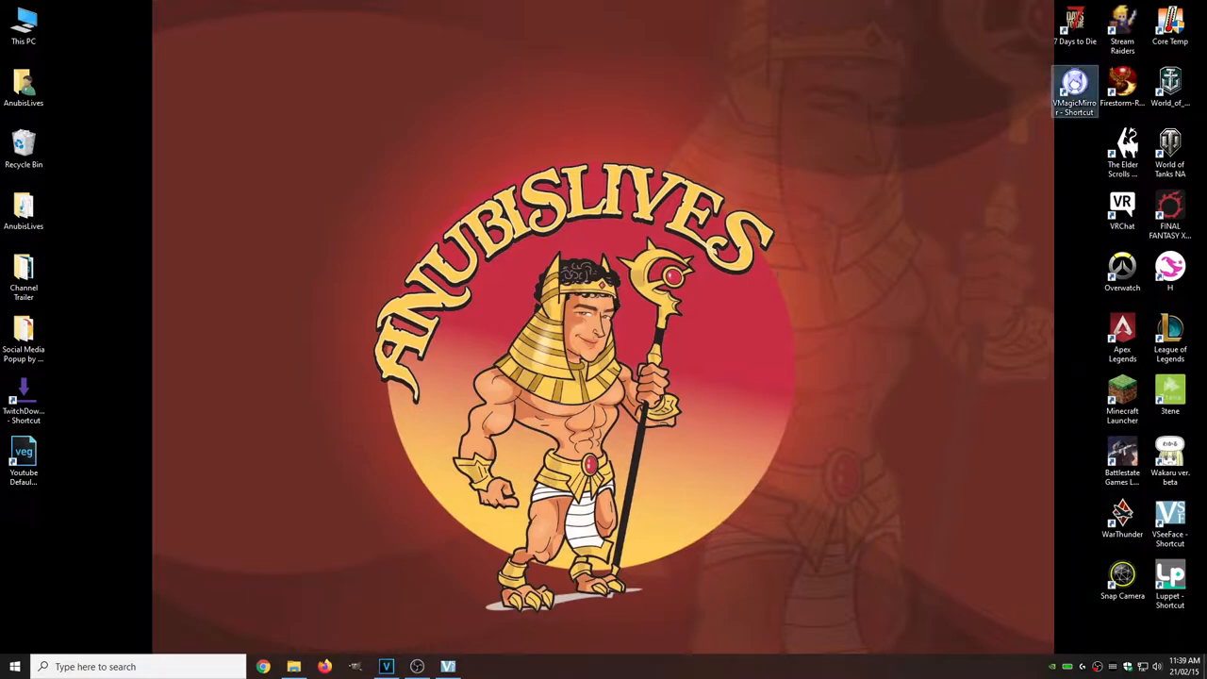
Launch VMagicMirror from the desktop shortcut and switch its interface language to English
double_click(1075, 85)
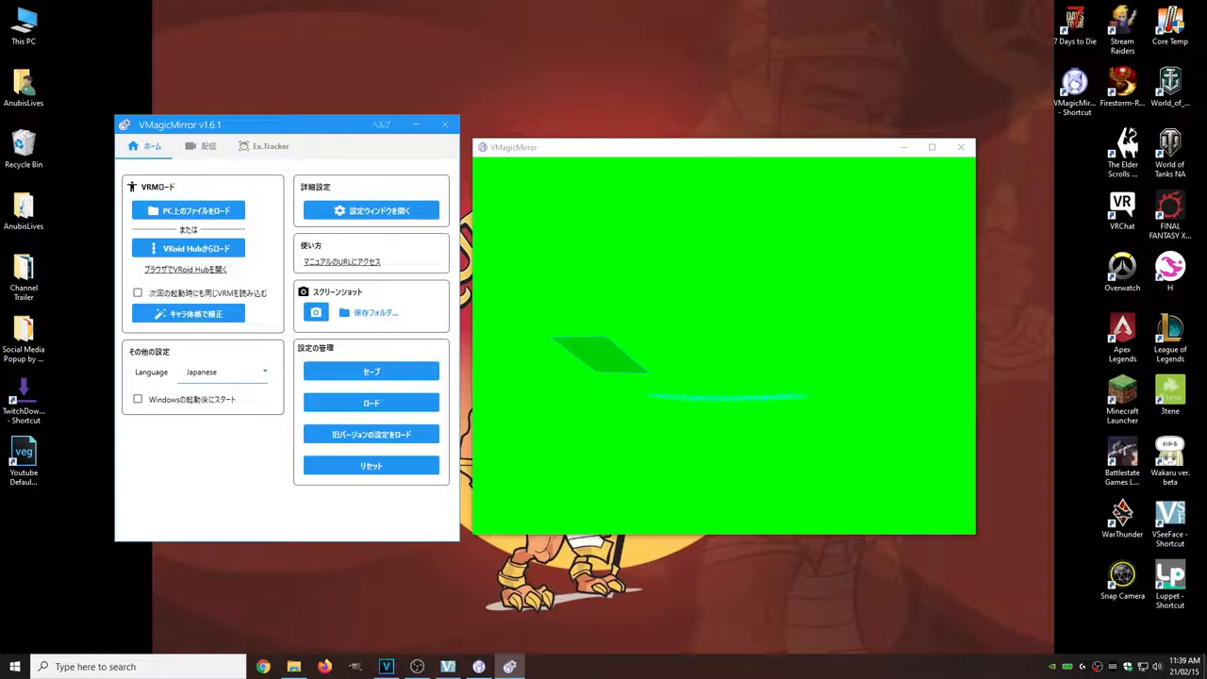
left_click(224, 369)
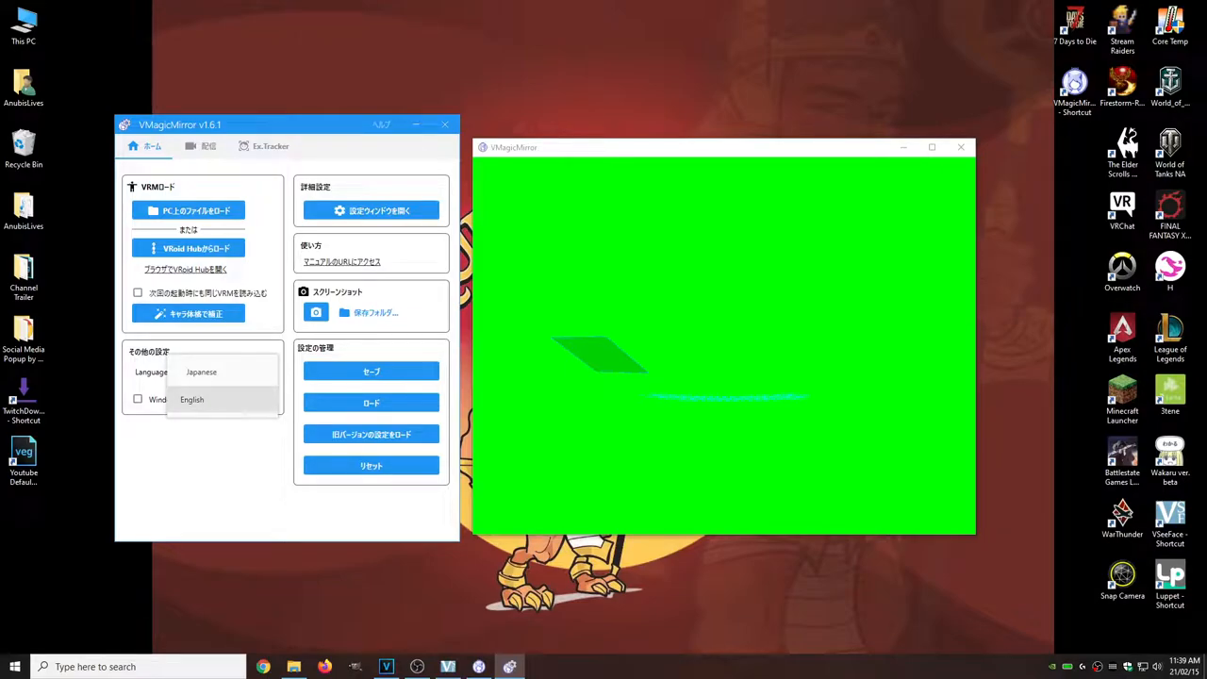
left_click(193, 400)
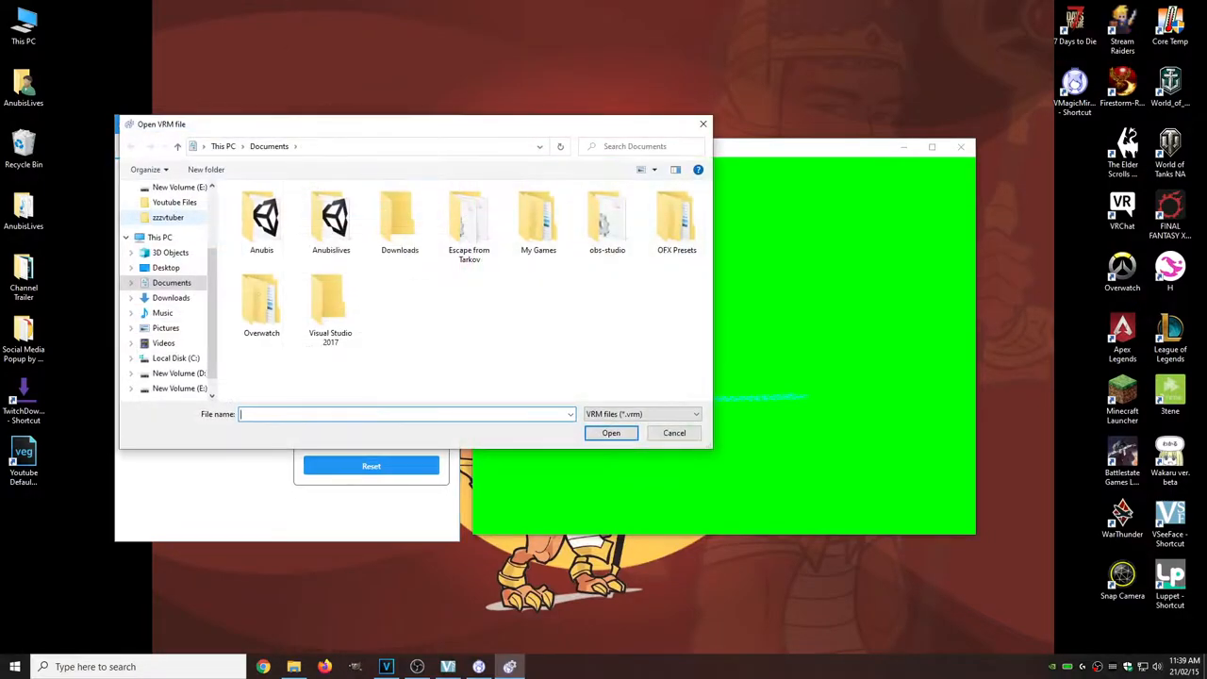
Load the Anubis VRM new.vrm avatar from Local Disk (C:) into the green-screen window
left_click(176, 359)
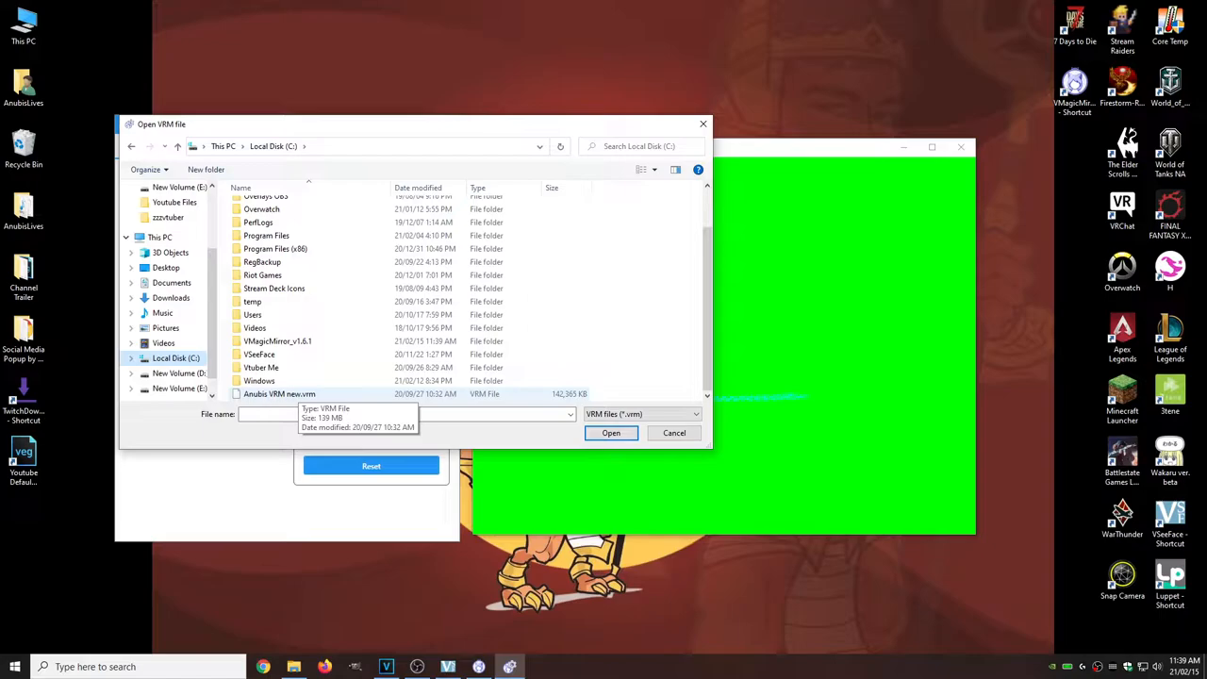
left_click(611, 432)
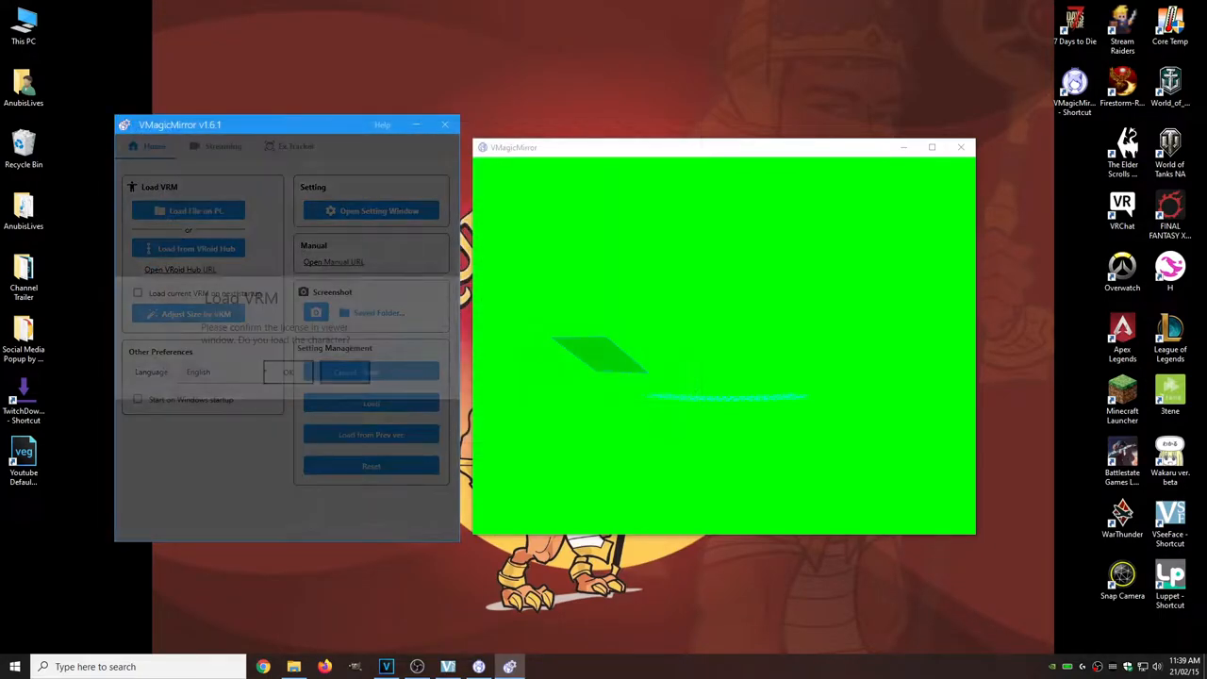
left_click(287, 372)
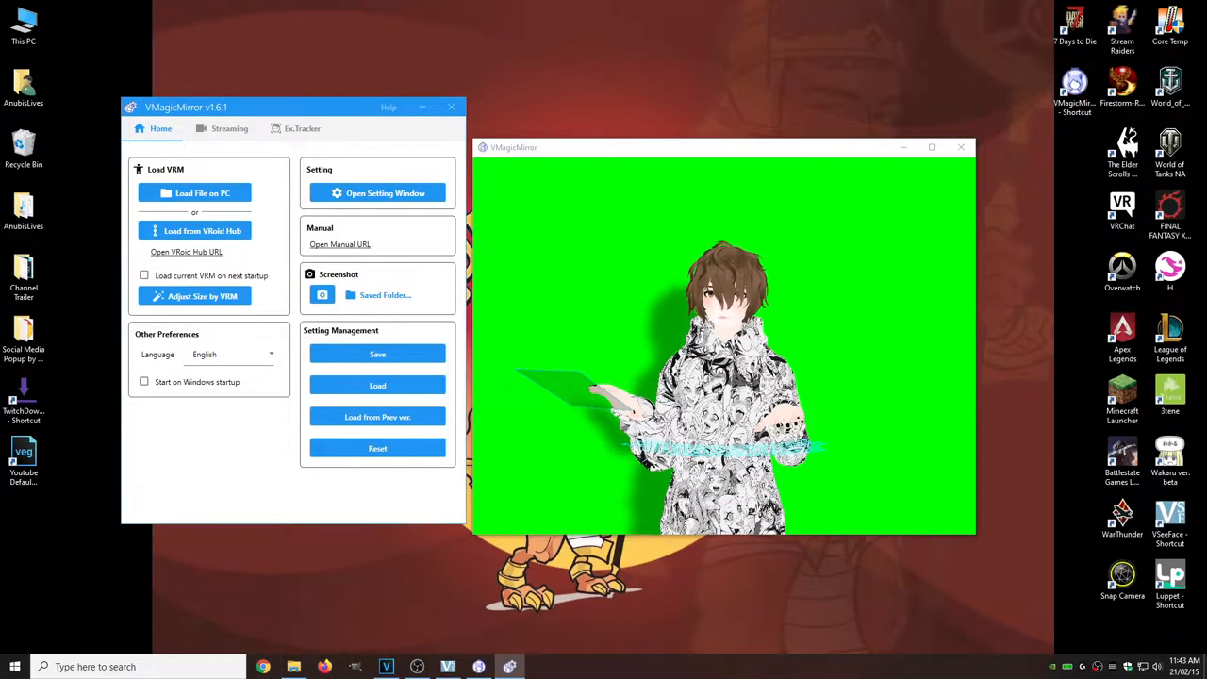
In Streaming settings, keep eyes following the mouse and assign word-to-motion to Keyboard (num 0-8)
left_click(230, 128)
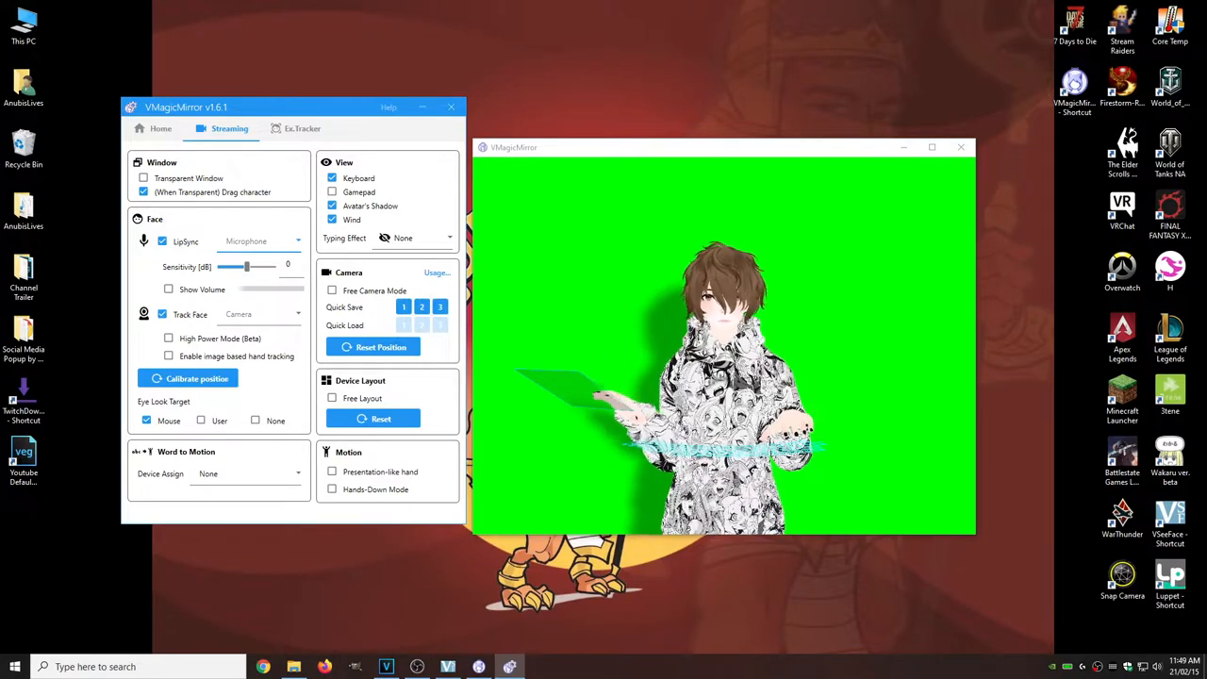
left_click(200, 421)
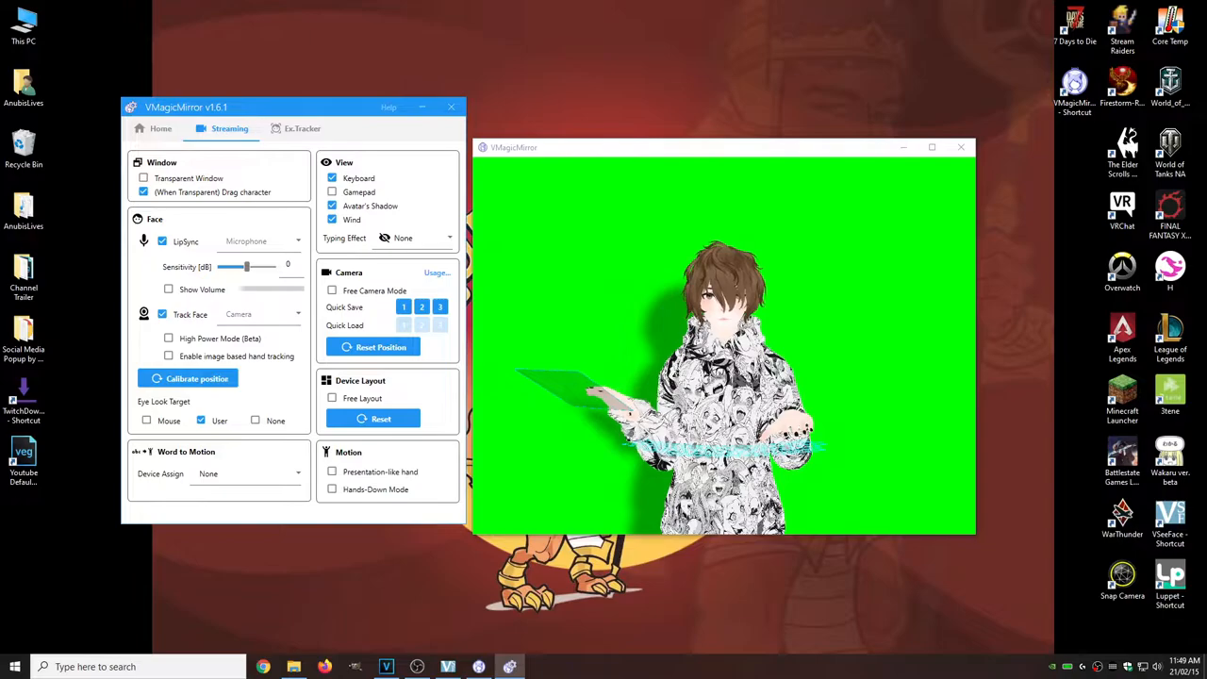
left_click(147, 420)
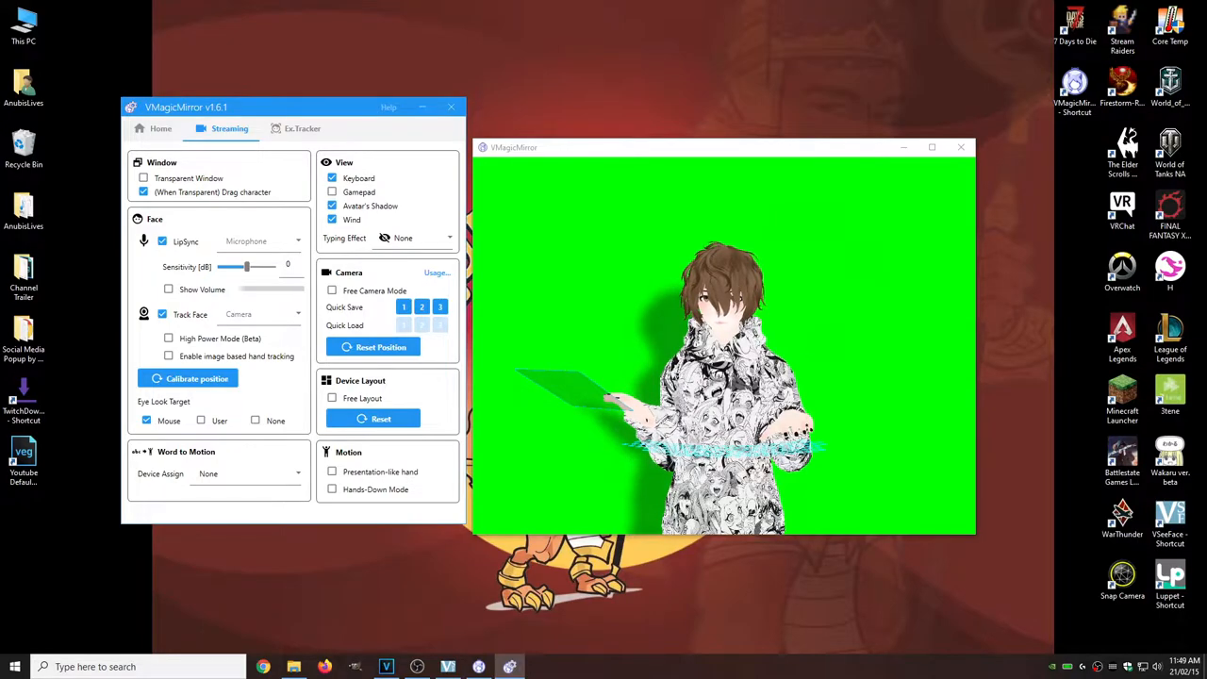
left_click(247, 474)
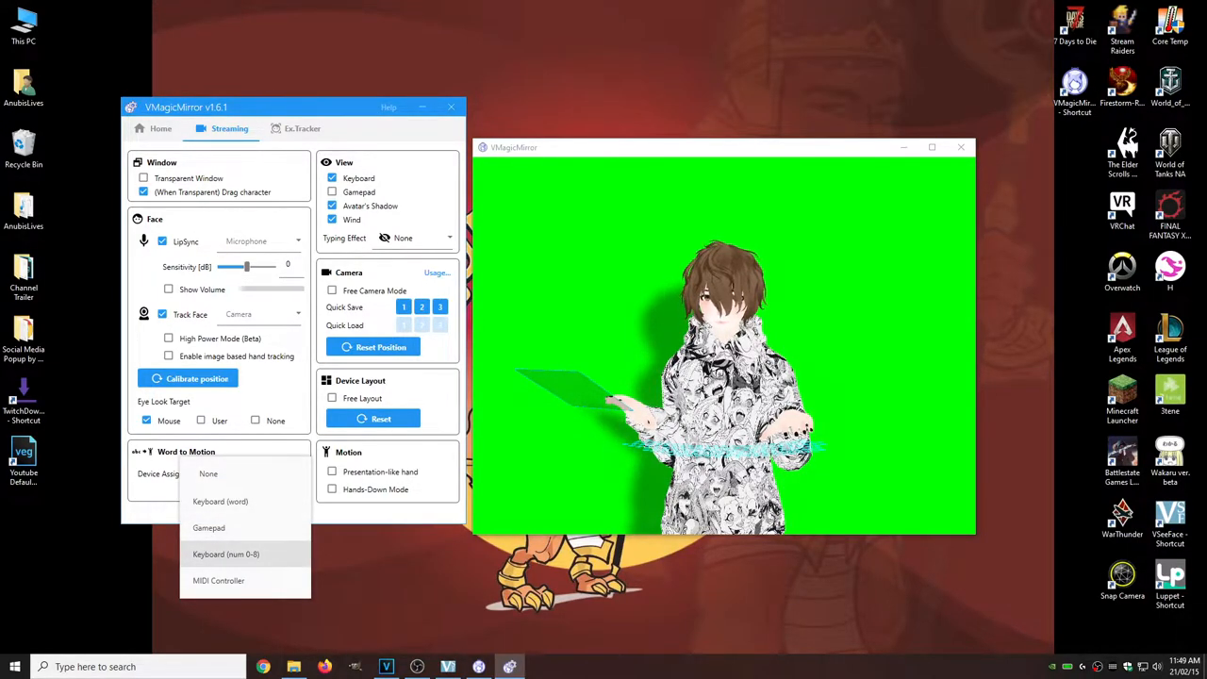
left_click(226, 555)
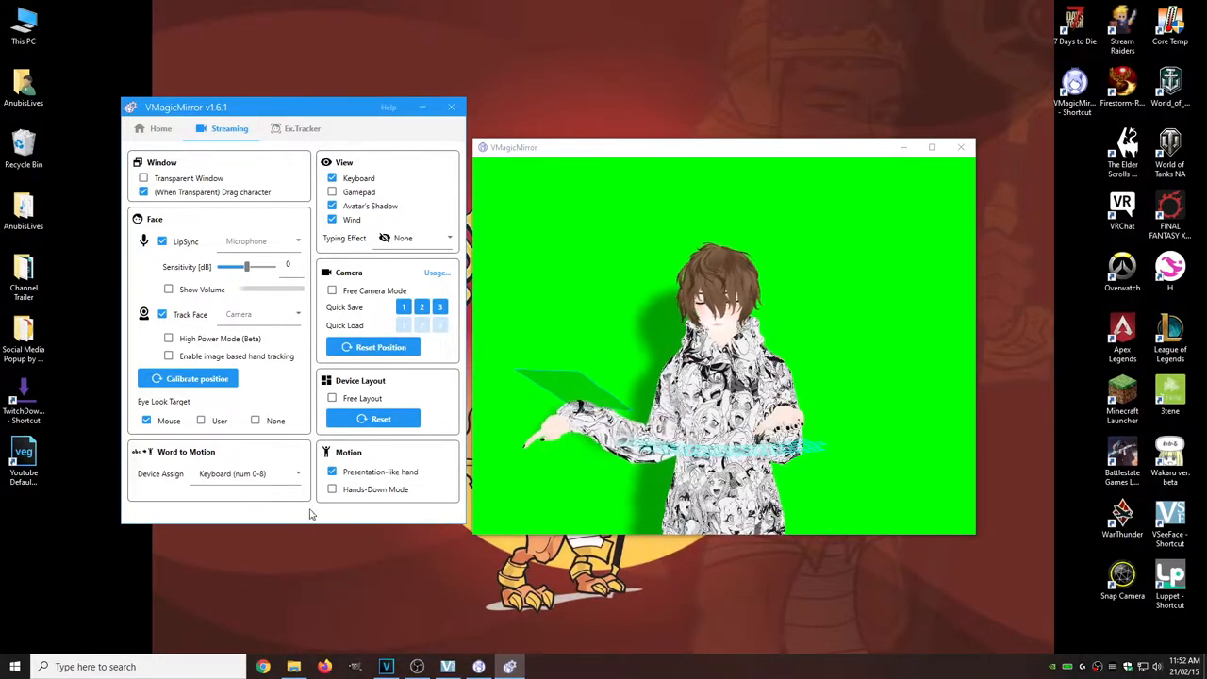
Try the gamepad, keyboard, shadow and wind view toggles, then set the typing effect to Text
left_click(332, 491)
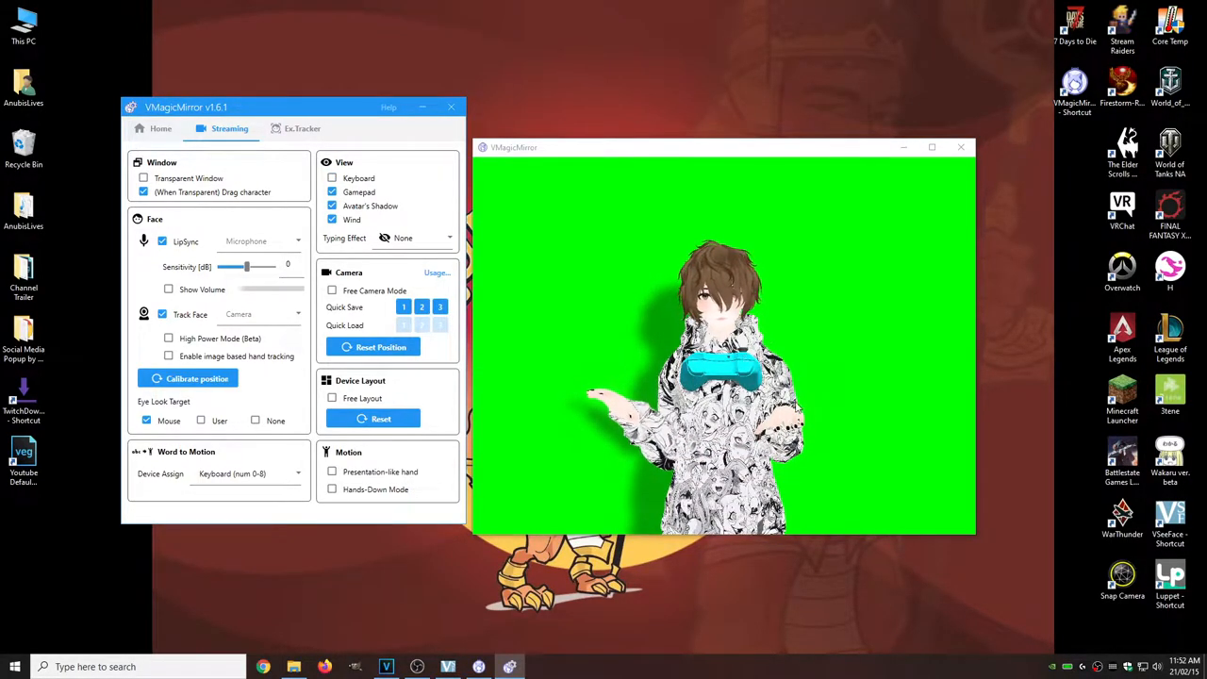
left_click(332, 177)
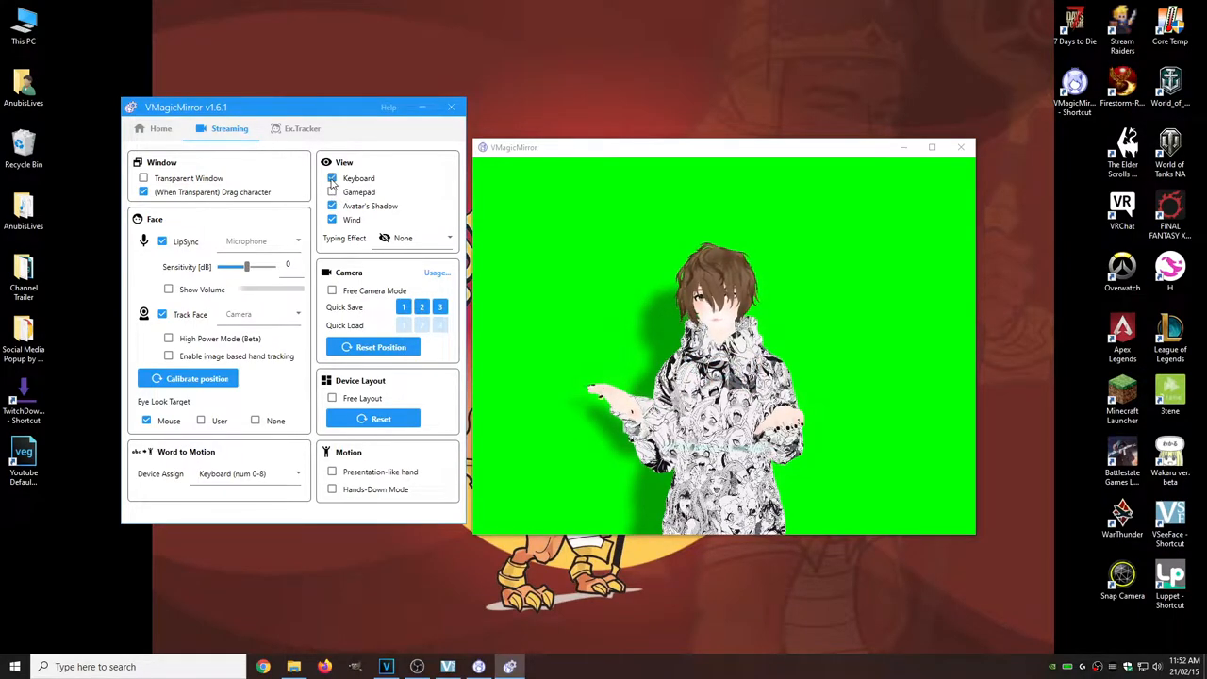
left_click(332, 177)
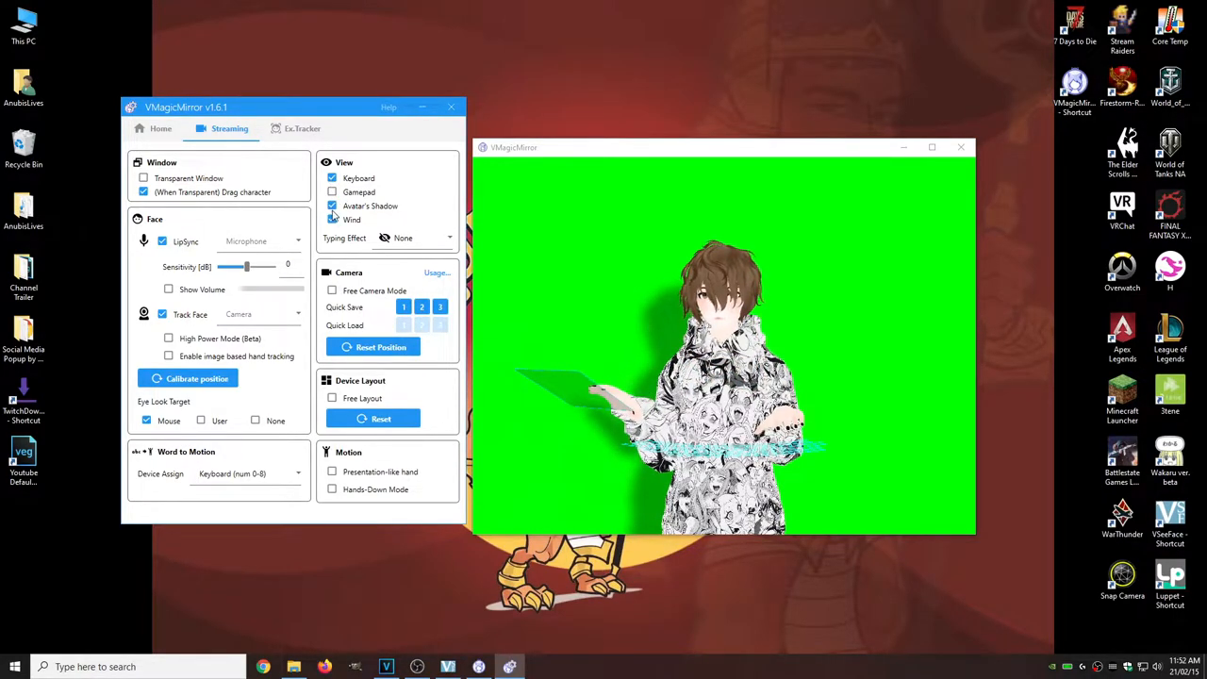
left_click(332, 205)
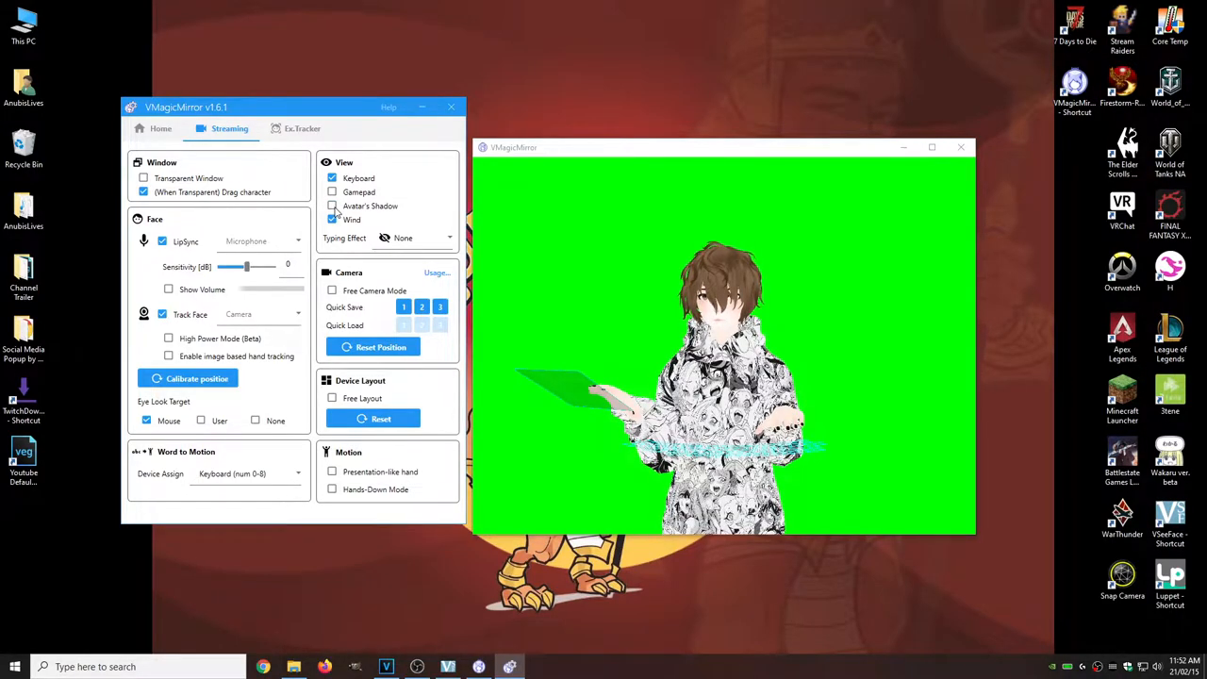
left_click(332, 219)
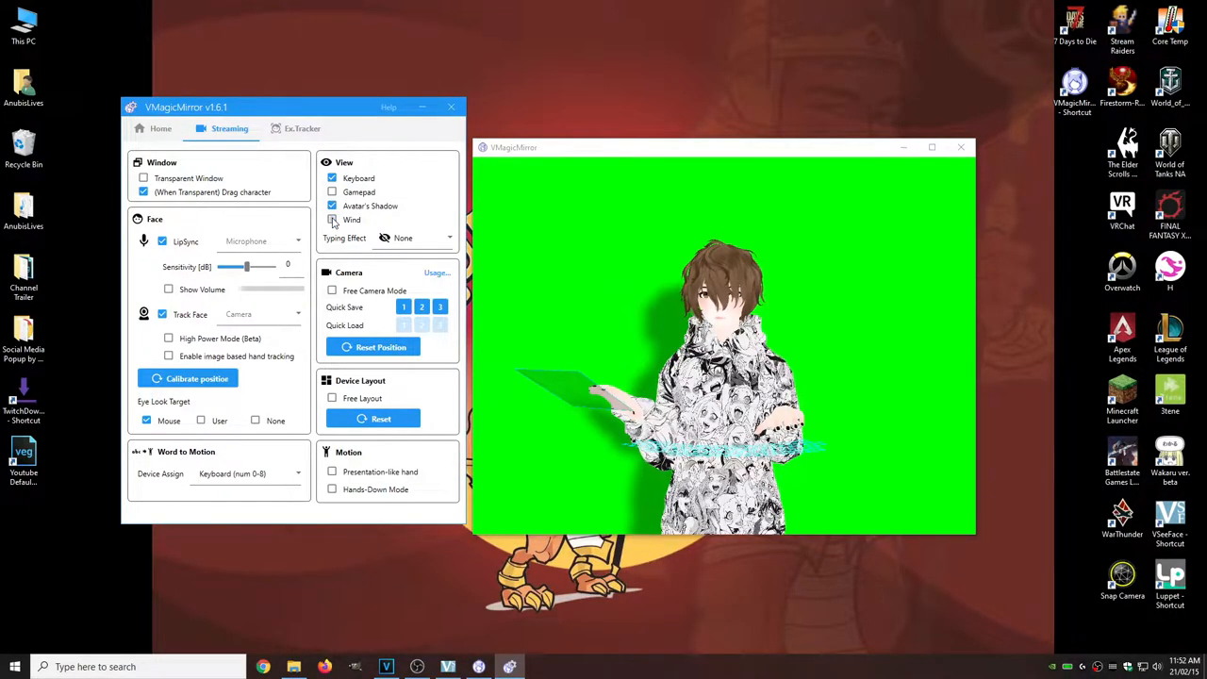
left_click(332, 218)
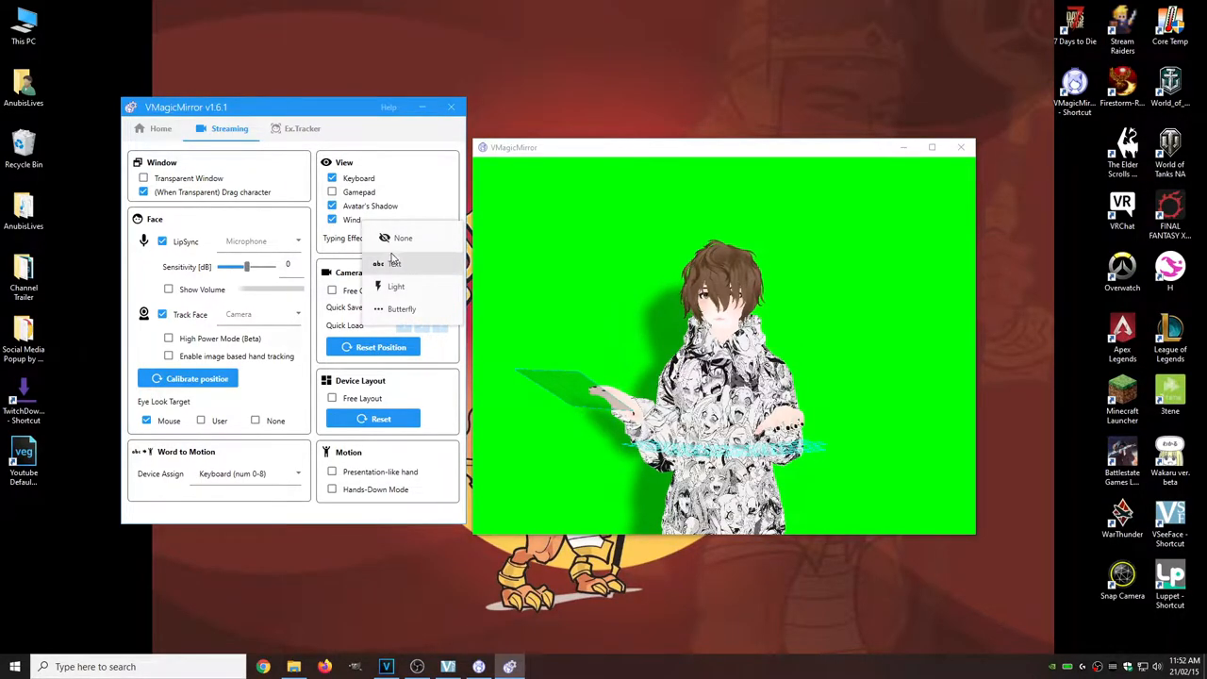
left_click(395, 264)
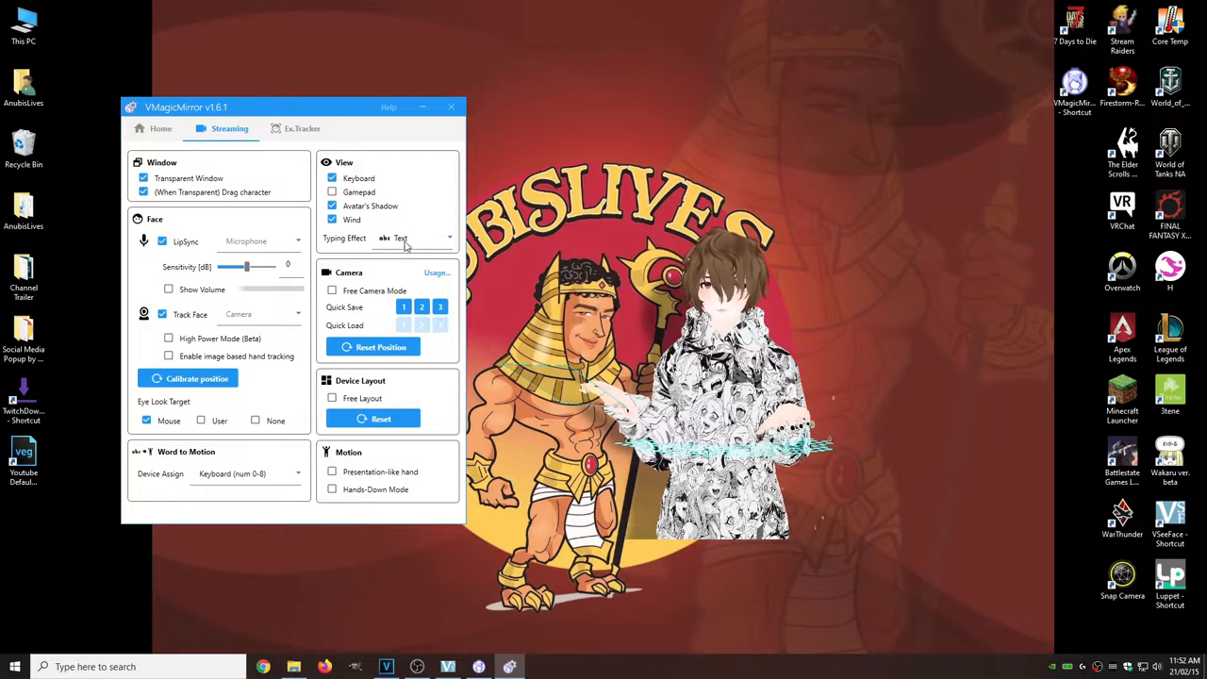
Try the Light and Butterfly typing effects, then set the typing effect back to None
left_click(415, 238)
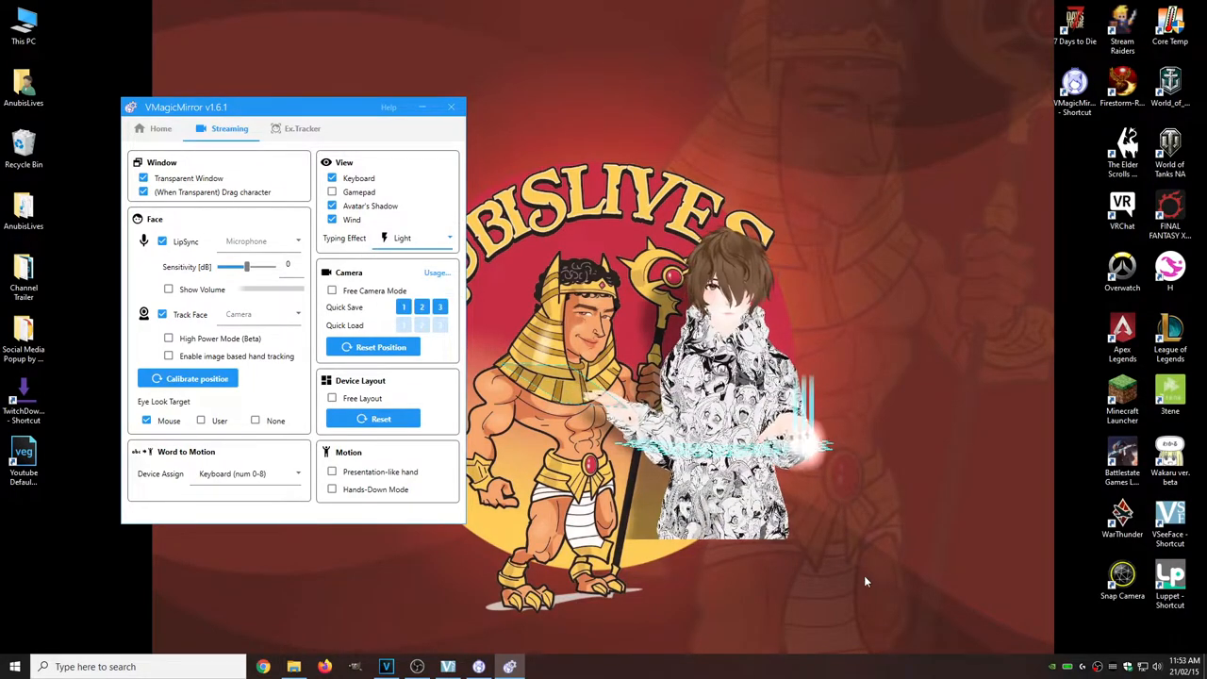
left_click(415, 238)
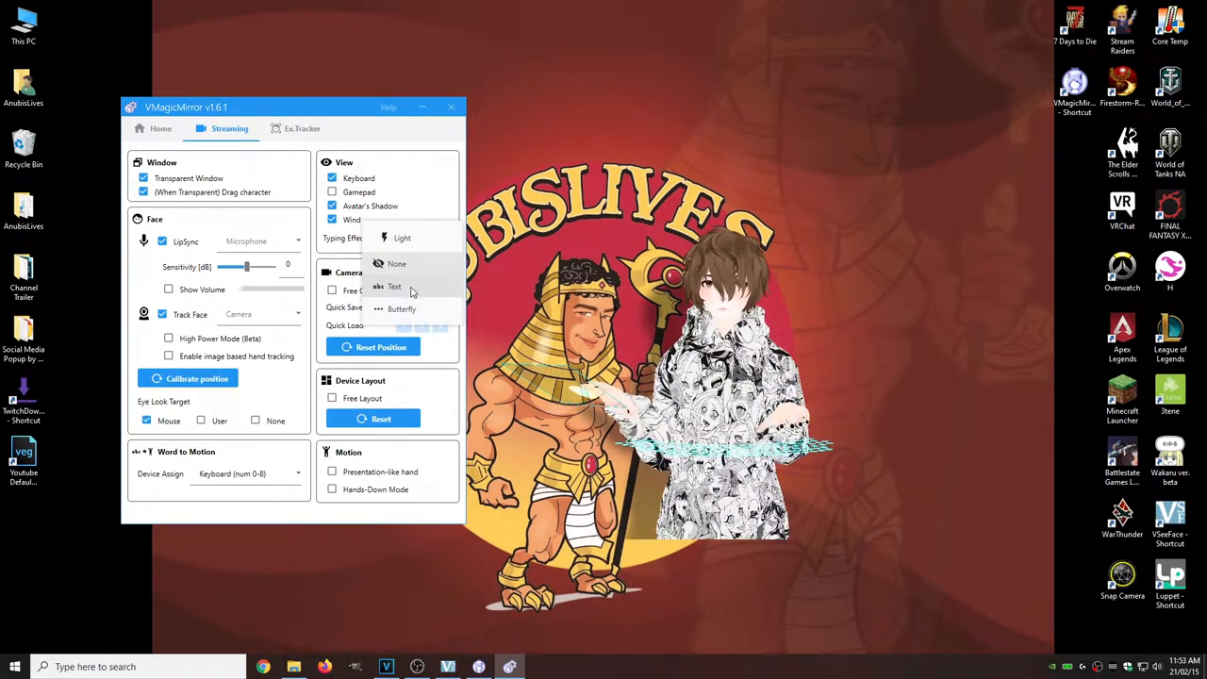
left_click(401, 309)
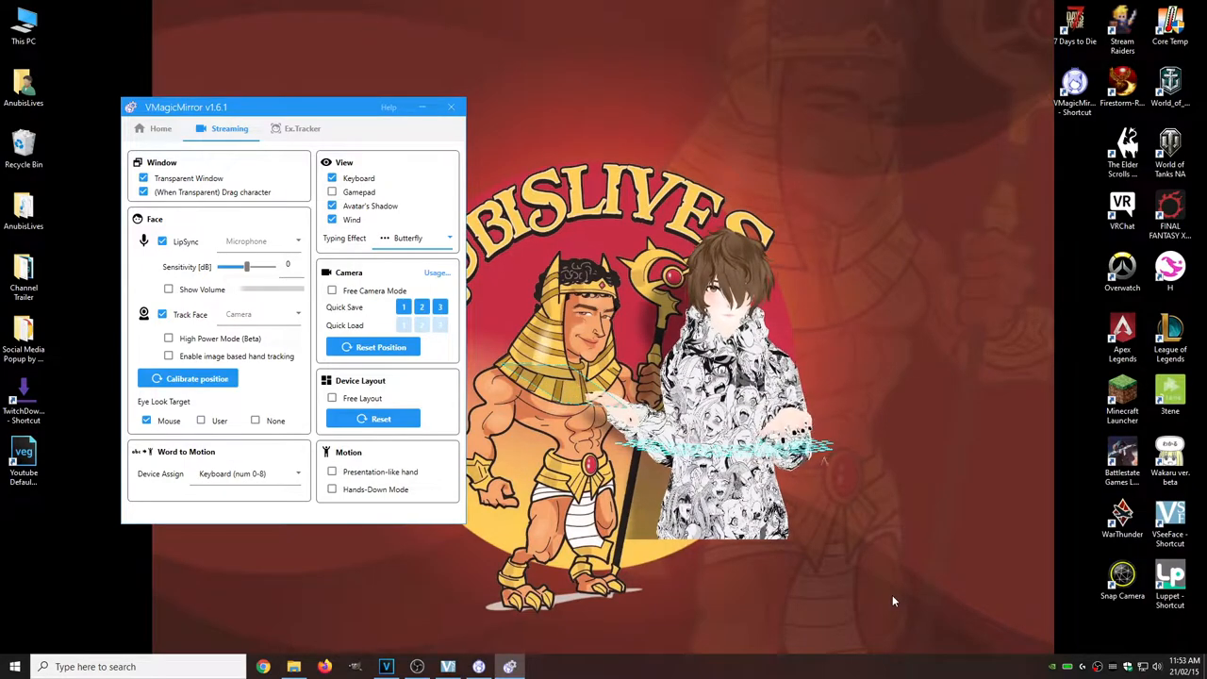
left_click(414, 238)
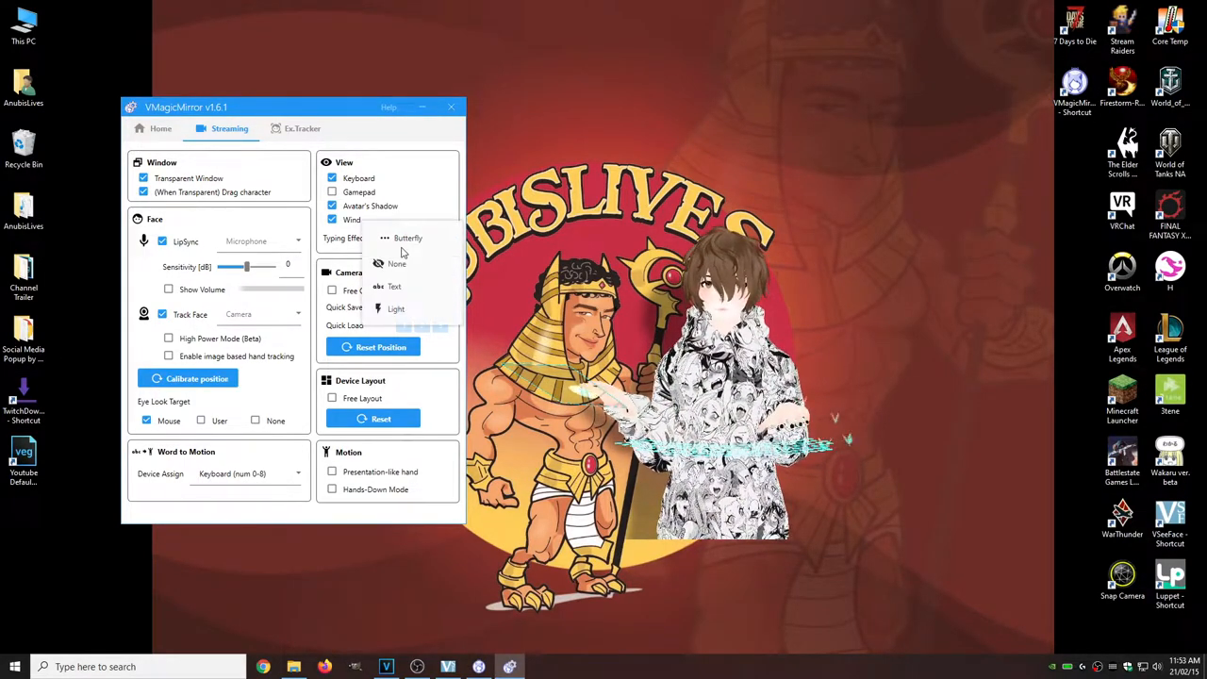
left_click(143, 191)
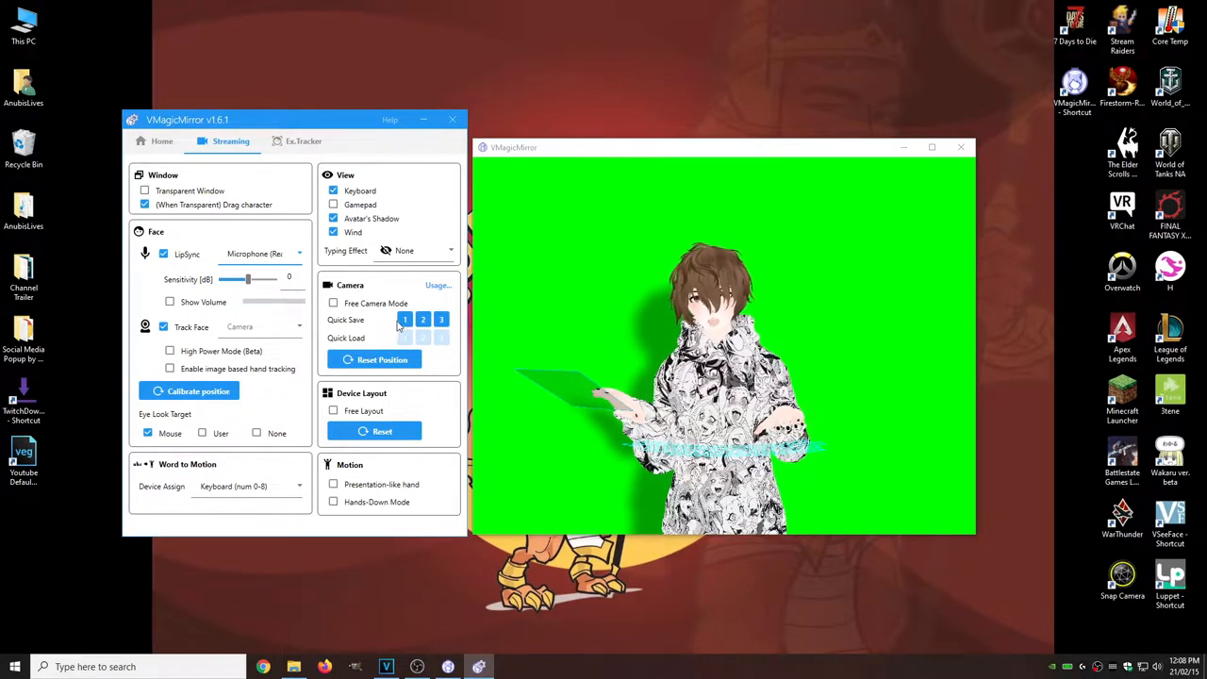
Enable Free Camera Mode, store a custom angle in a Quick Save slot, then test Reset and Quick Load
left_click(404, 338)
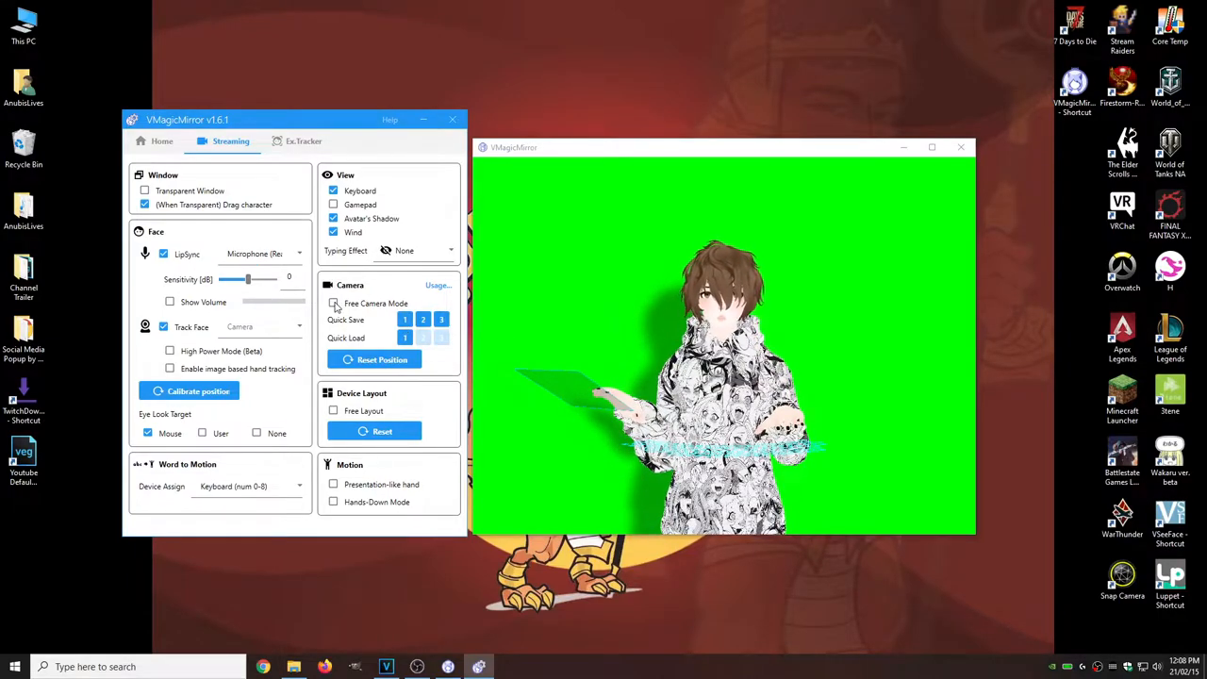
left_click(332, 302)
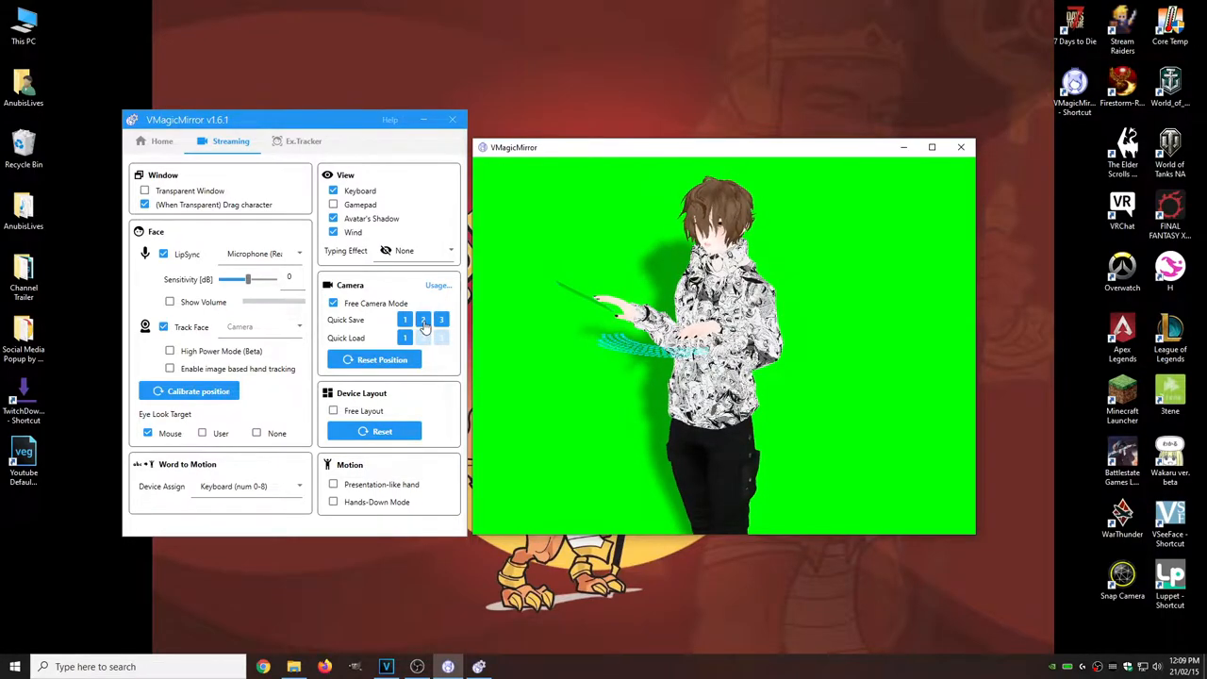
left_click(422, 319)
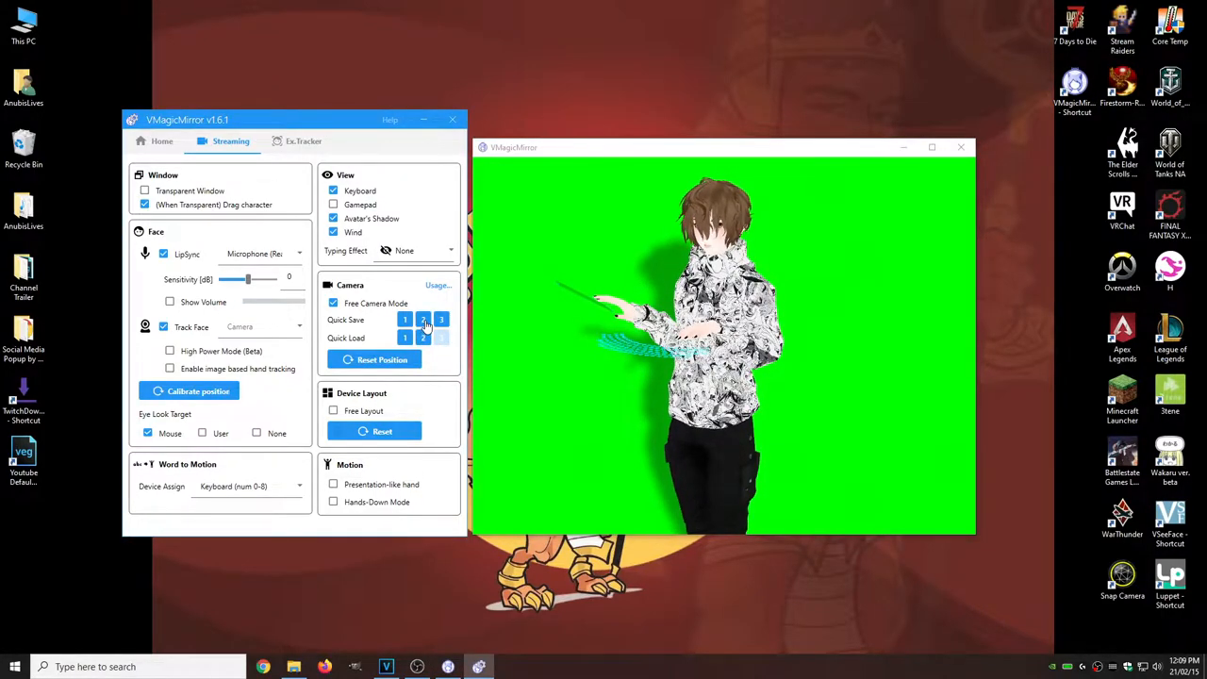
left_click(403, 337)
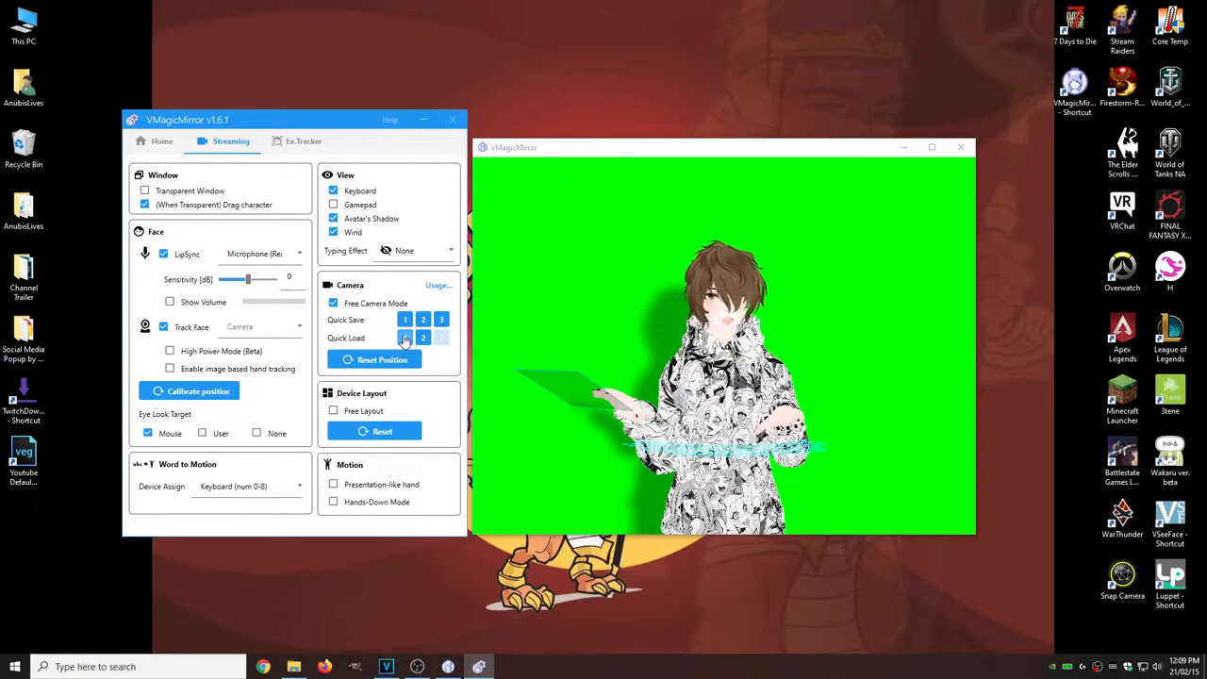
left_click(422, 337)
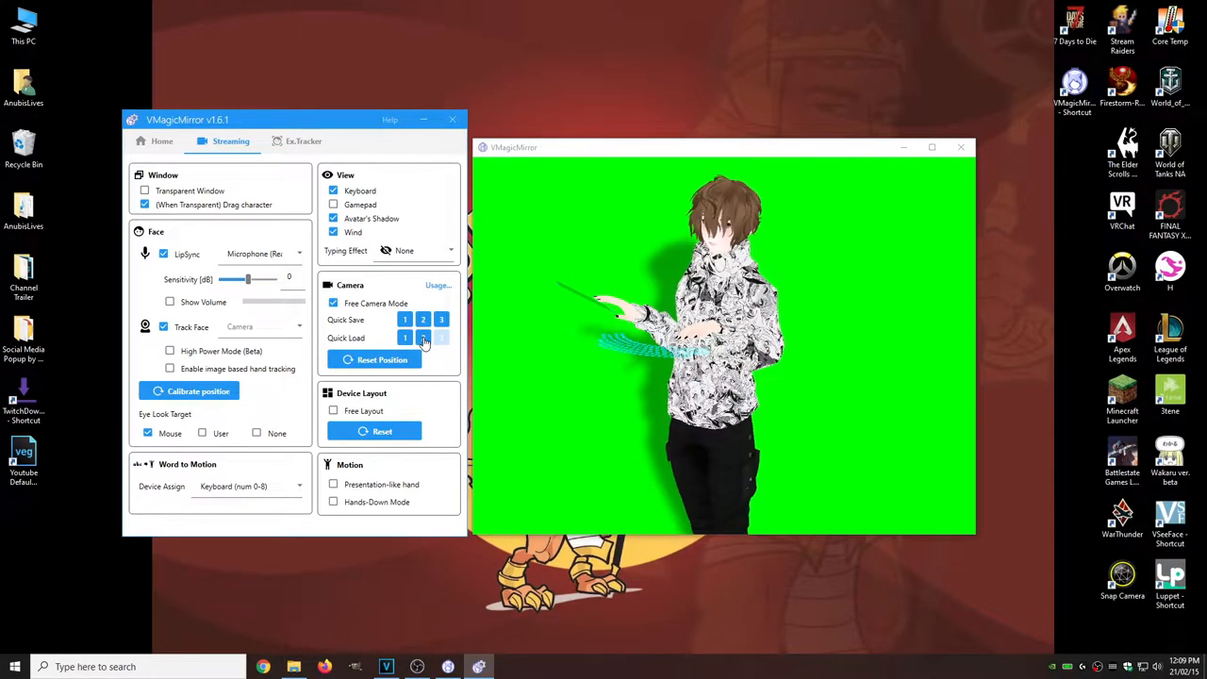
left_click(422, 337)
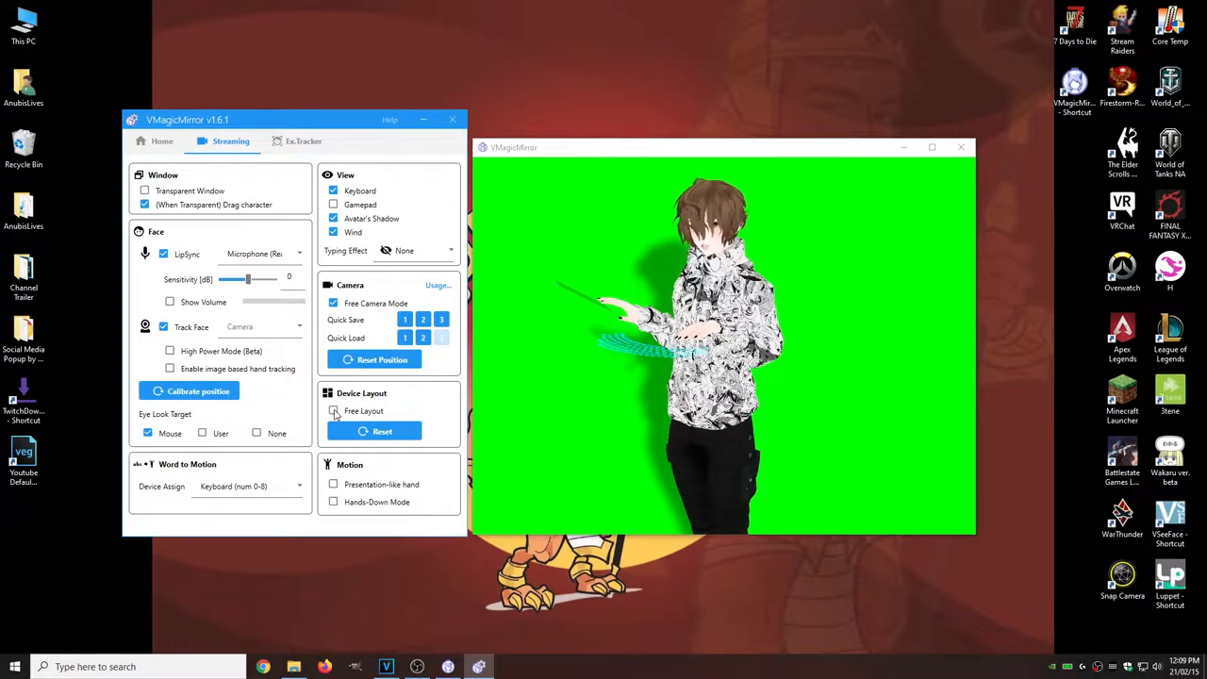
Enable Free Layout for the devices and return to the Home page
left_click(332, 411)
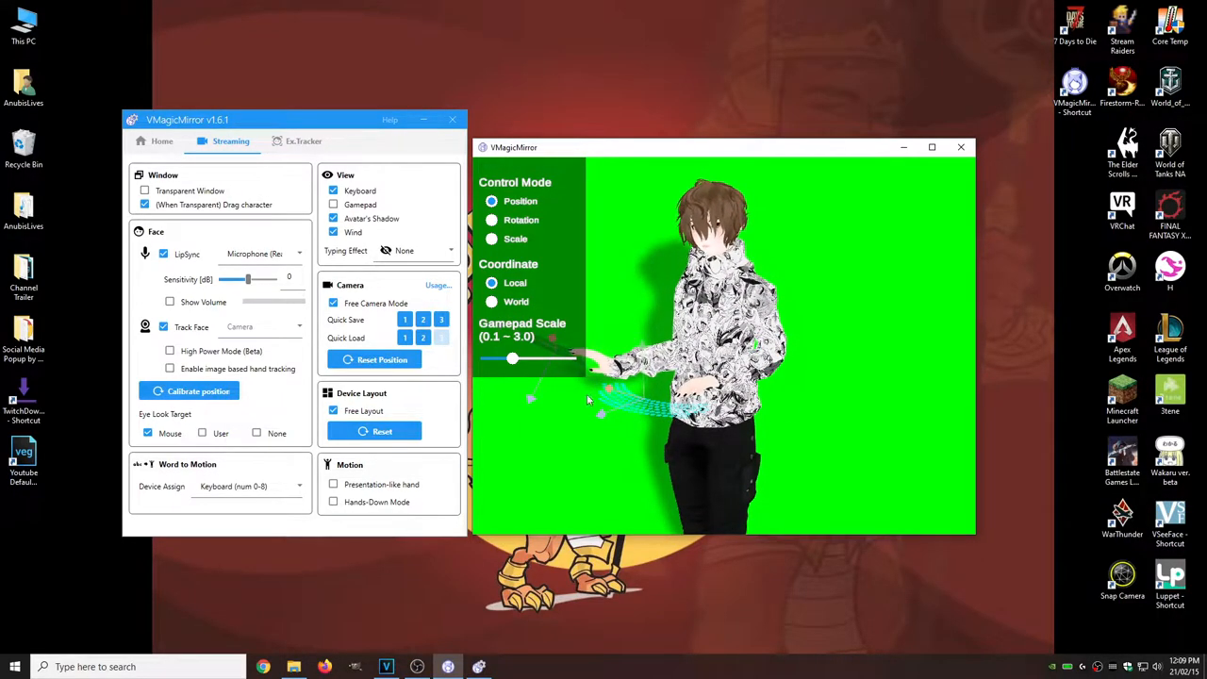
left_click(163, 139)
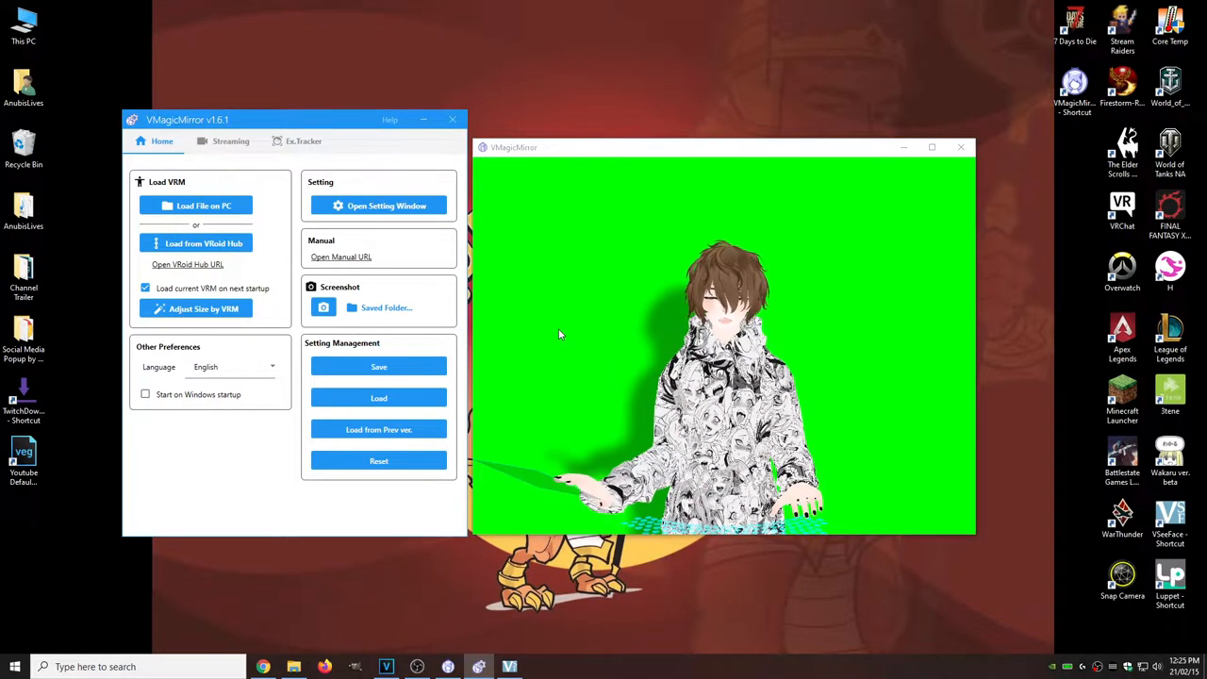
Review the Window, Face, Motion and Layout pages of the detailed settings window
left_click(377, 205)
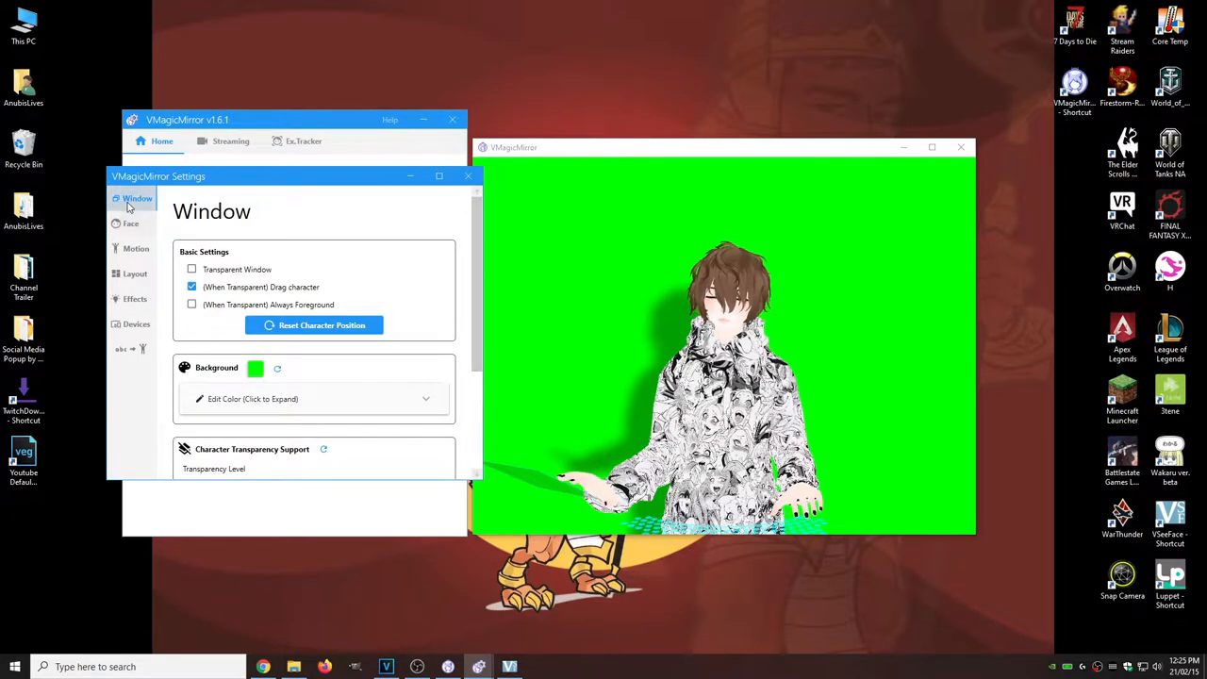
scroll("down", 3)
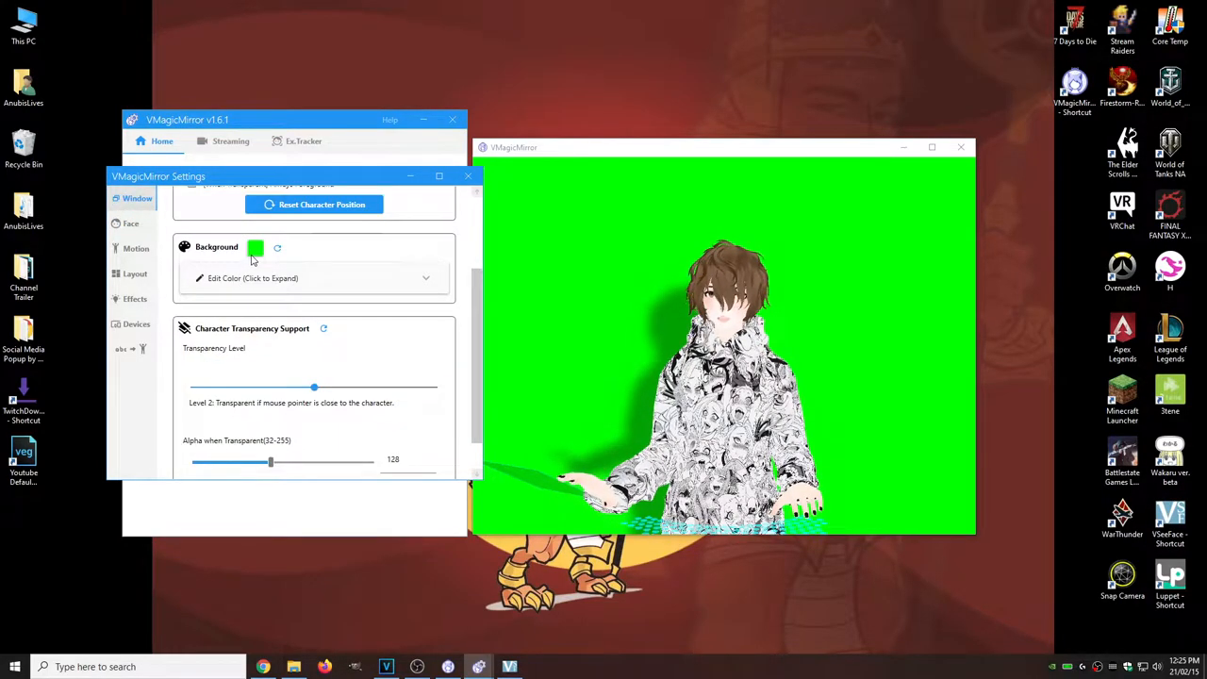
left_click(252, 277)
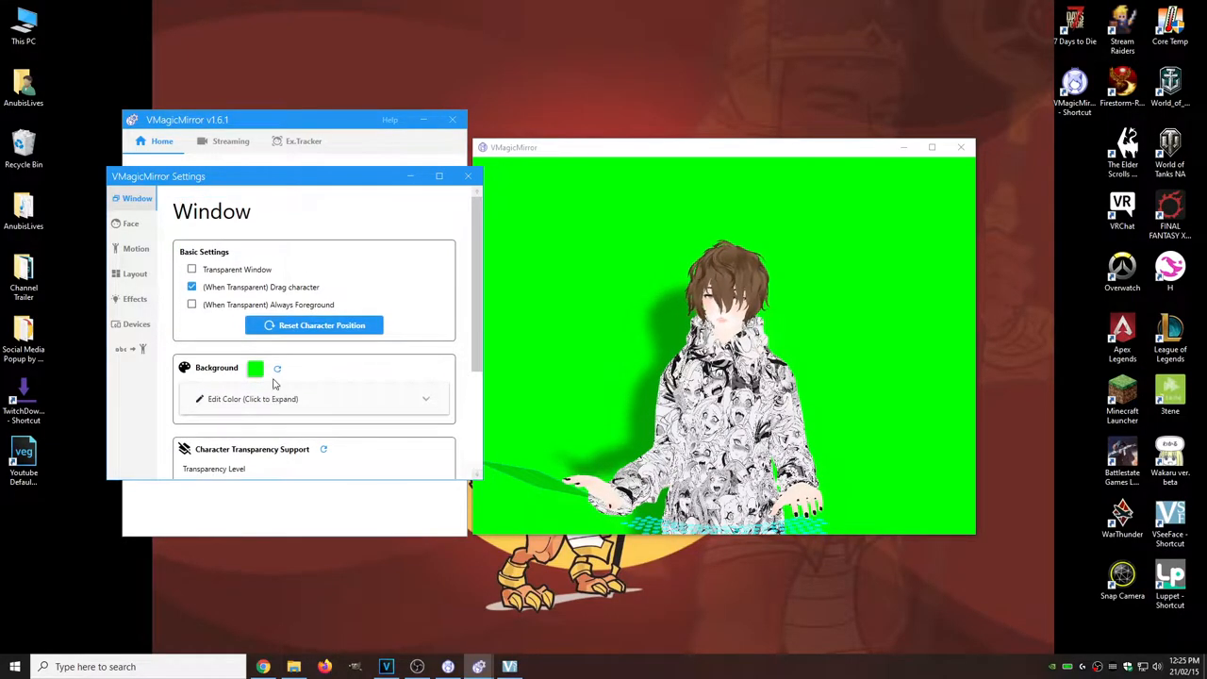
left_click(132, 222)
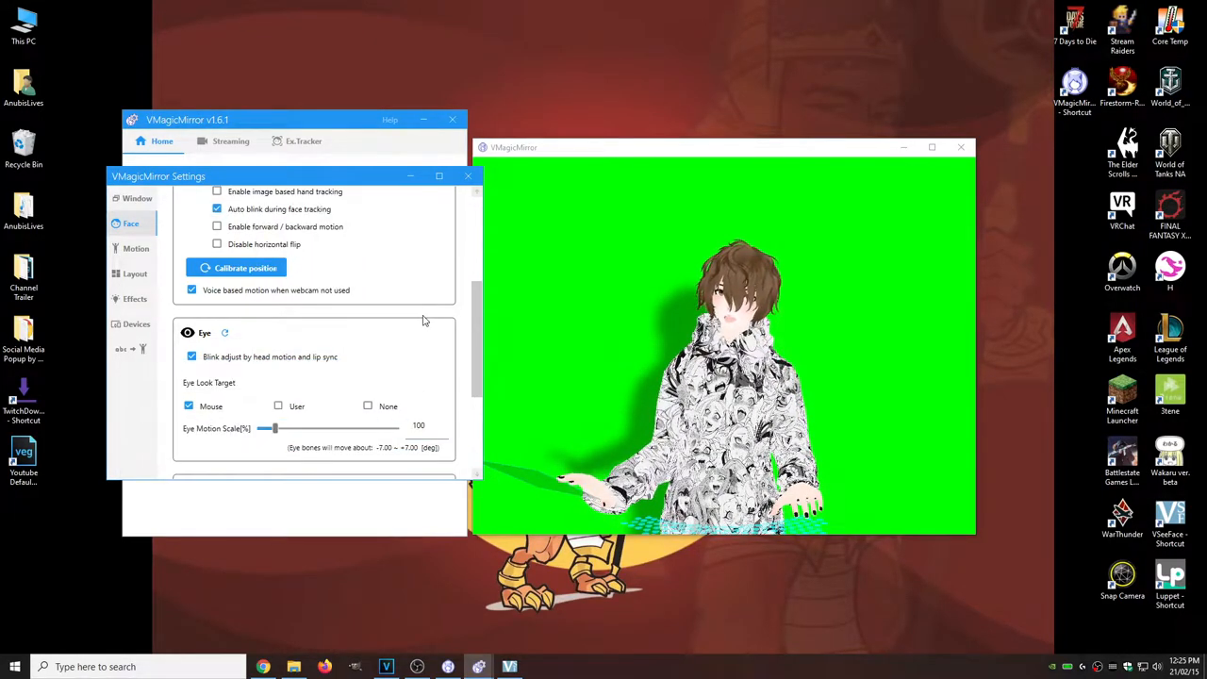
left_click(136, 249)
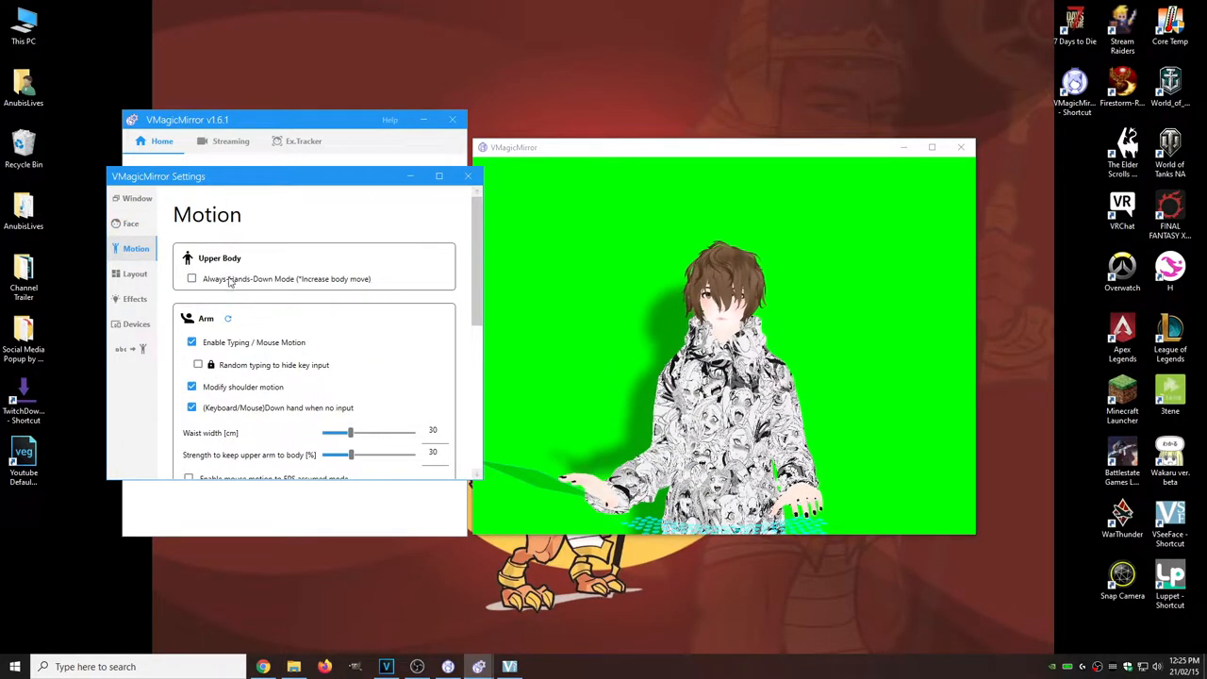
scroll("down", 3)
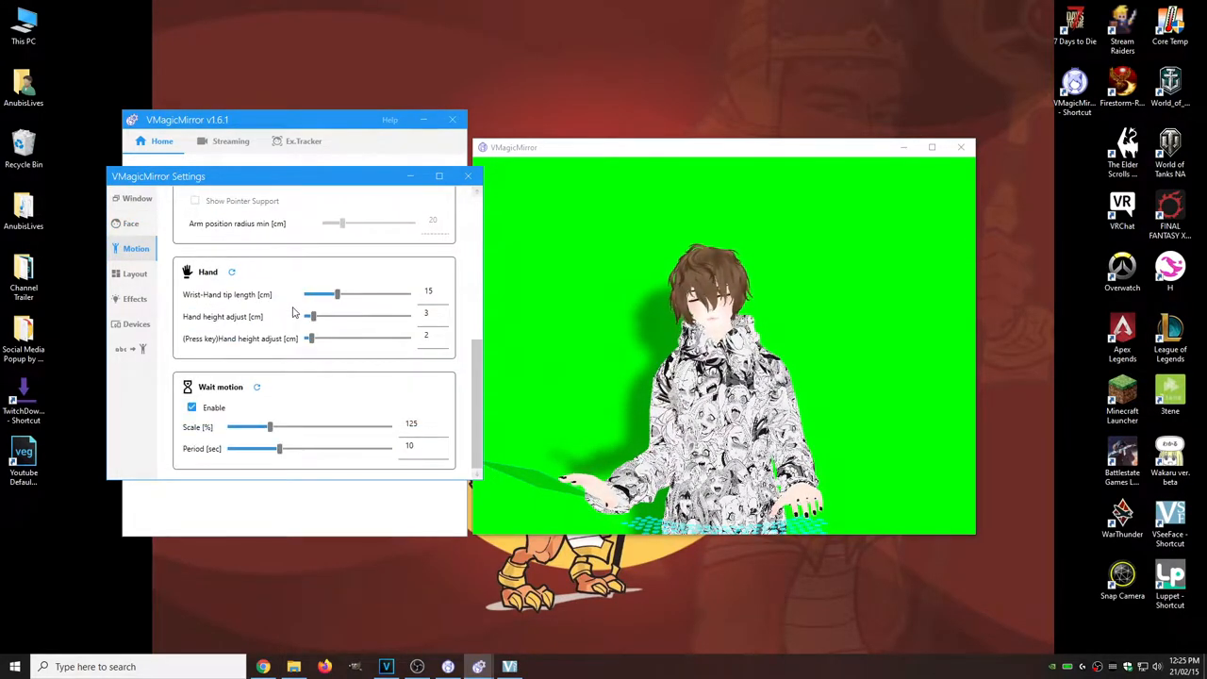
left_click(136, 273)
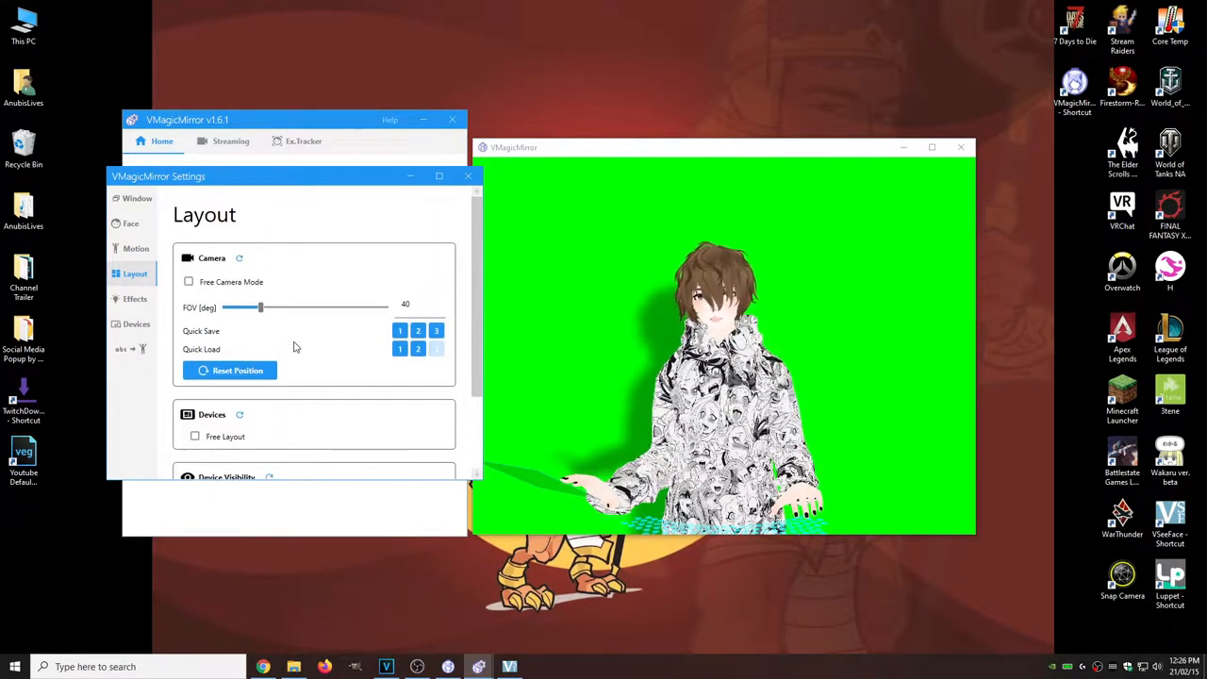
Review Effects, Devices (gamepad capture with Left Stick lean) and Word to Motion, then close Settings
left_click(136, 298)
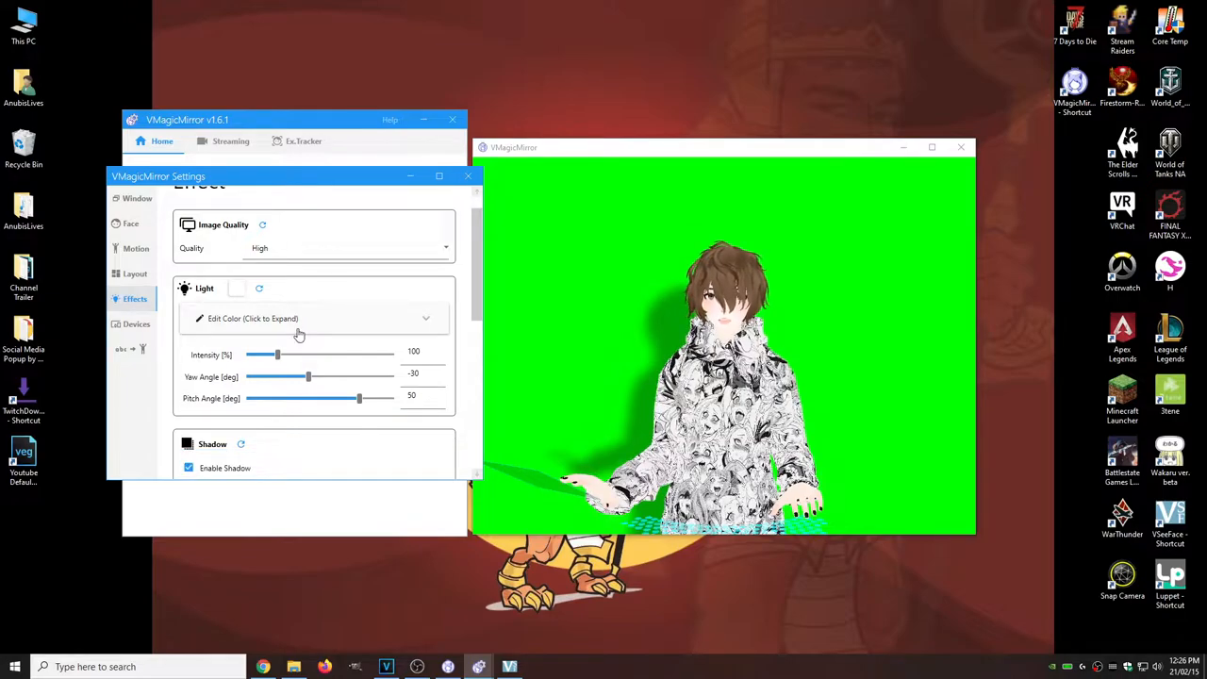
scroll("down", 3)
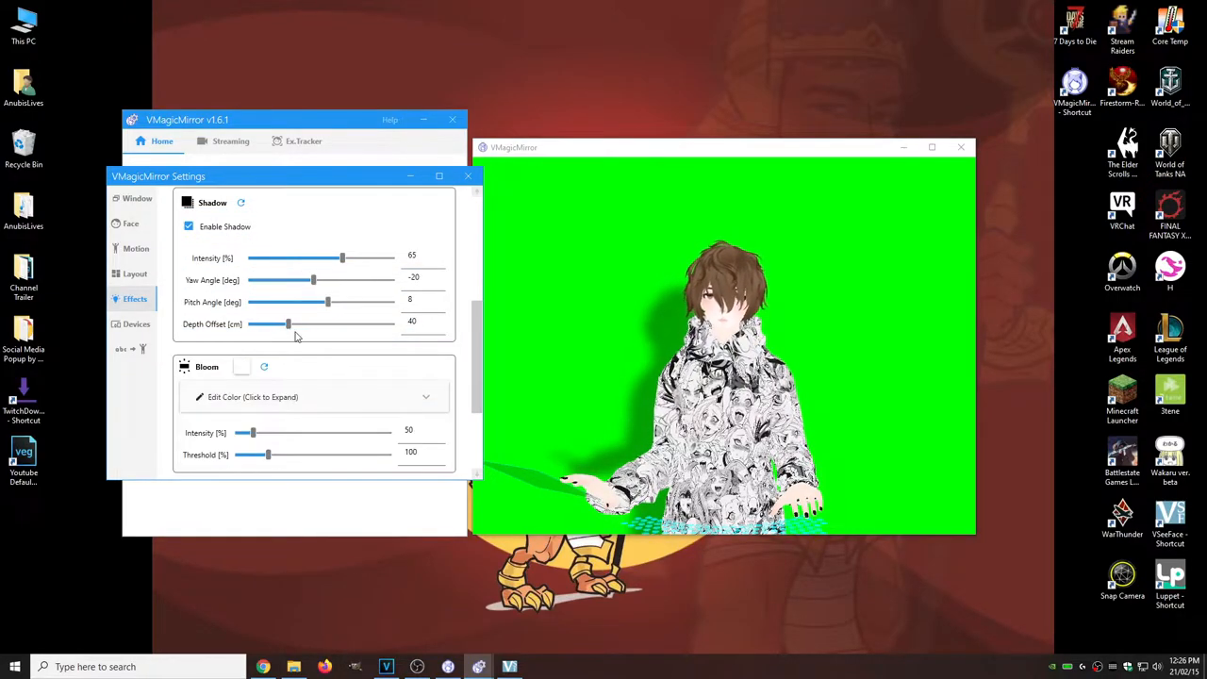
scroll("down", 3)
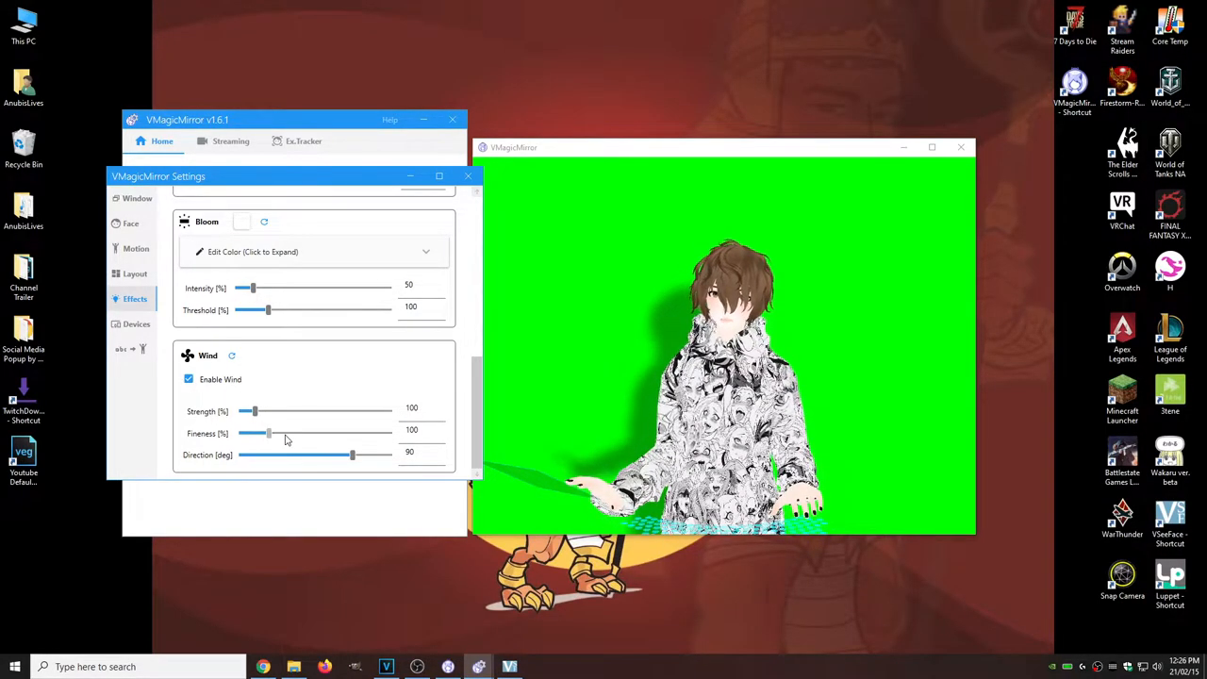
left_click(136, 325)
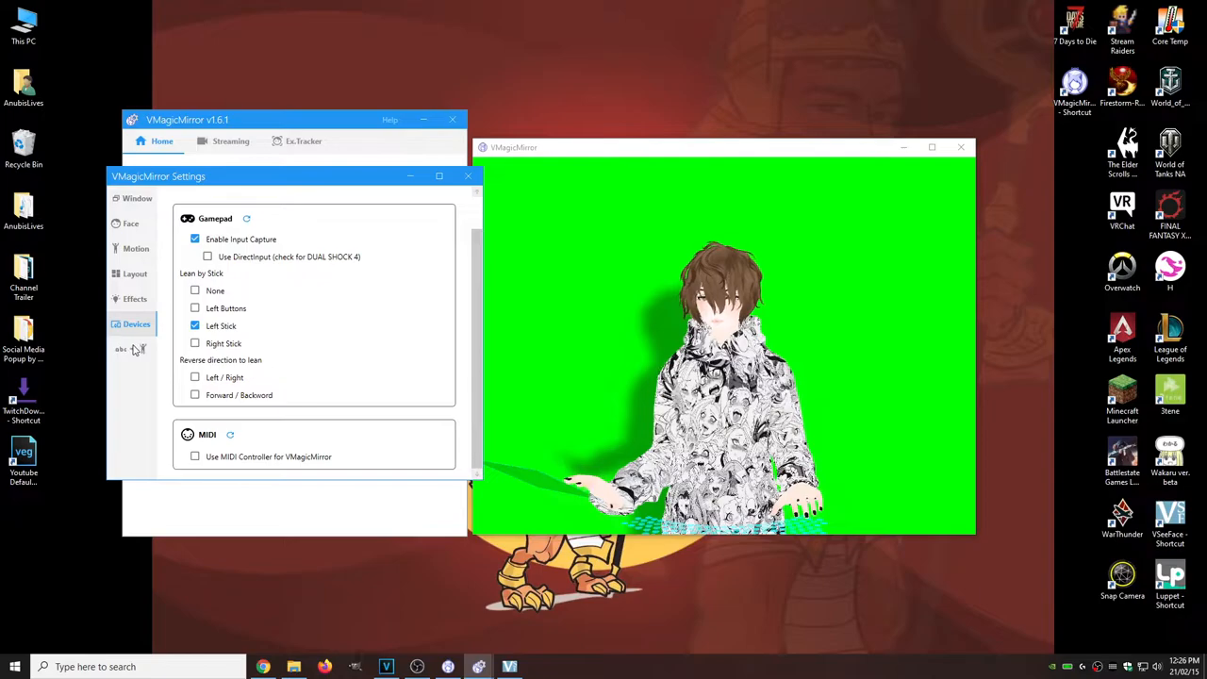
left_click(129, 349)
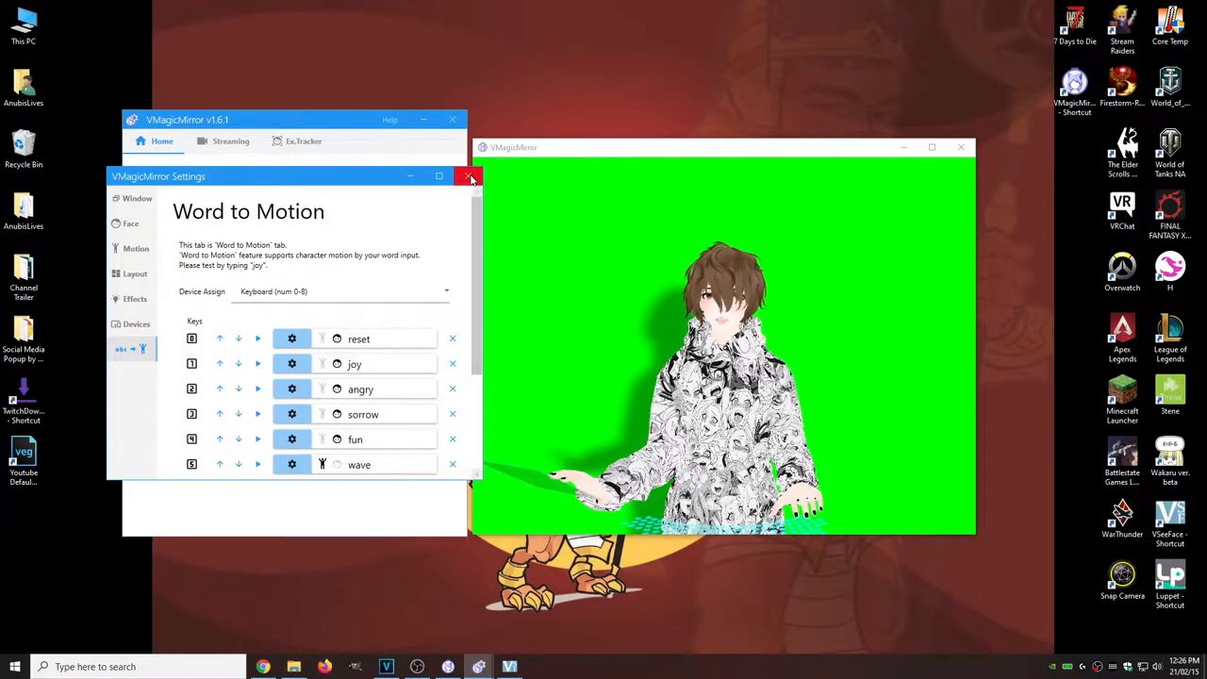
mouse_move(472, 177)
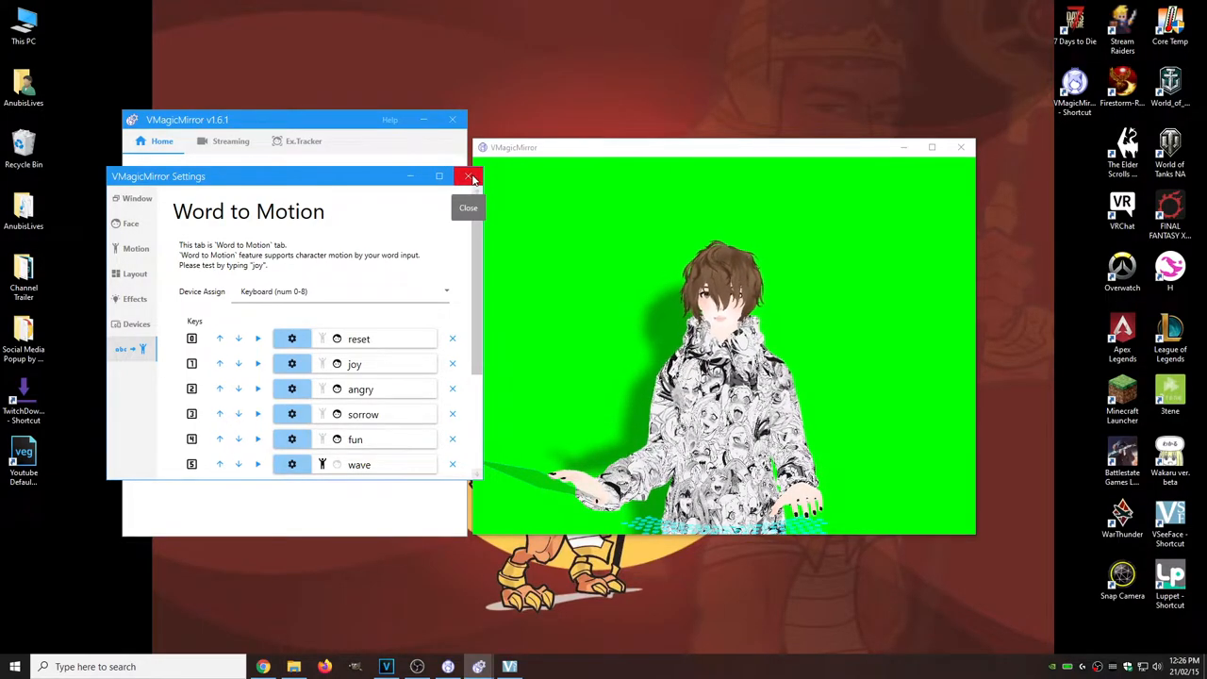
left_click(470, 177)
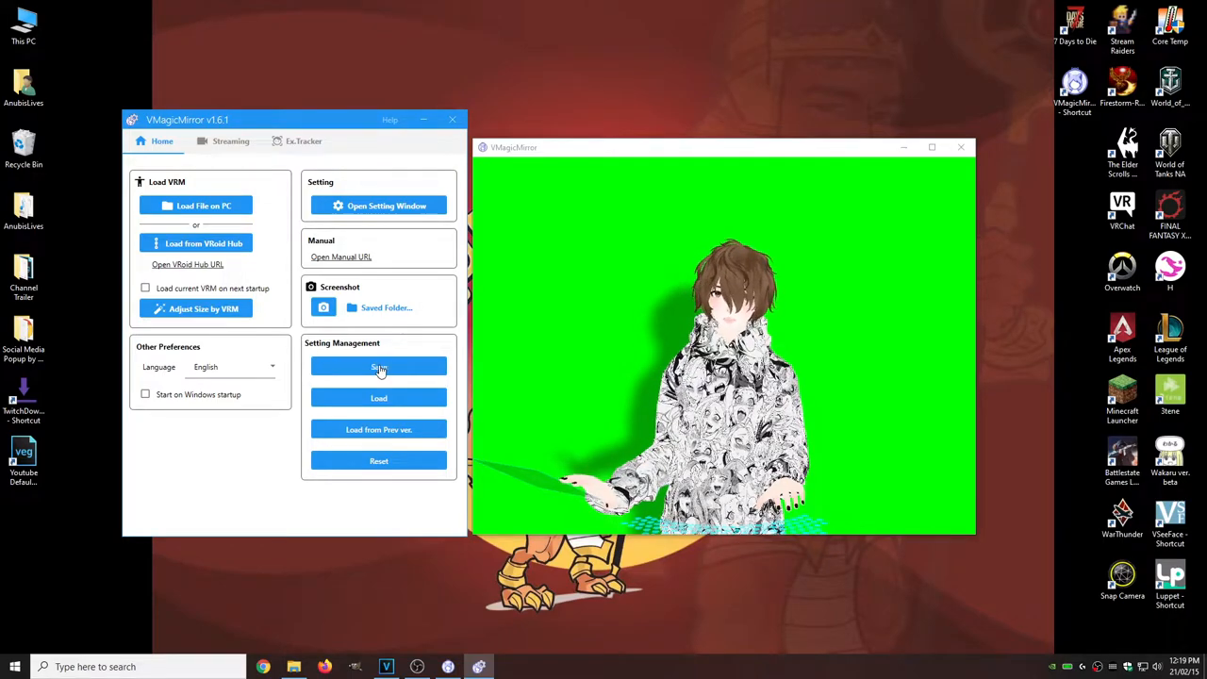
Save the current settings as vmagicmirror.vmm in the Documents folder
left_click(377, 365)
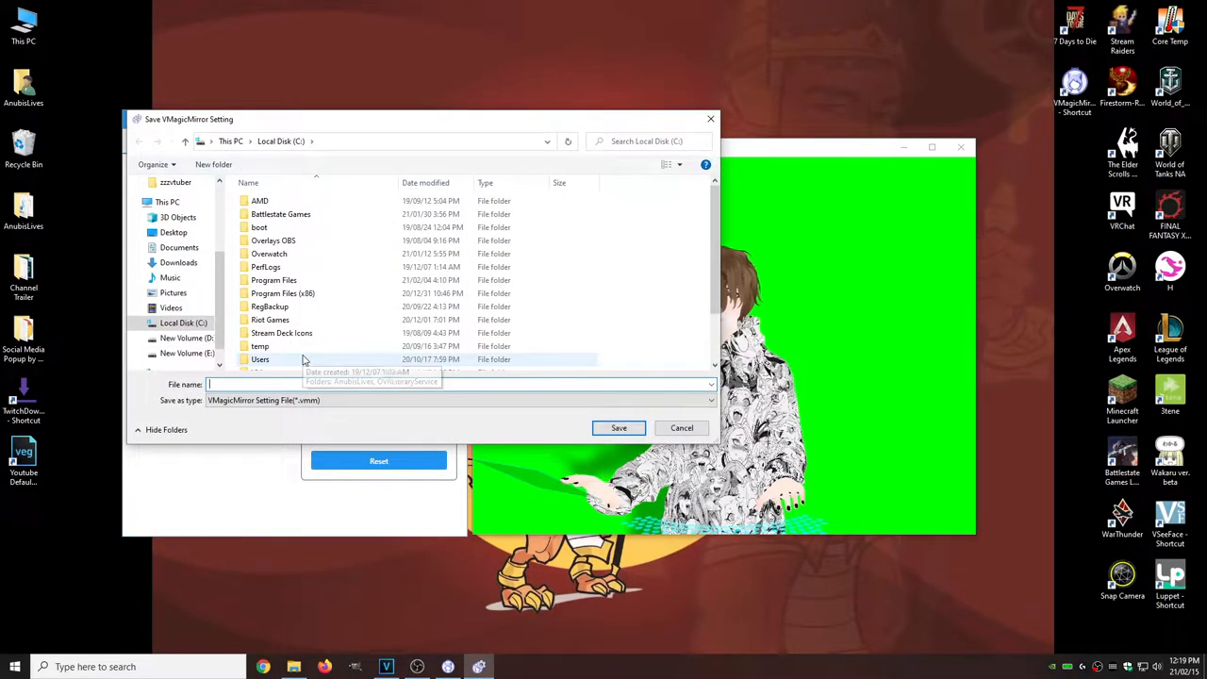
type("vmagicmirror")
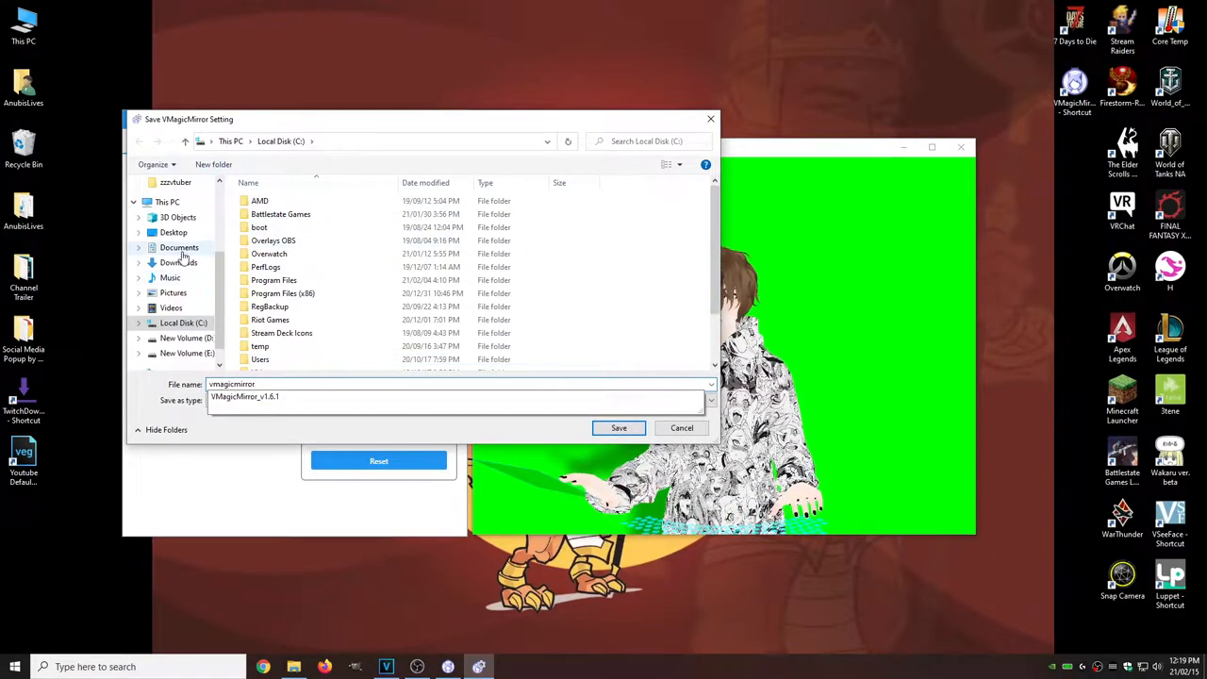
left_click(179, 247)
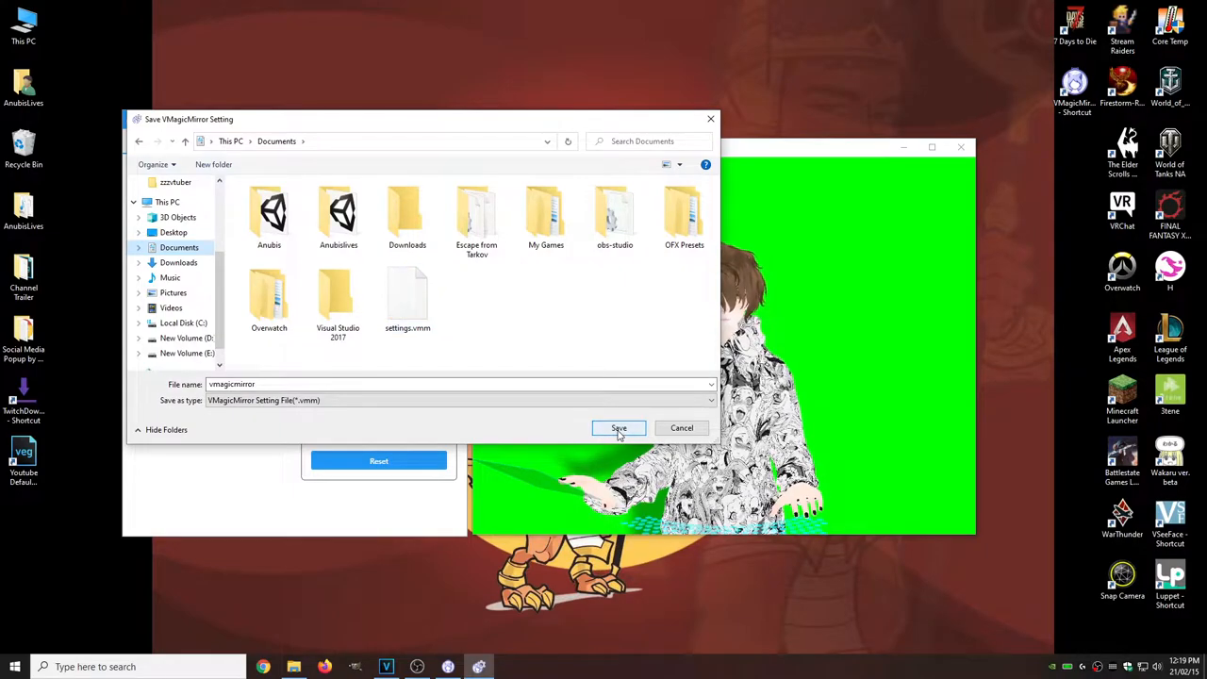
left_click(619, 428)
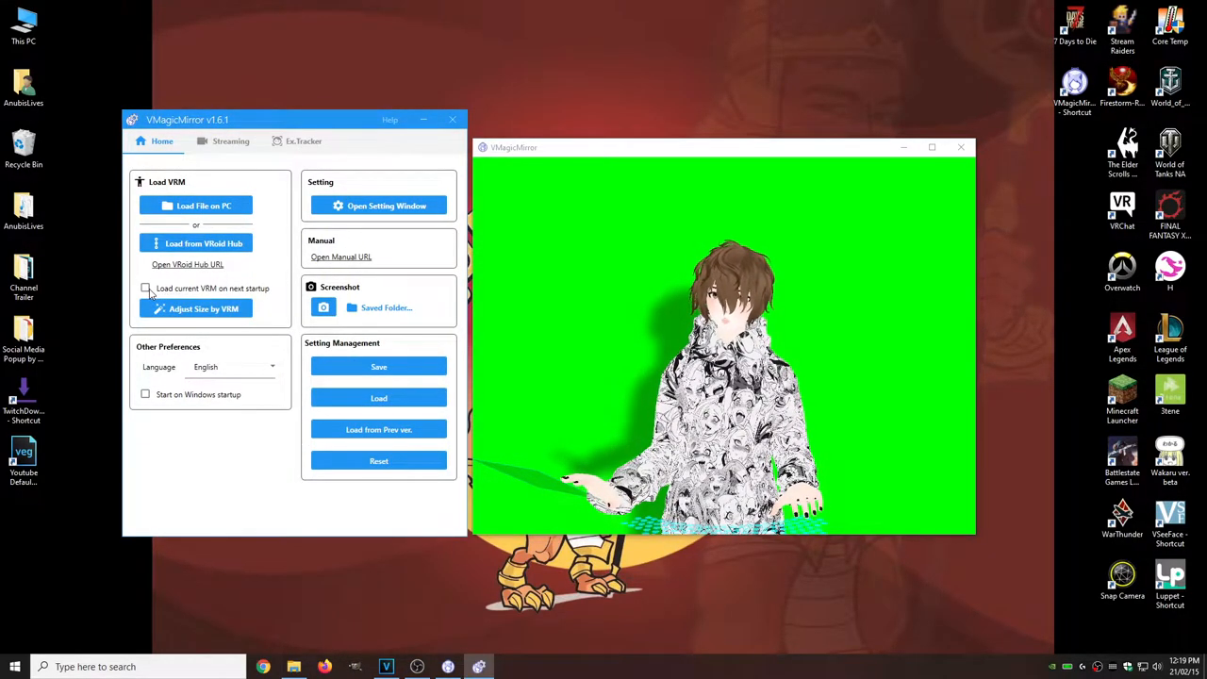
Set the current VRM to load on next startup and load the saved vmagicmirror settings file
left_click(147, 287)
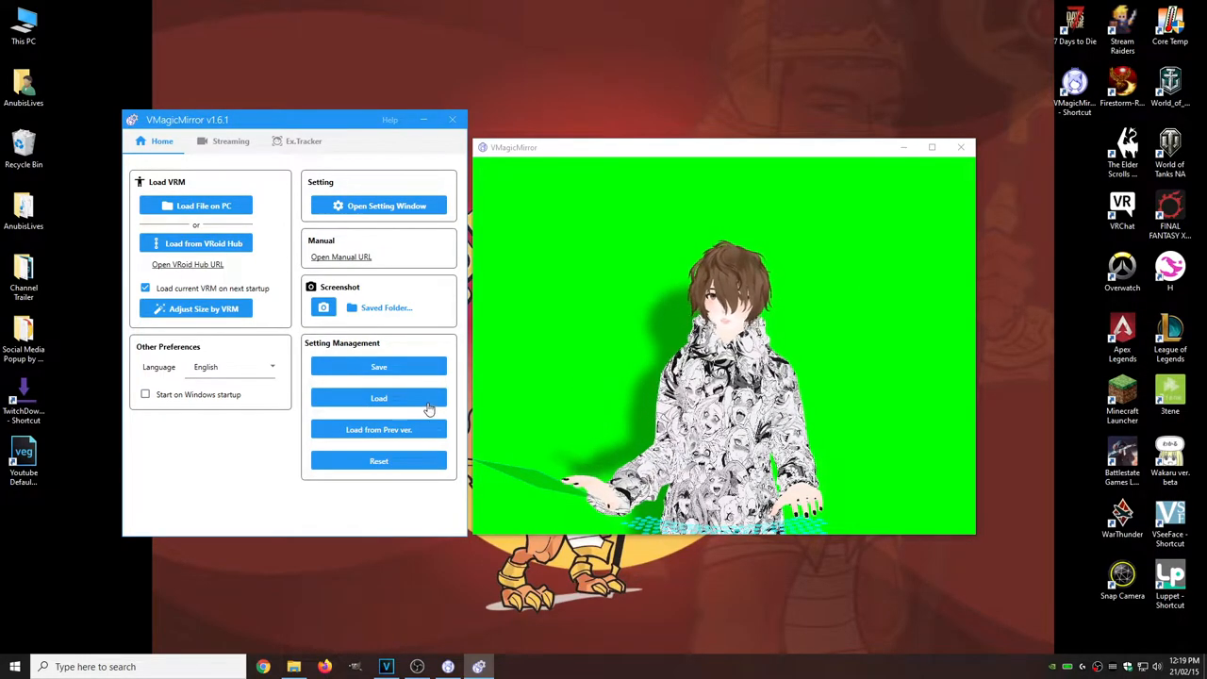
left_click(377, 398)
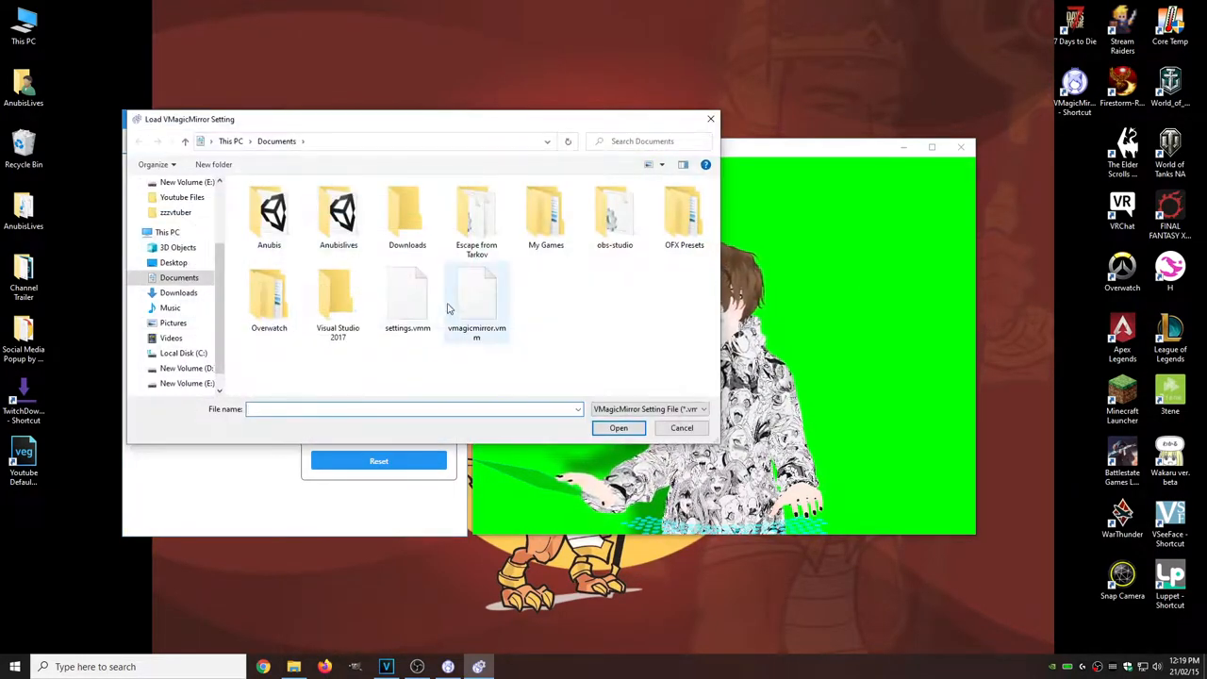
left_click(475, 301)
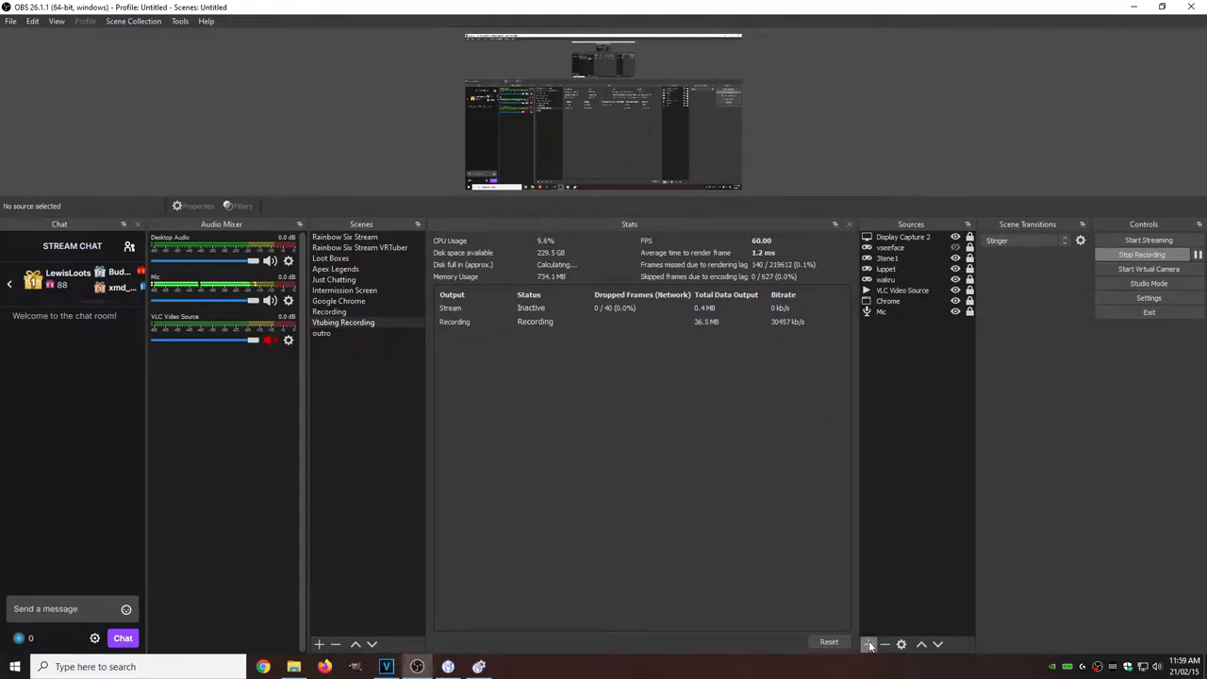
Add a Game Capture source named vmagicmirror to the scene
left_click(867, 645)
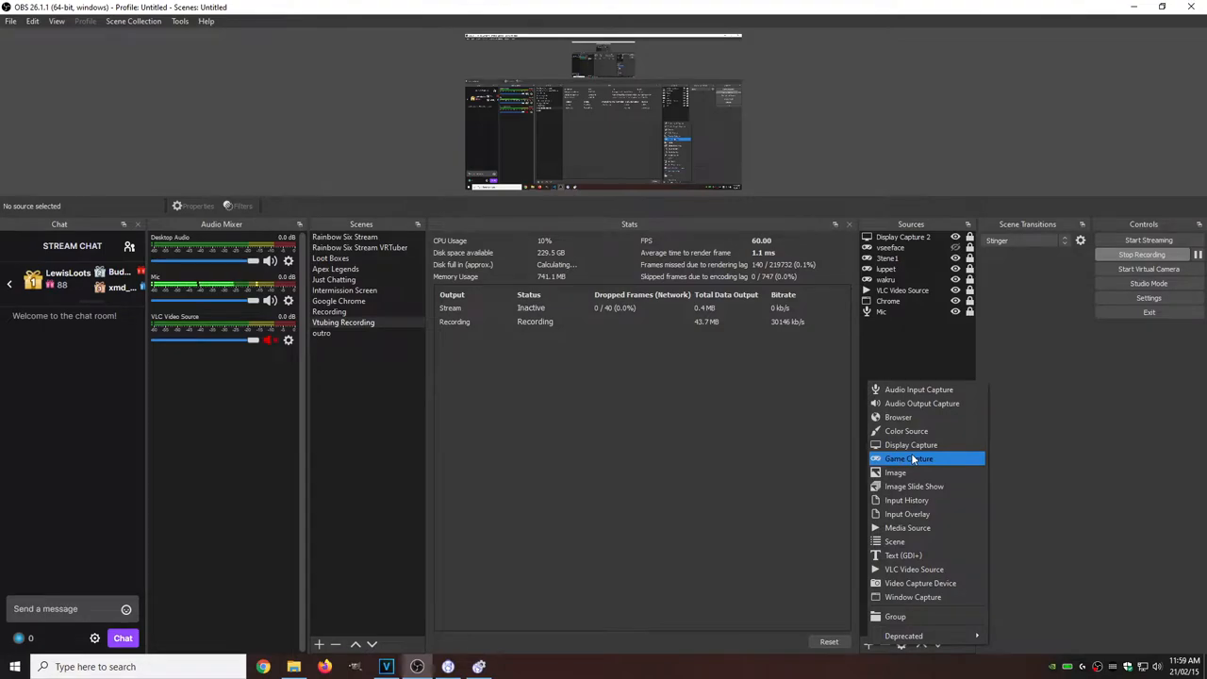
left_click(909, 458)
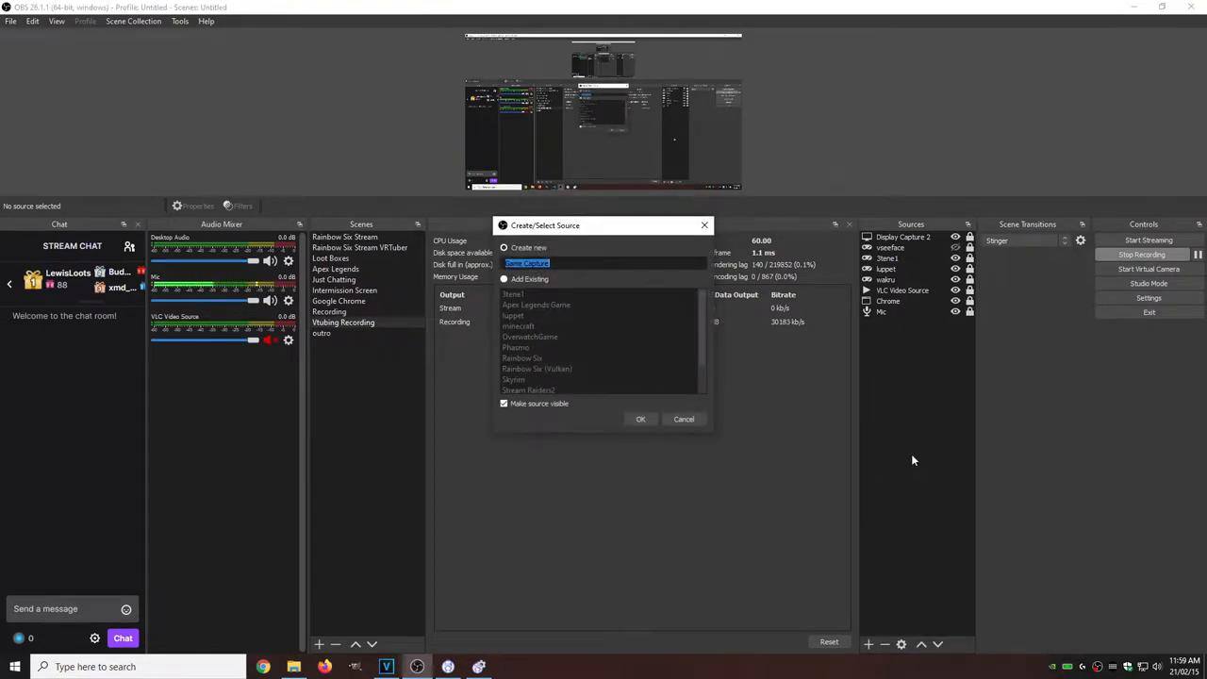
type("vmagicmirr")
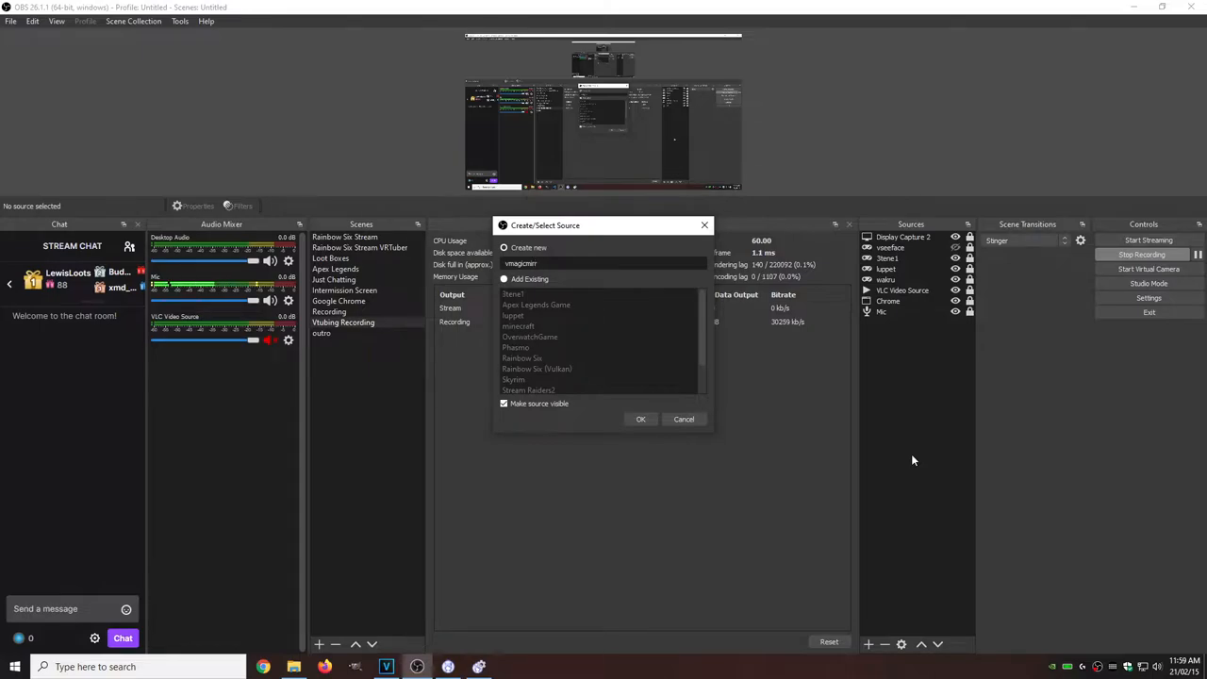
left_click(641, 419)
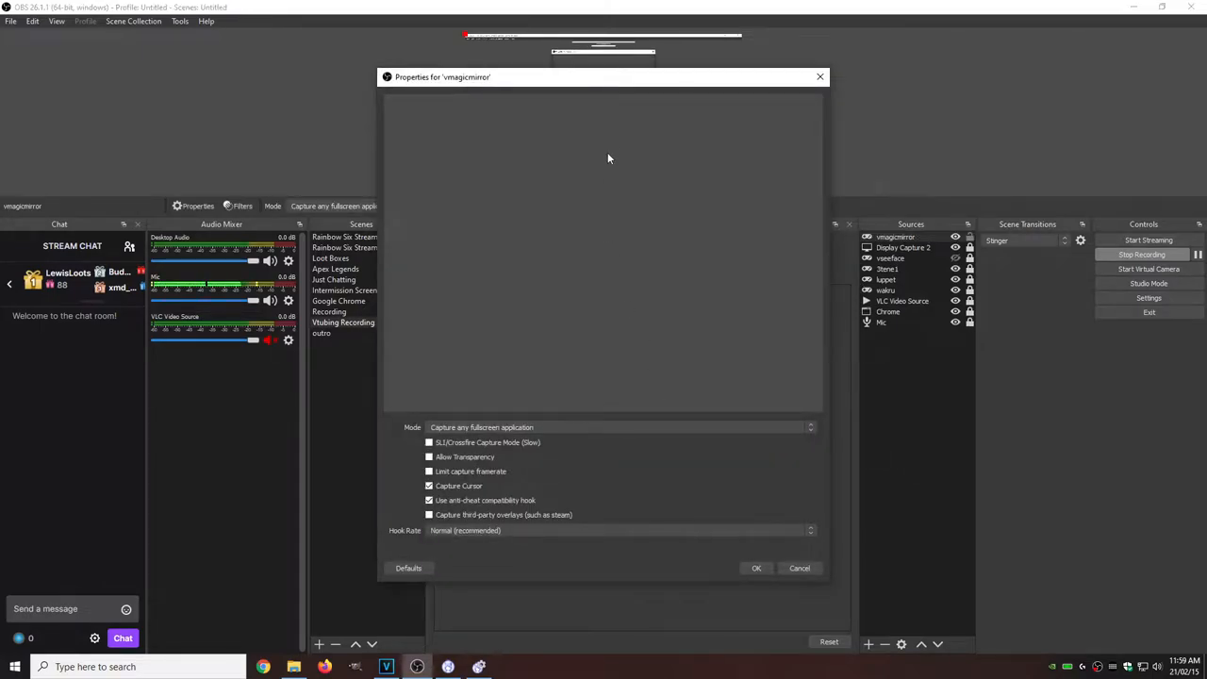
Capture the specific VMagicMirror window with Allow Transparency and place it in the lower left
left_click_drag(603, 76, 886, 56)
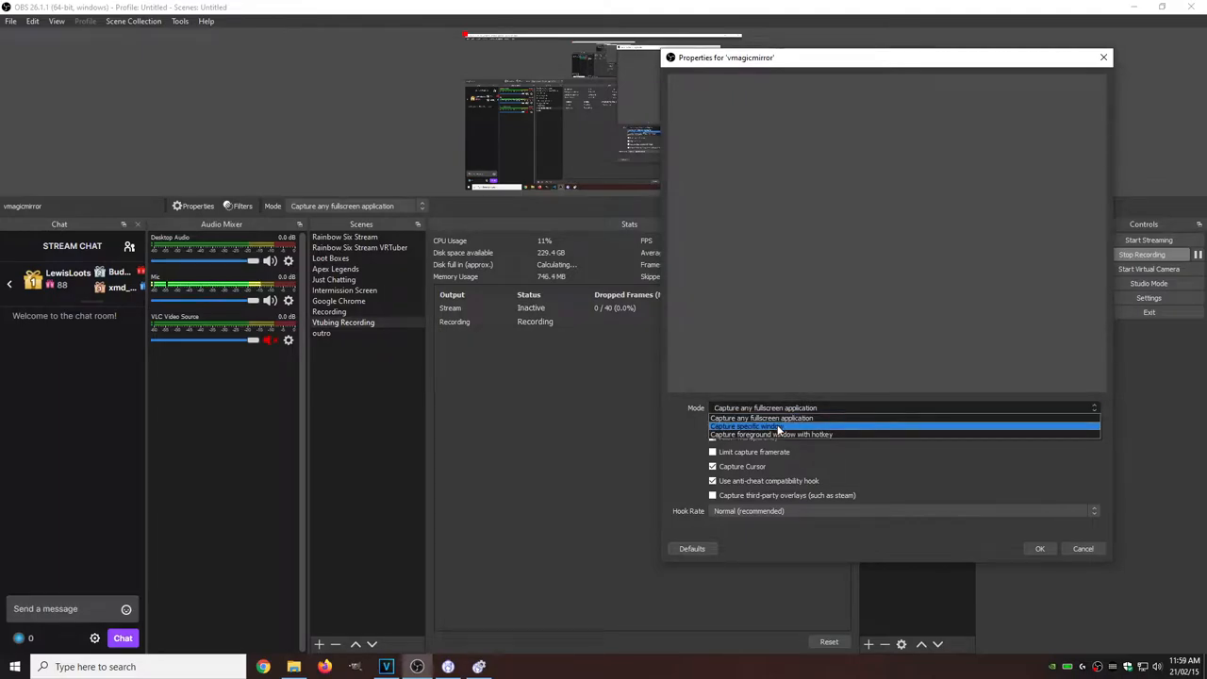
left_click(754, 426)
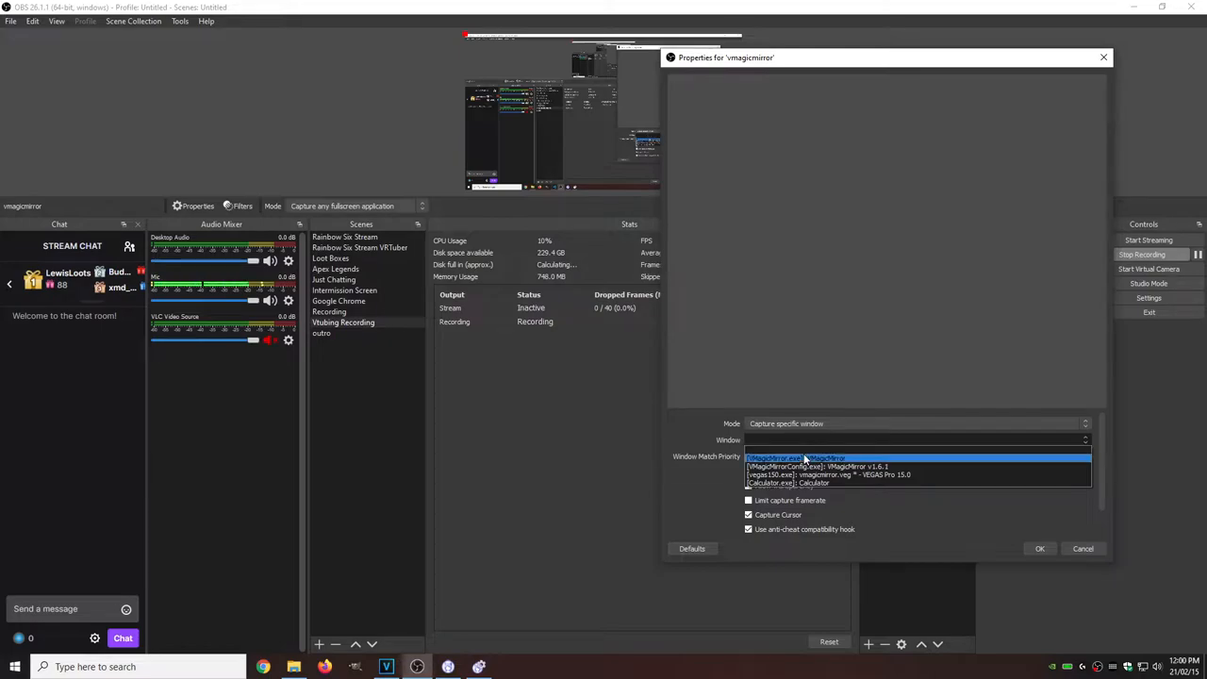
left_click(775, 458)
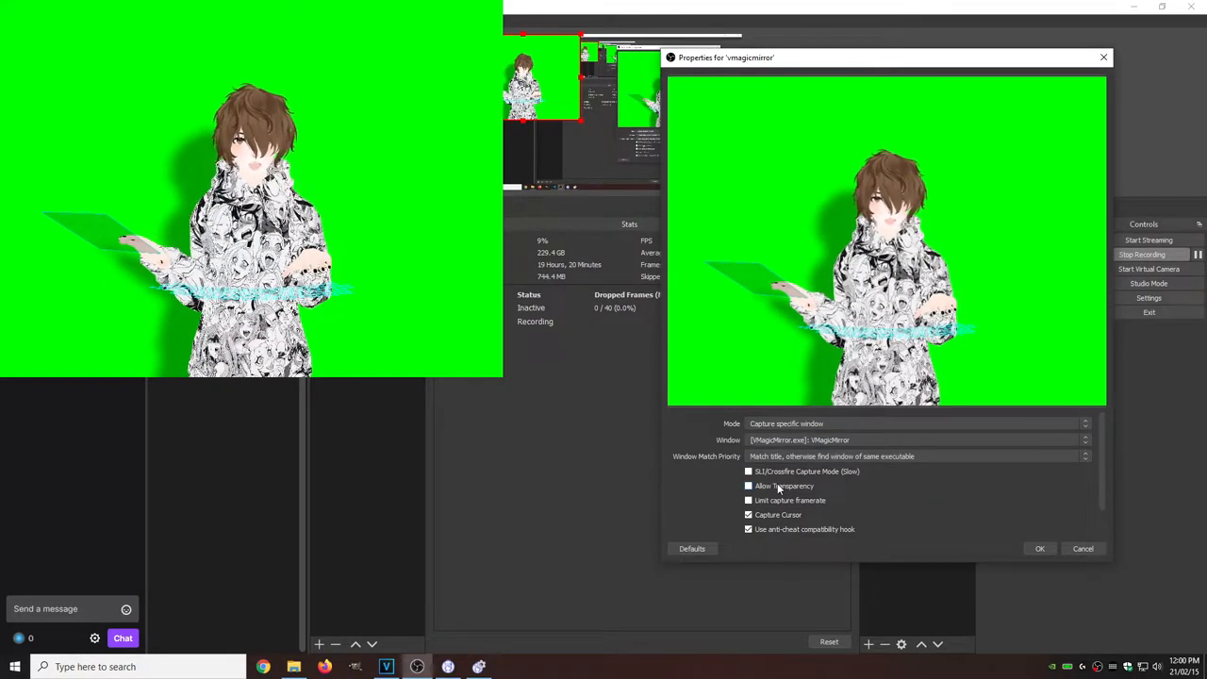
left_click(749, 486)
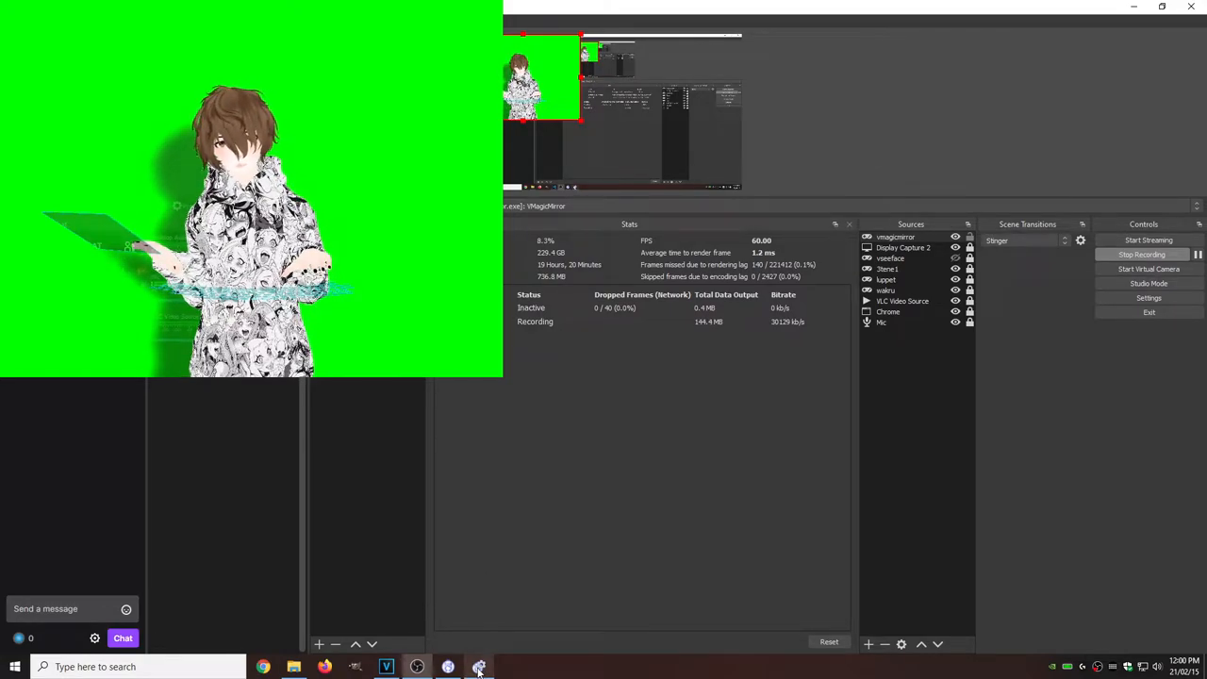
left_click(479, 668)
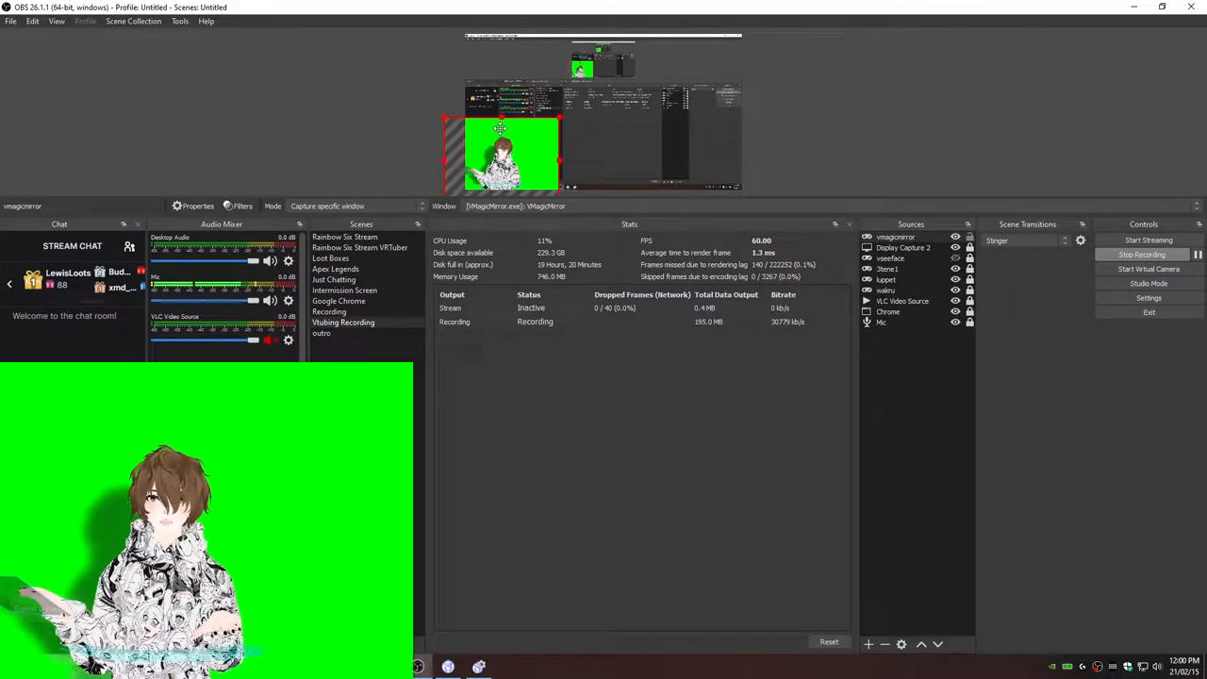
Add a Chroma Key filter to the vmagicmirror source to remove the green background
right_click(894, 238)
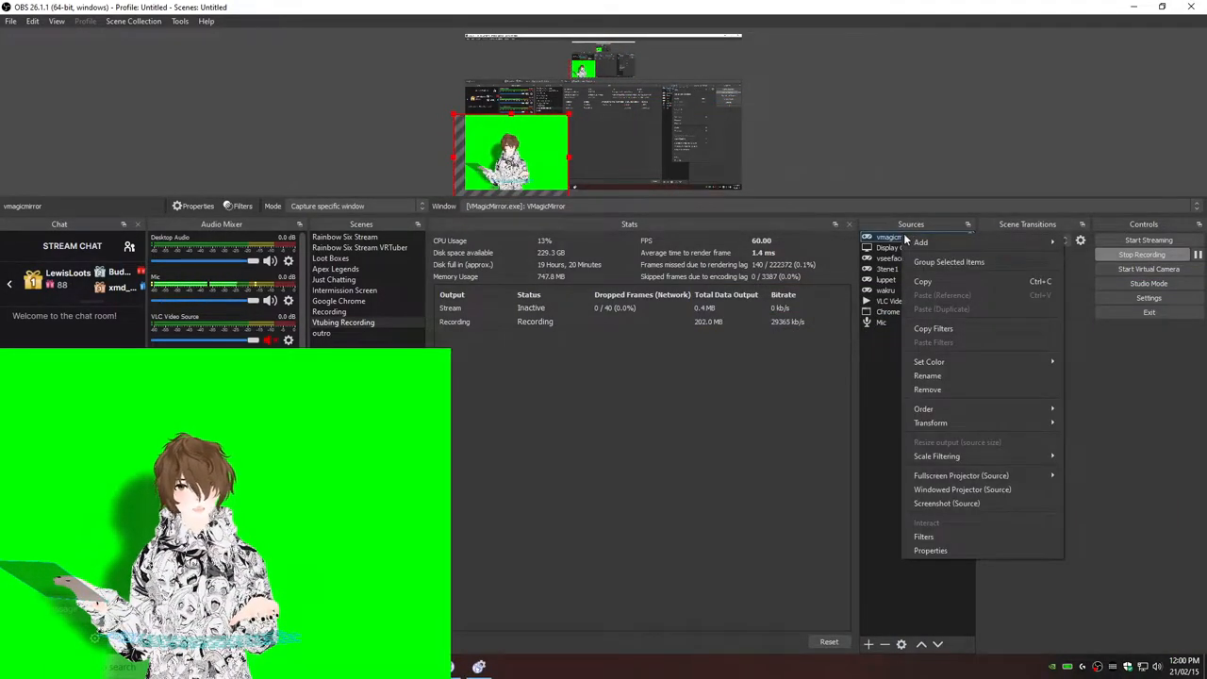
left_click(924, 536)
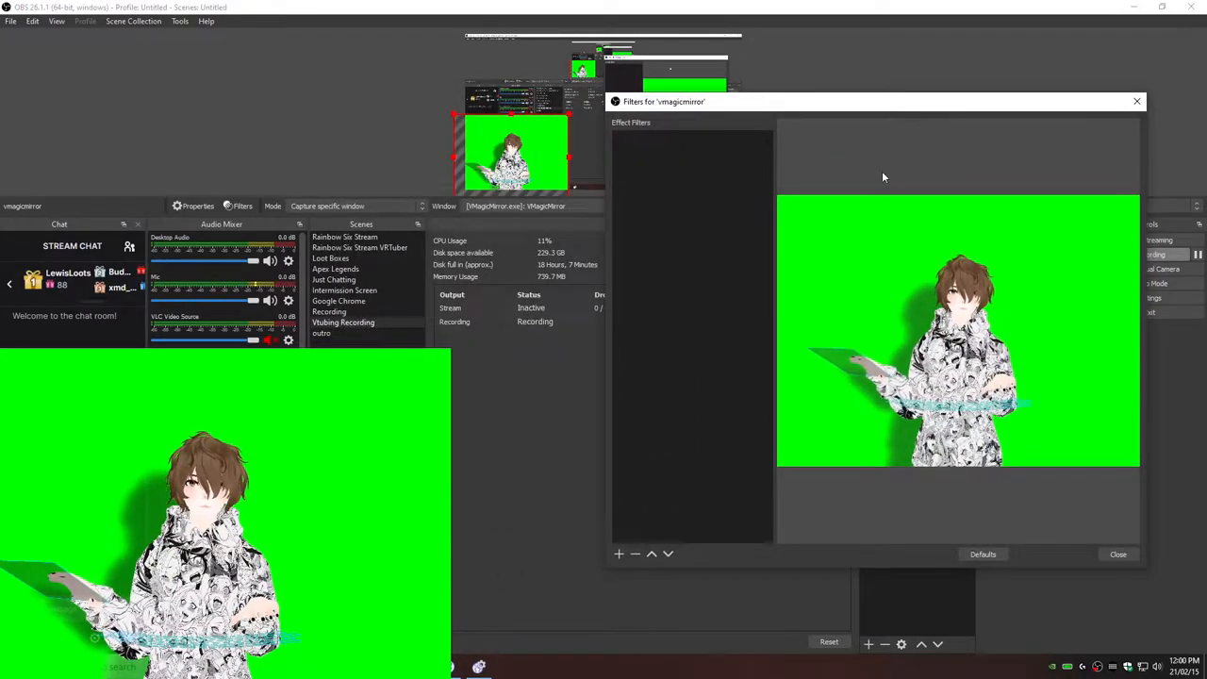
left_click(618, 554)
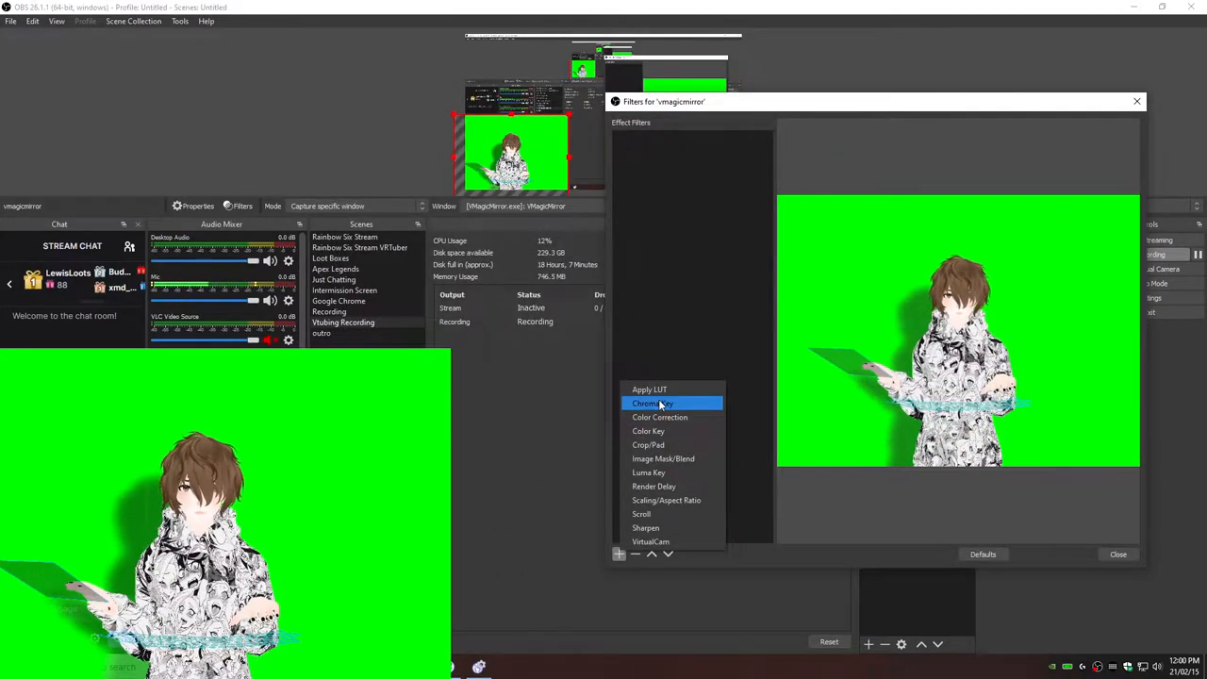
left_click(649, 404)
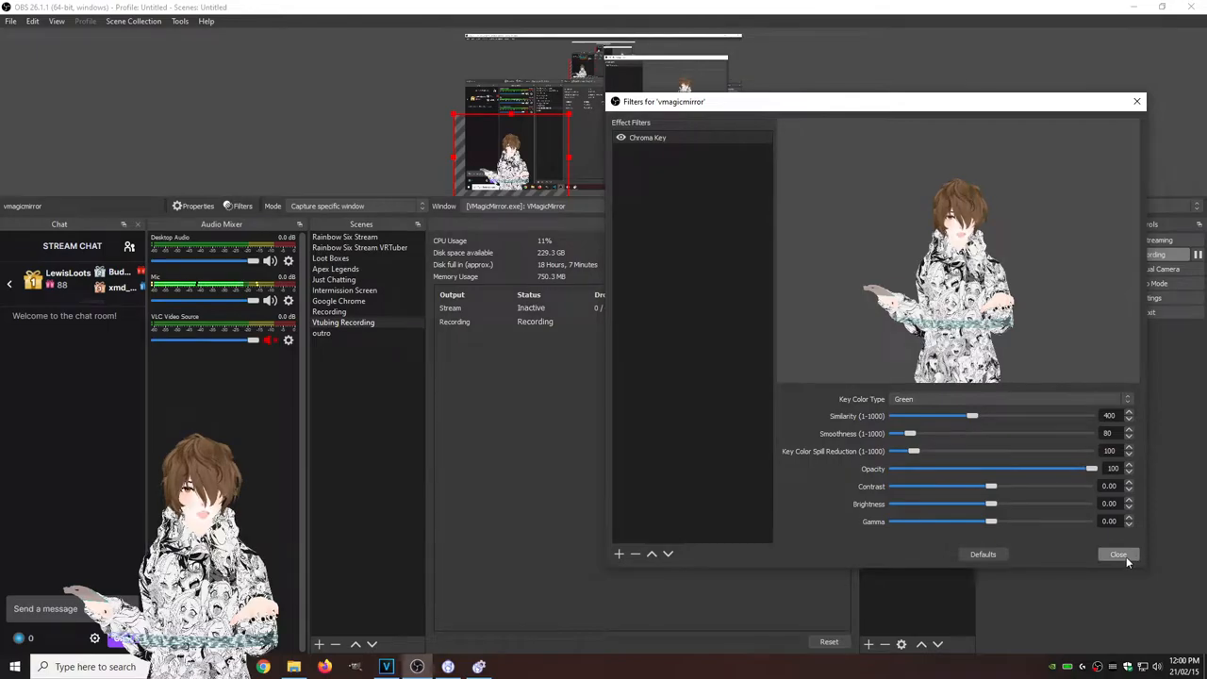
left_click(1118, 554)
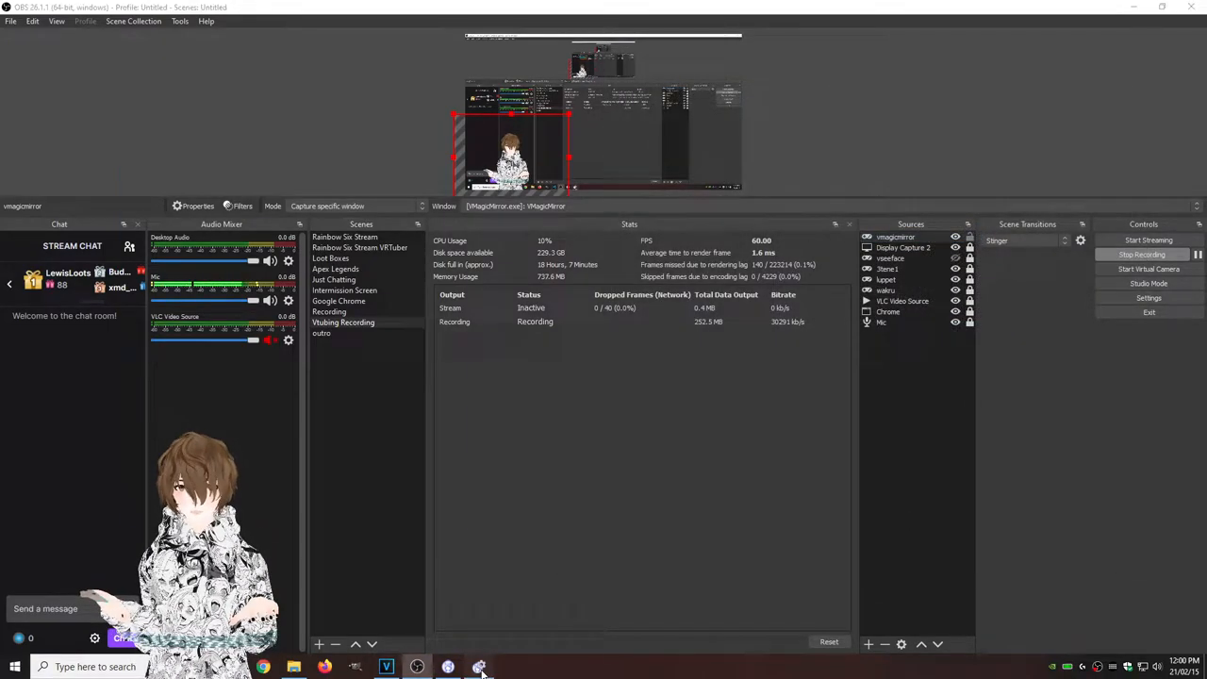
Bring up the VMagicMirror control window, set Transparent Window, and hide it again
left_click(479, 668)
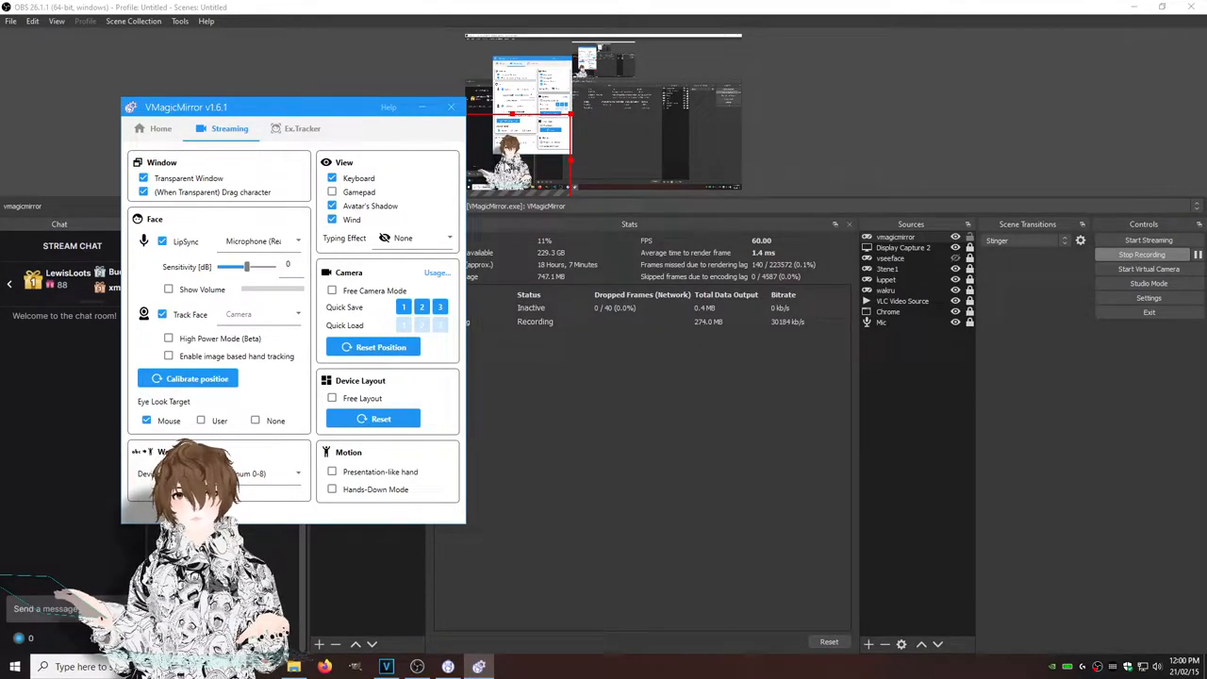
left_click(451, 105)
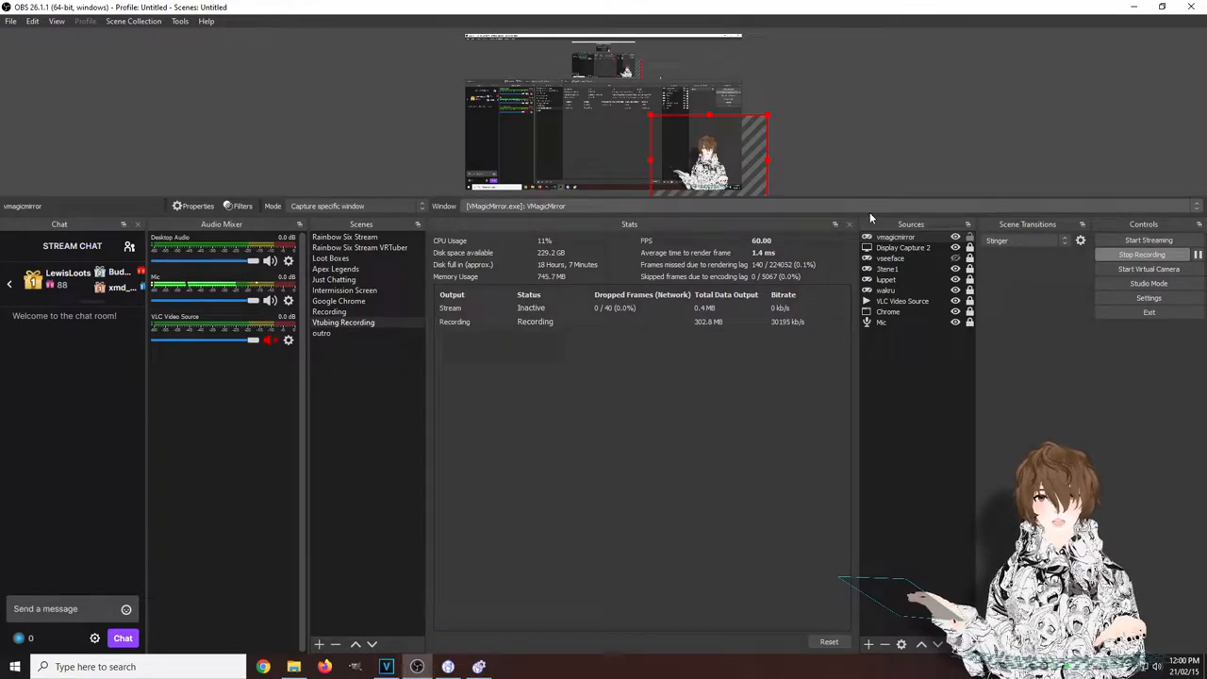
mouse_move(770, 302)
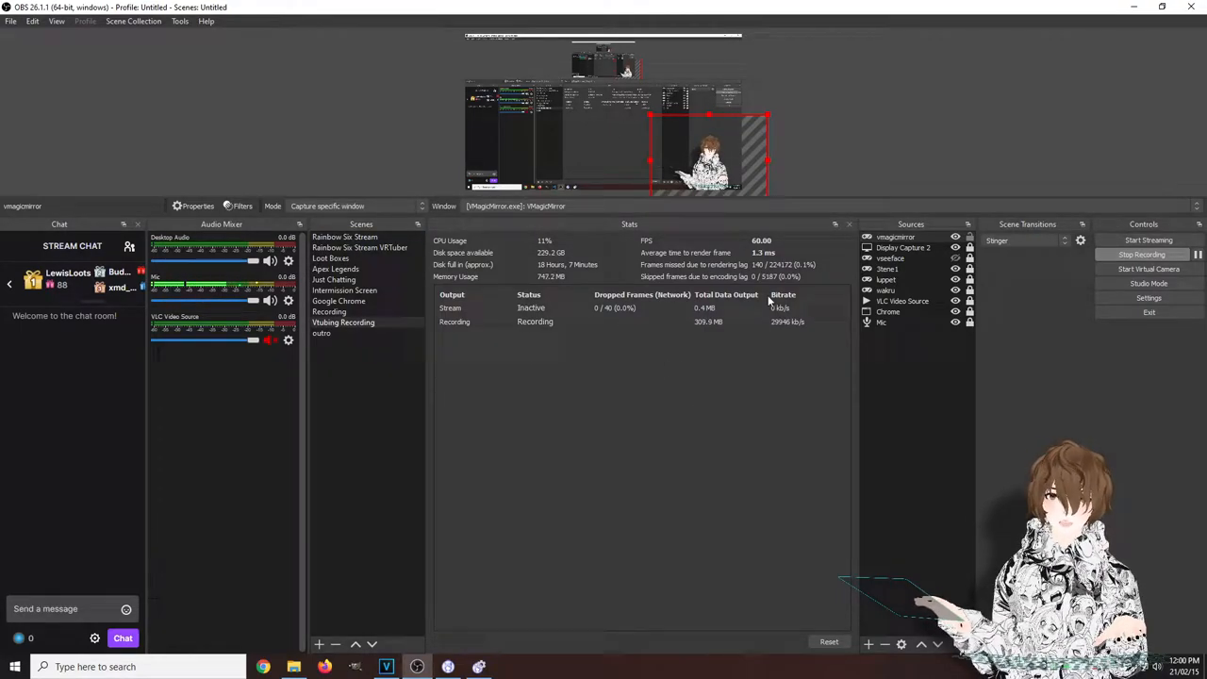